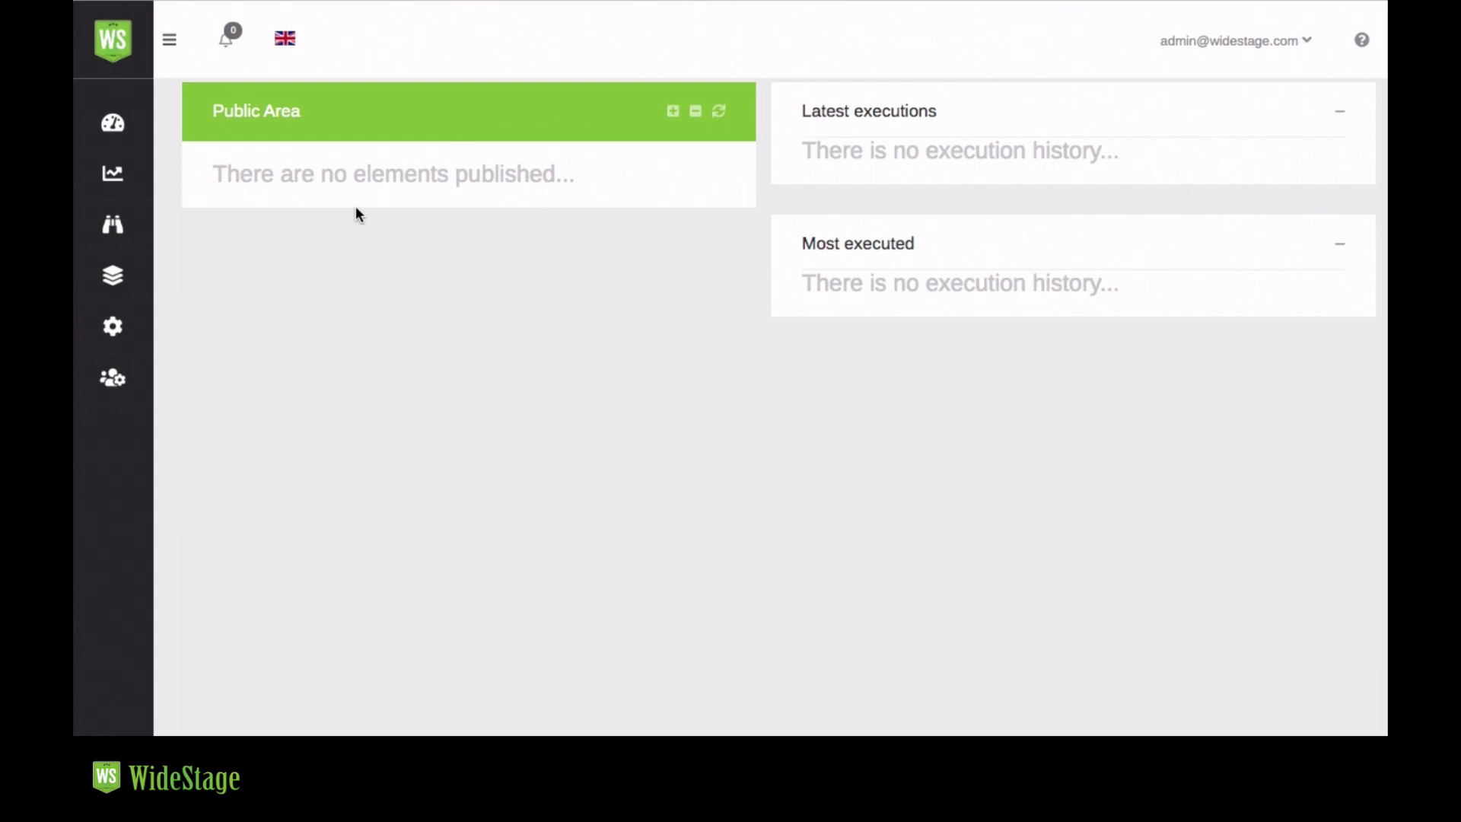
mouse_move(369, 281)
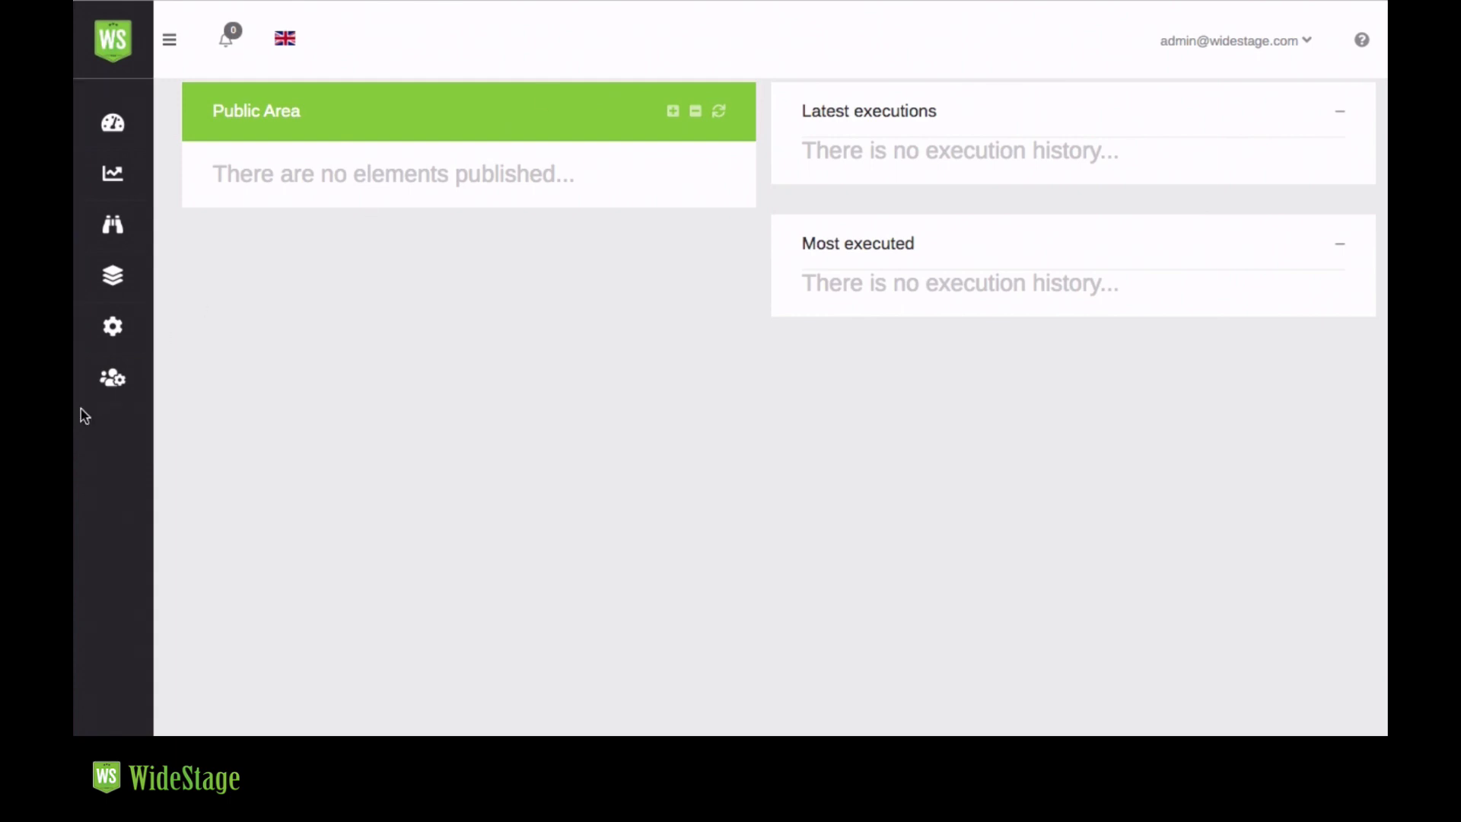
- Go to the Connections management page and start a blank new connection form
click(111, 378)
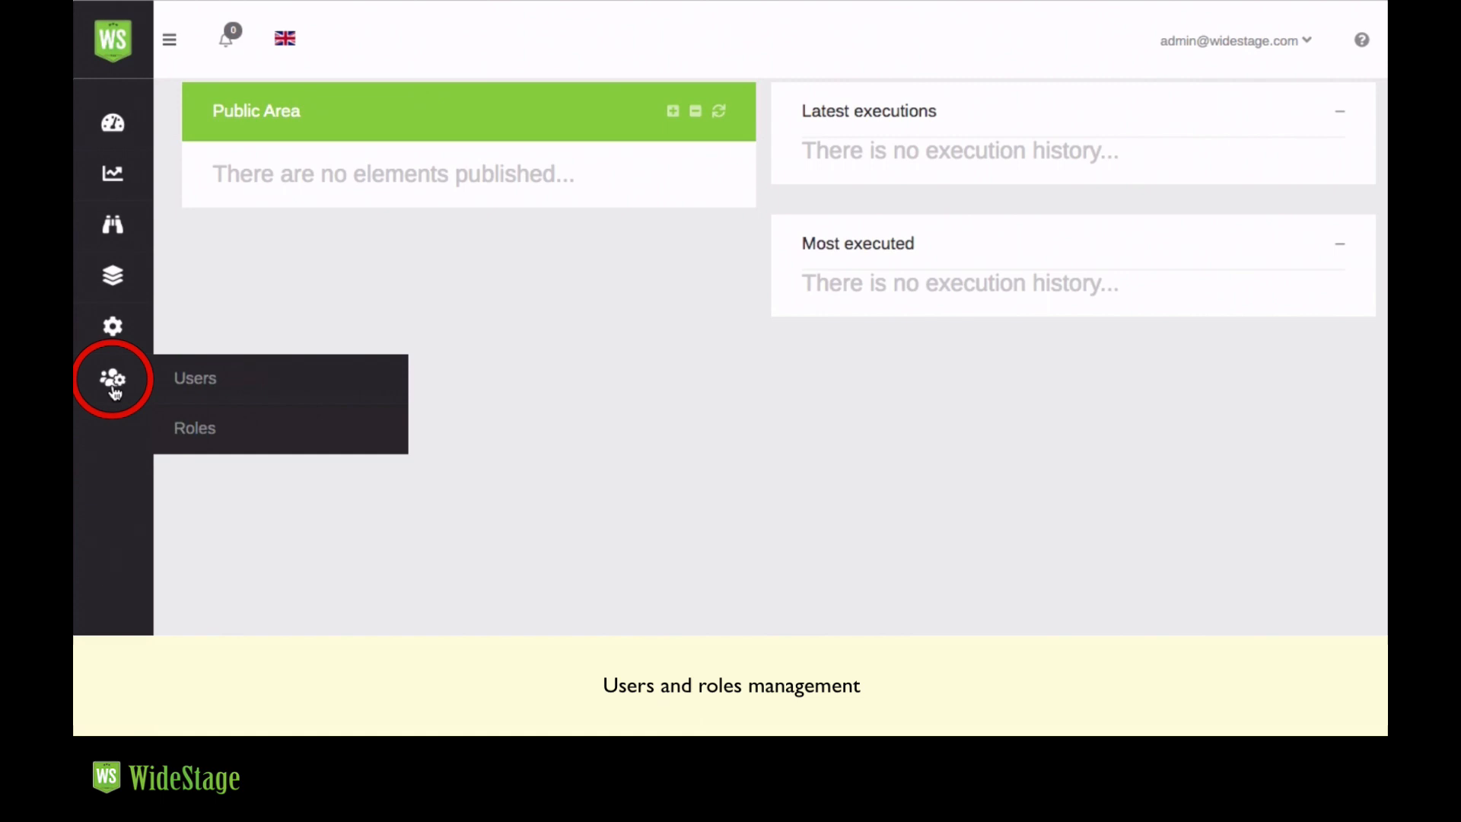
mouse_move(195, 427)
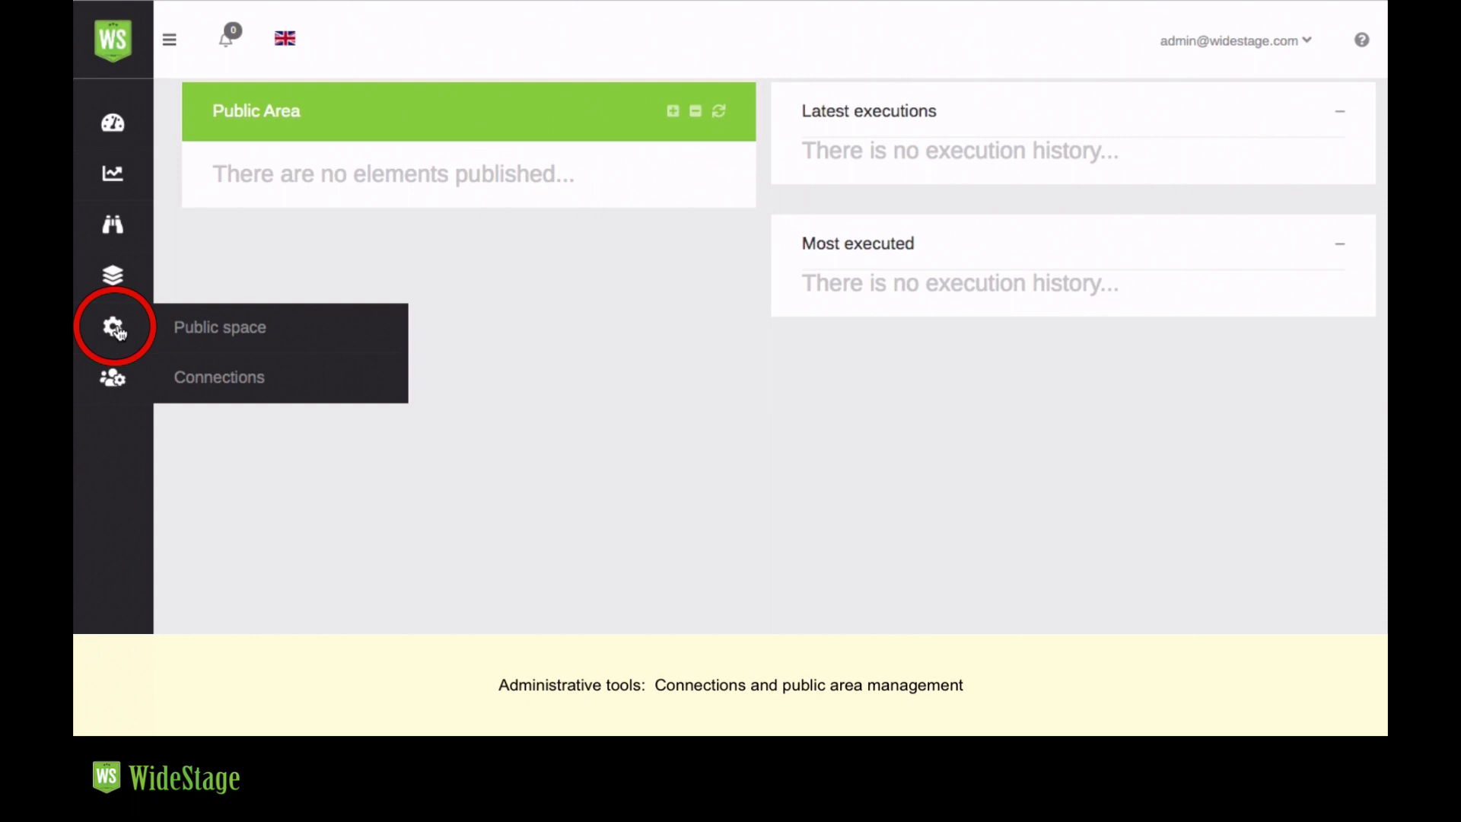
mouse_move(220, 376)
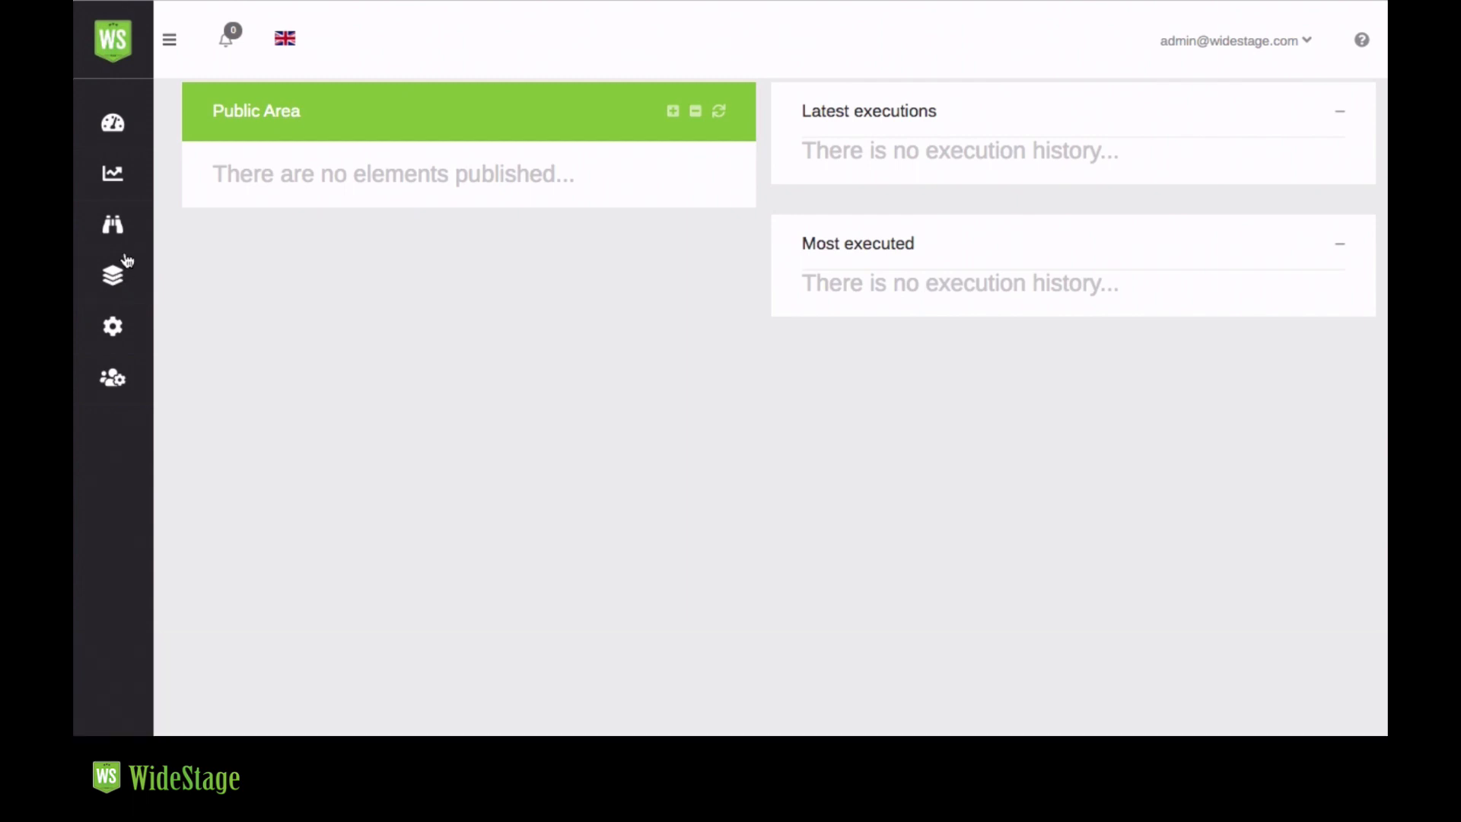
mouse_move(111, 225)
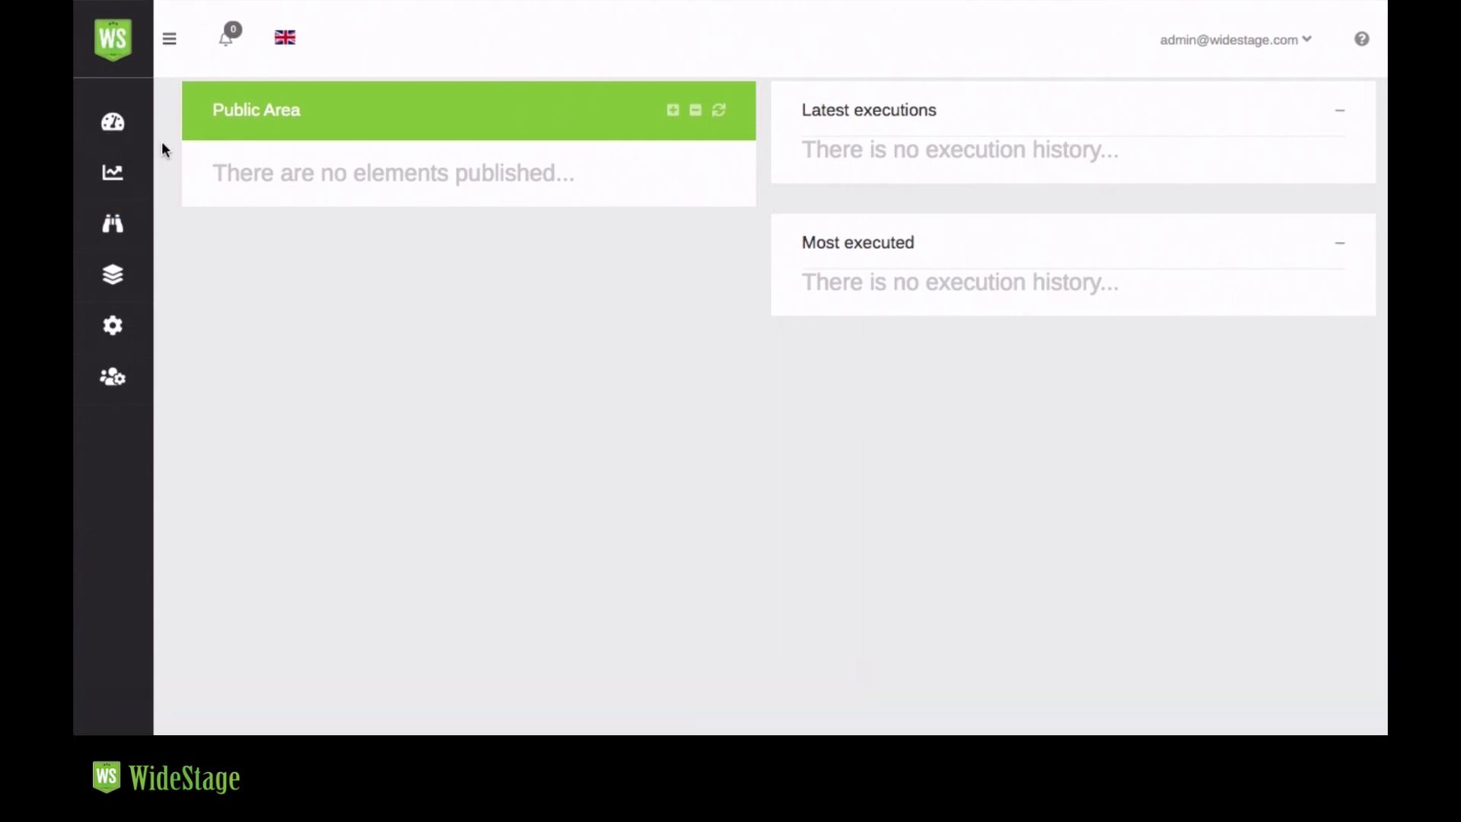
mouse_move(112, 122)
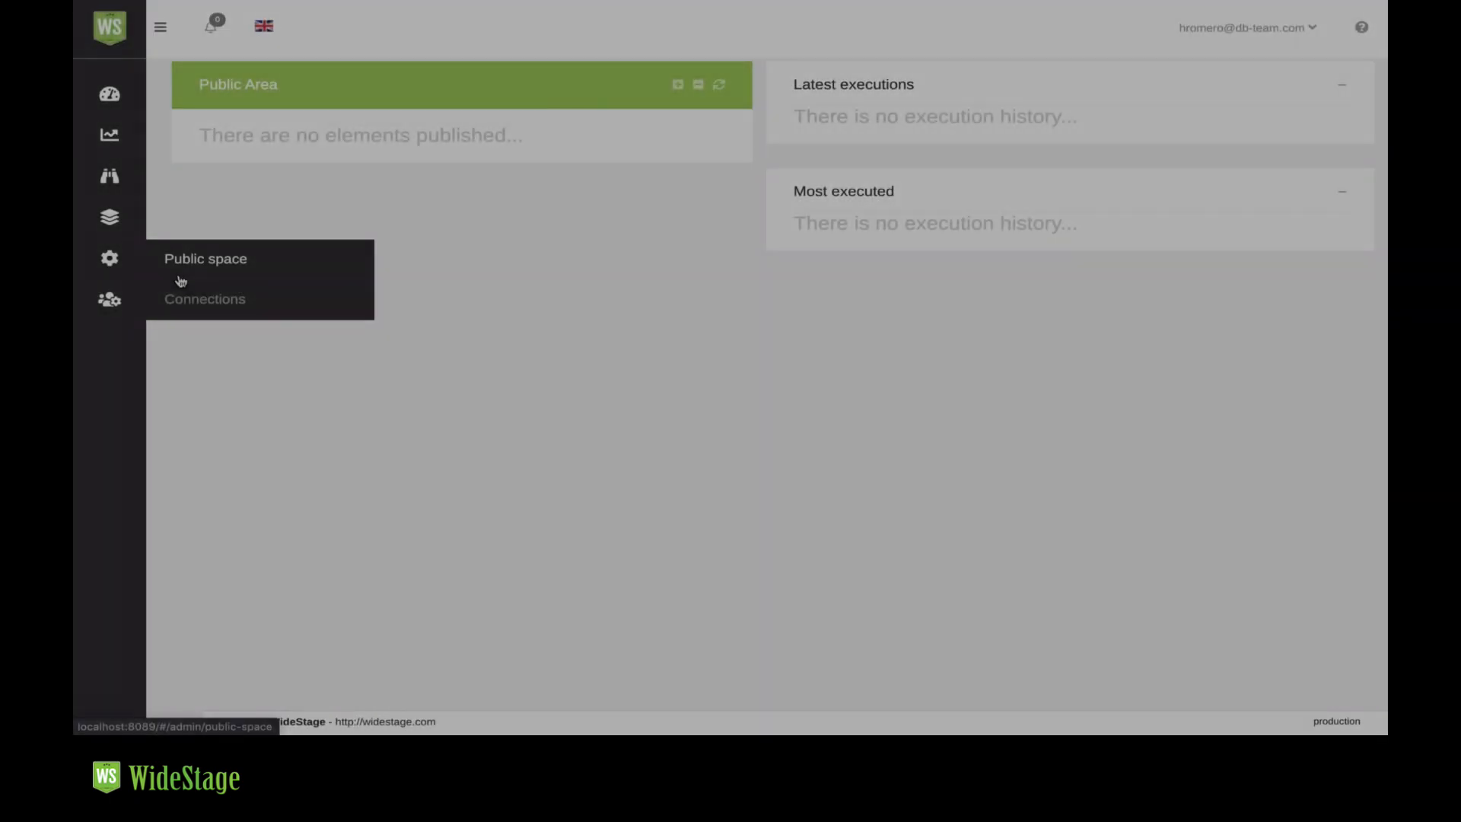
click(205, 299)
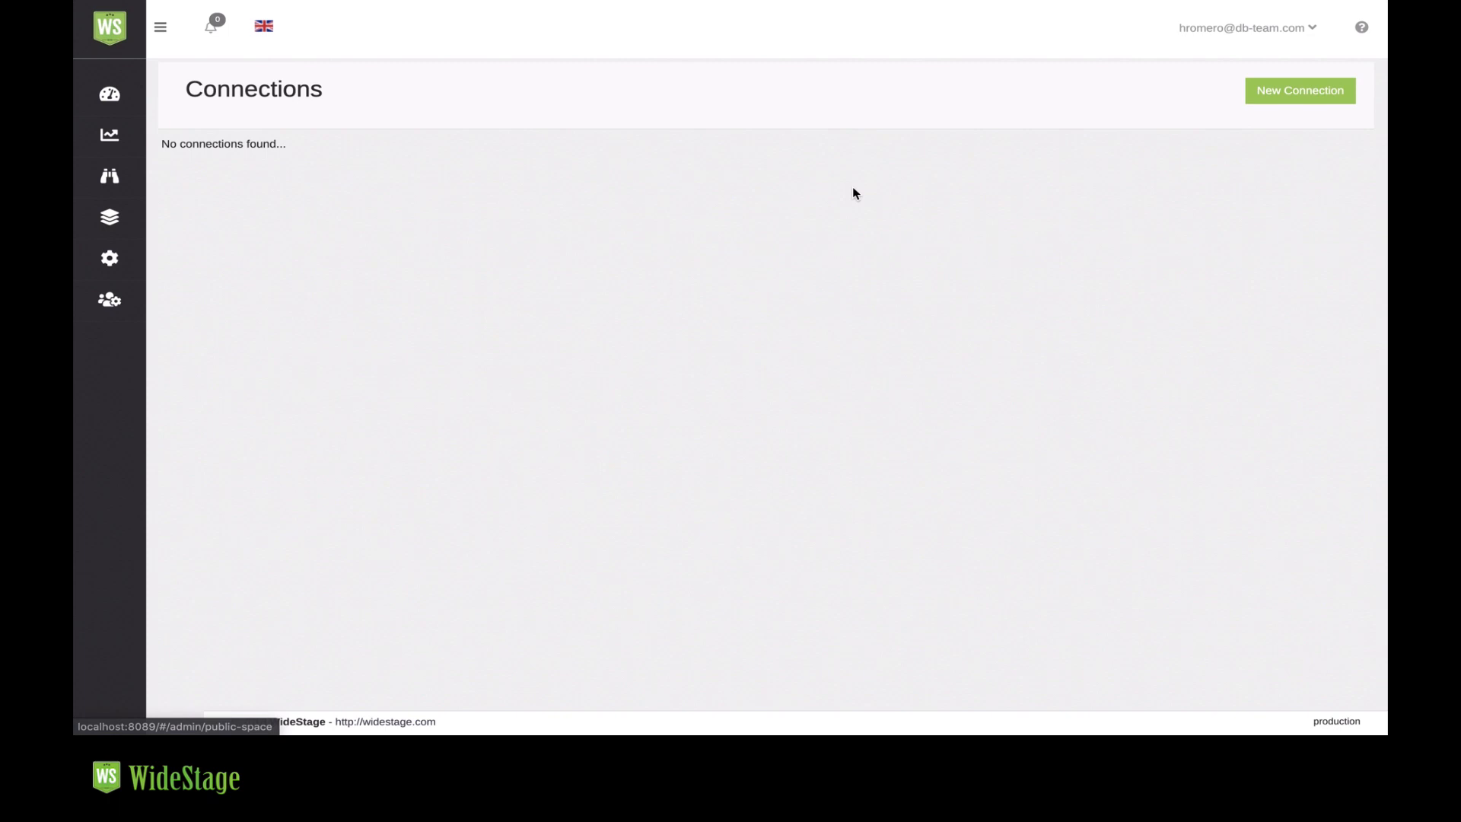
mouse_move(1100, 149)
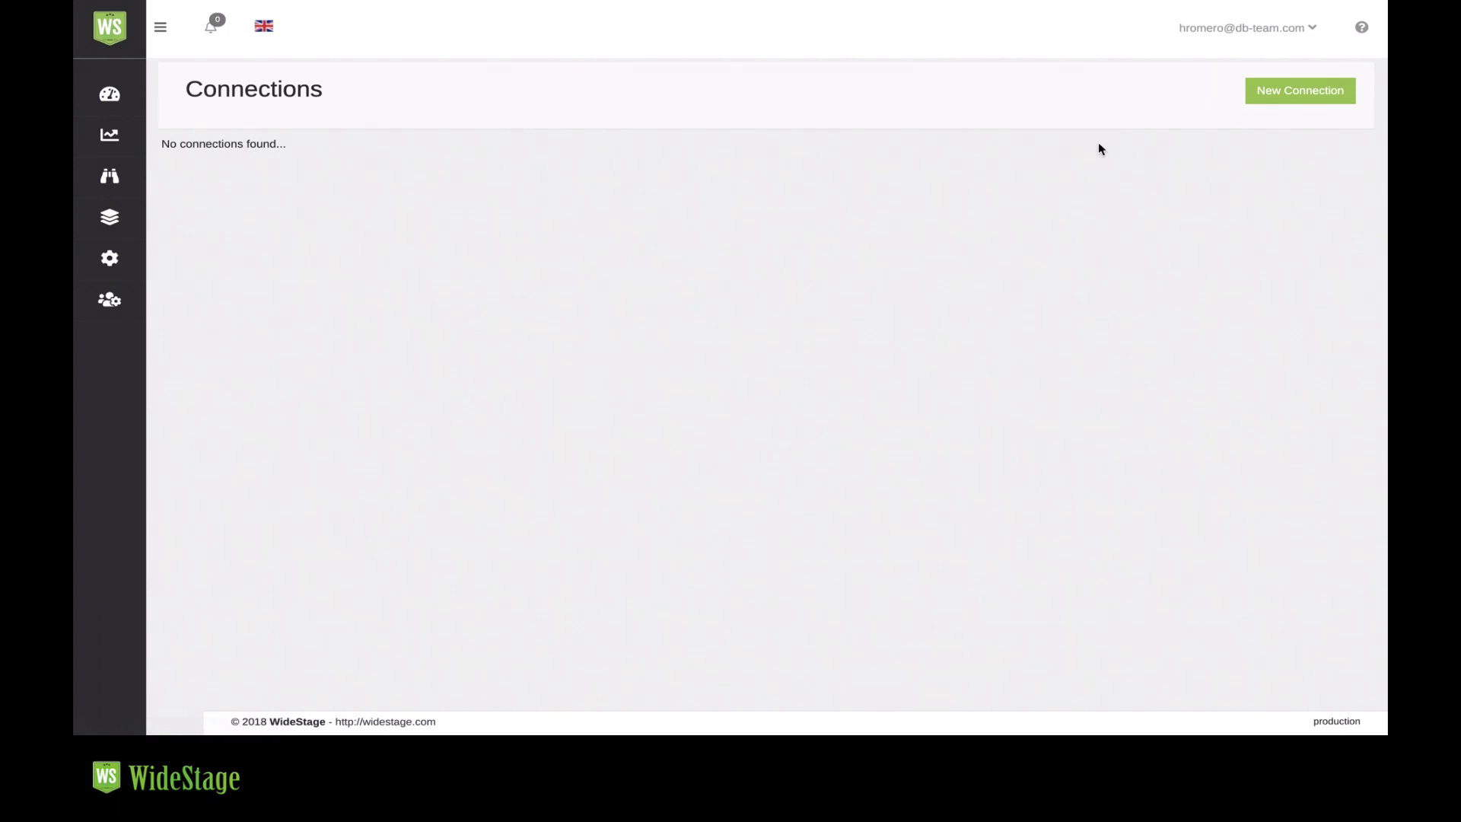
mouse_move(1298, 91)
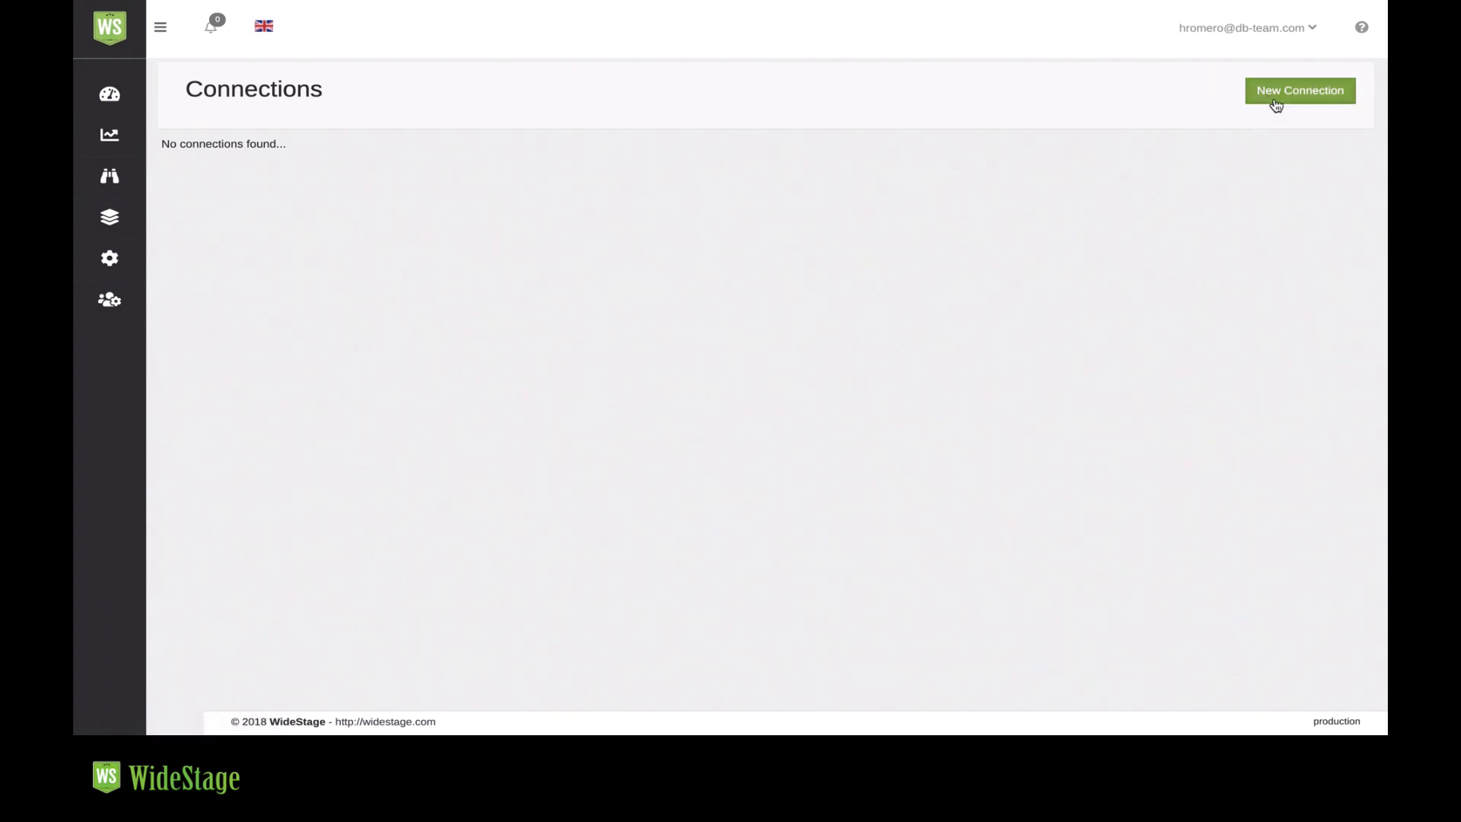
click(1298, 91)
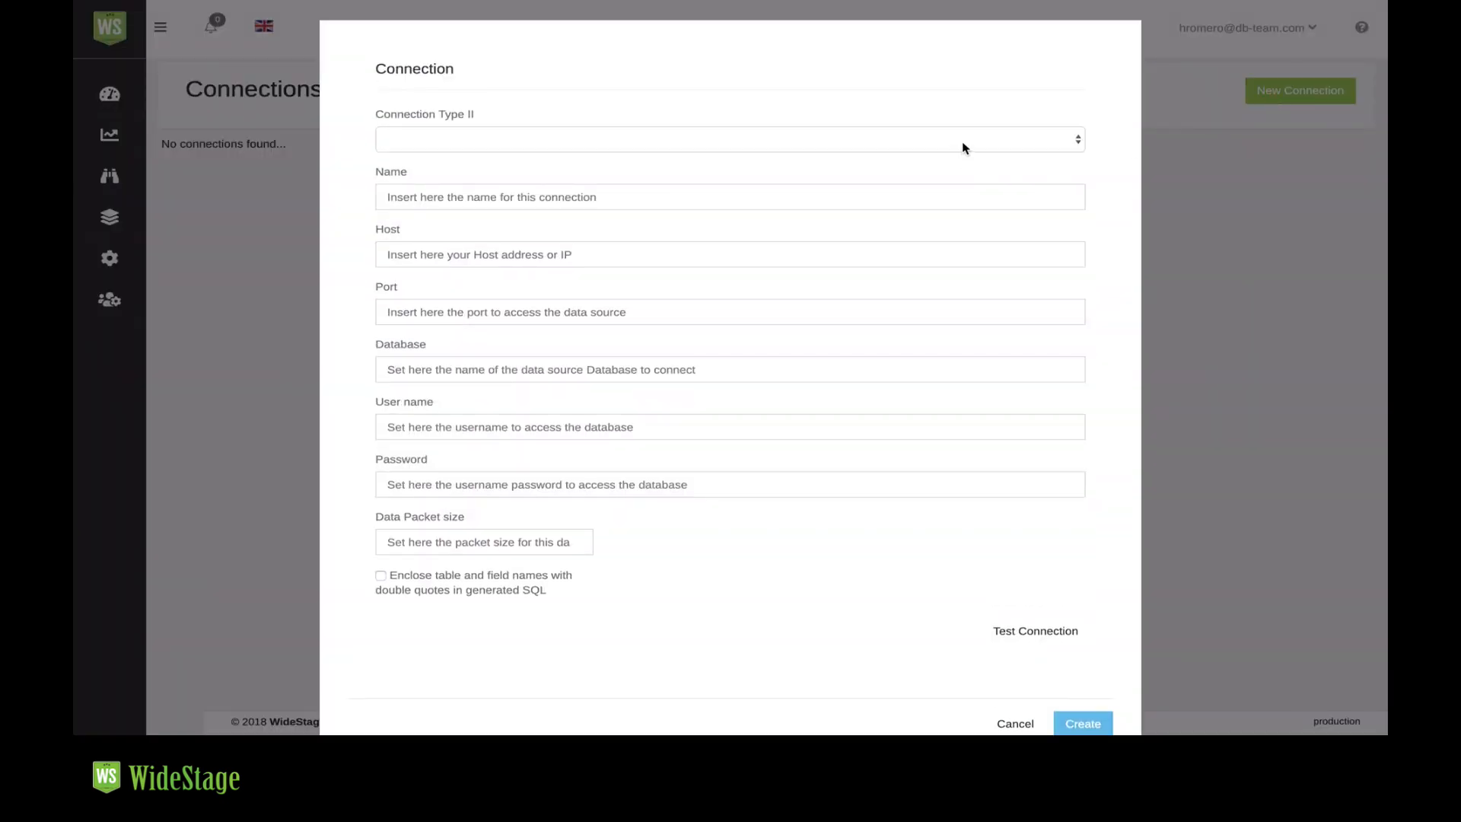
- Enter a POSTGRES connection to localhost, port 5433, database postgres, user postgres
click(730, 138)
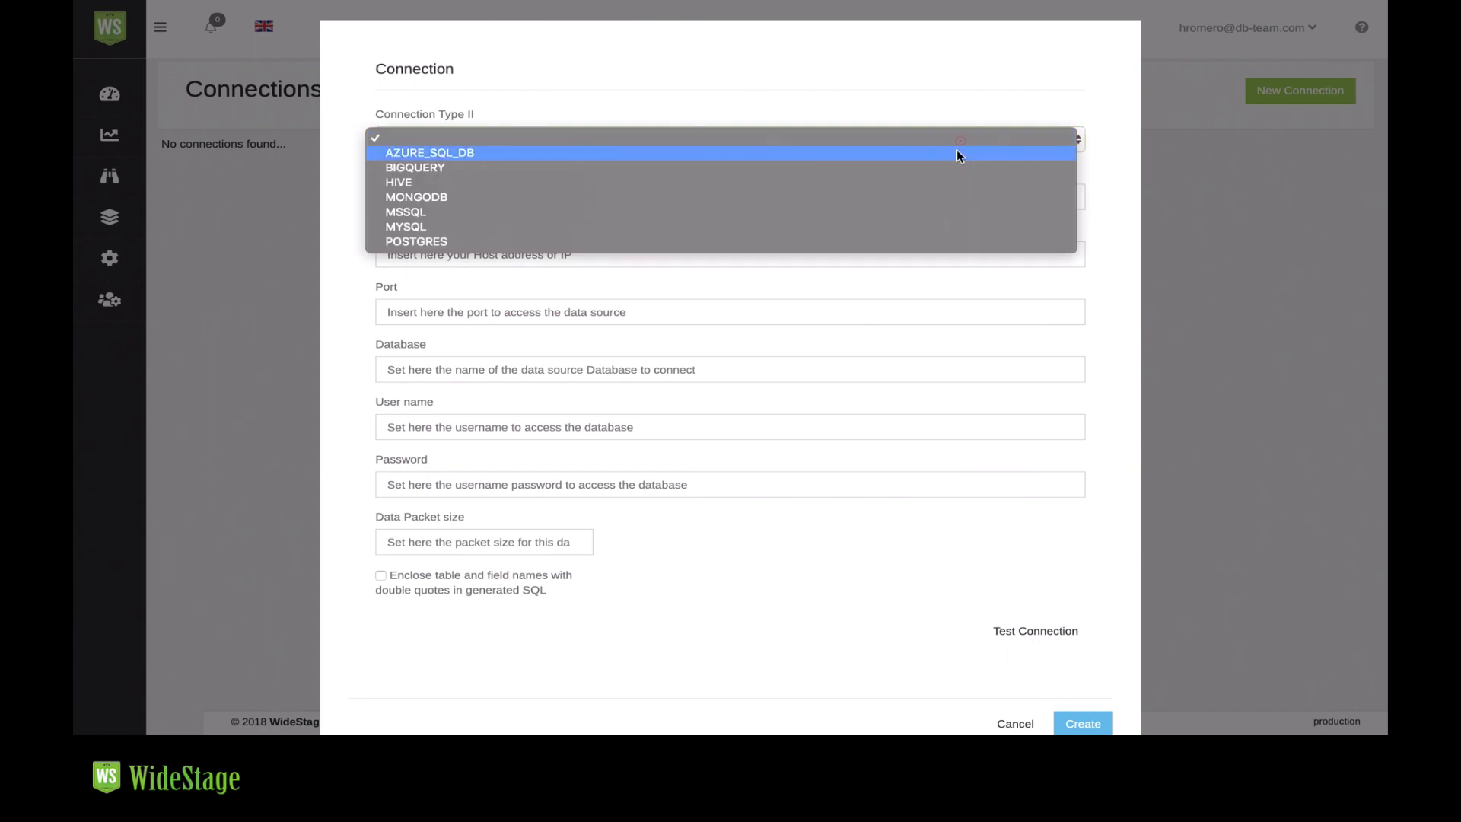
click(416, 240)
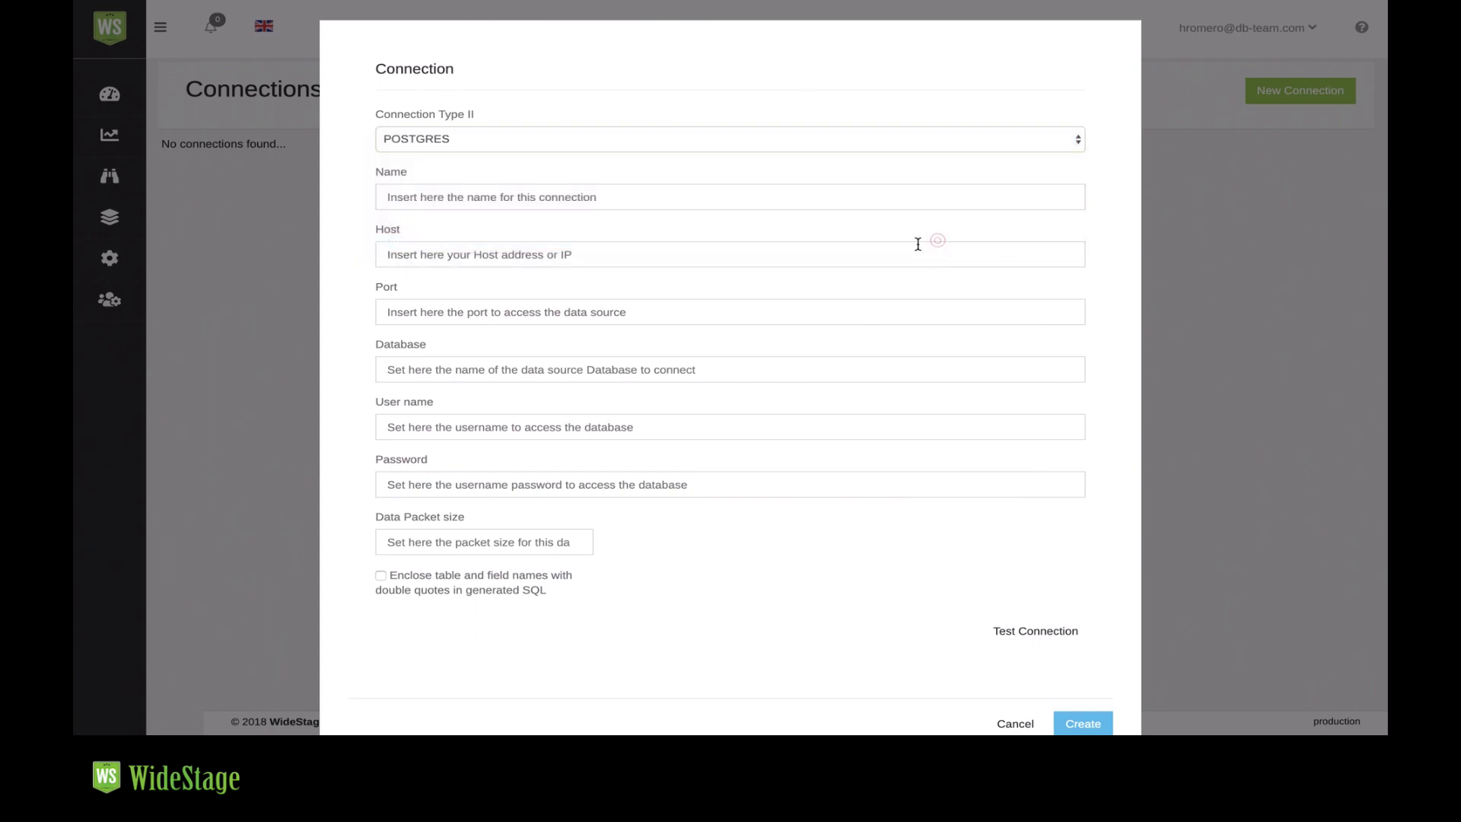
text(Postgres)
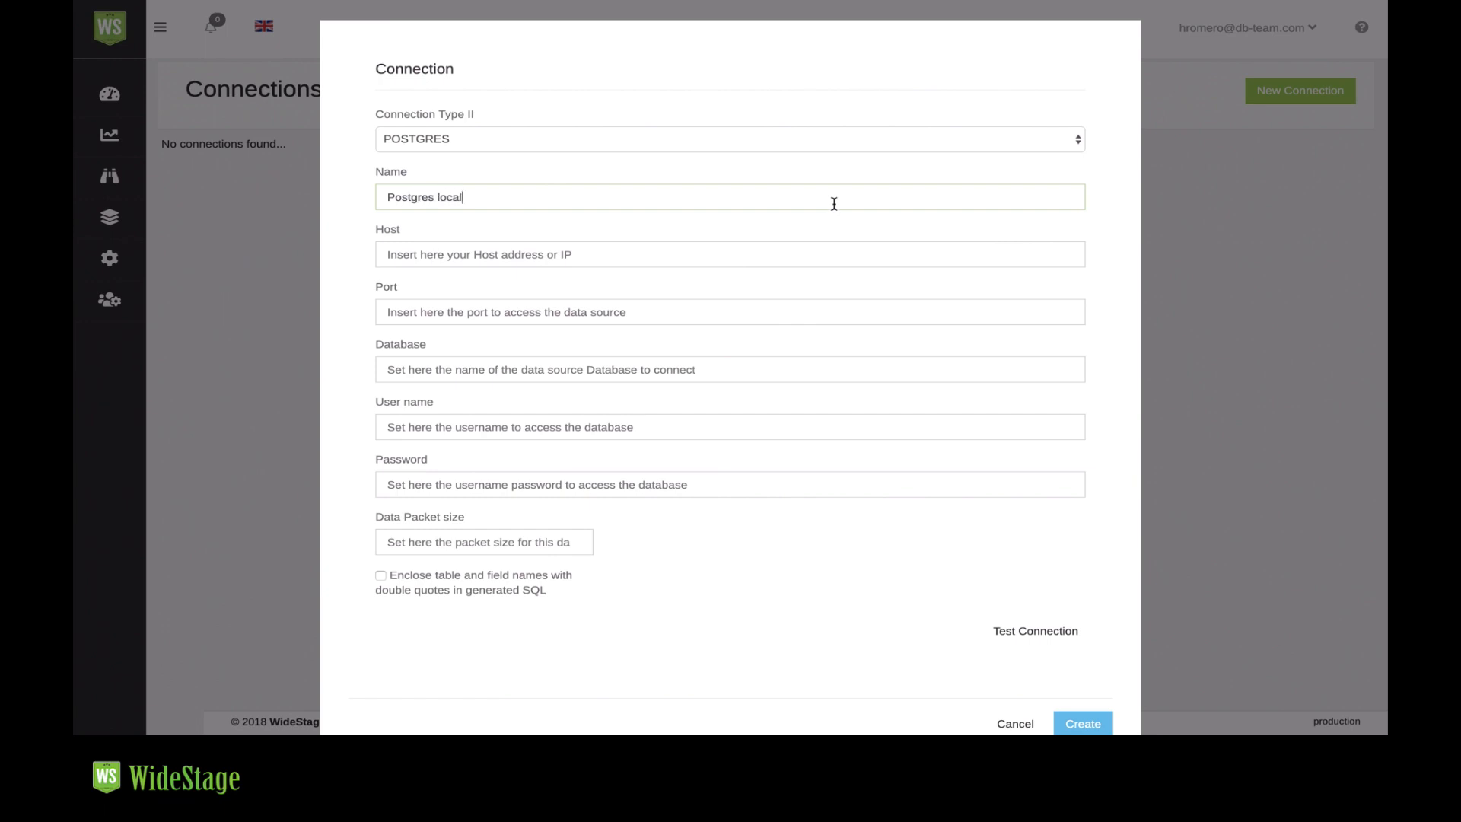
text(localhost)
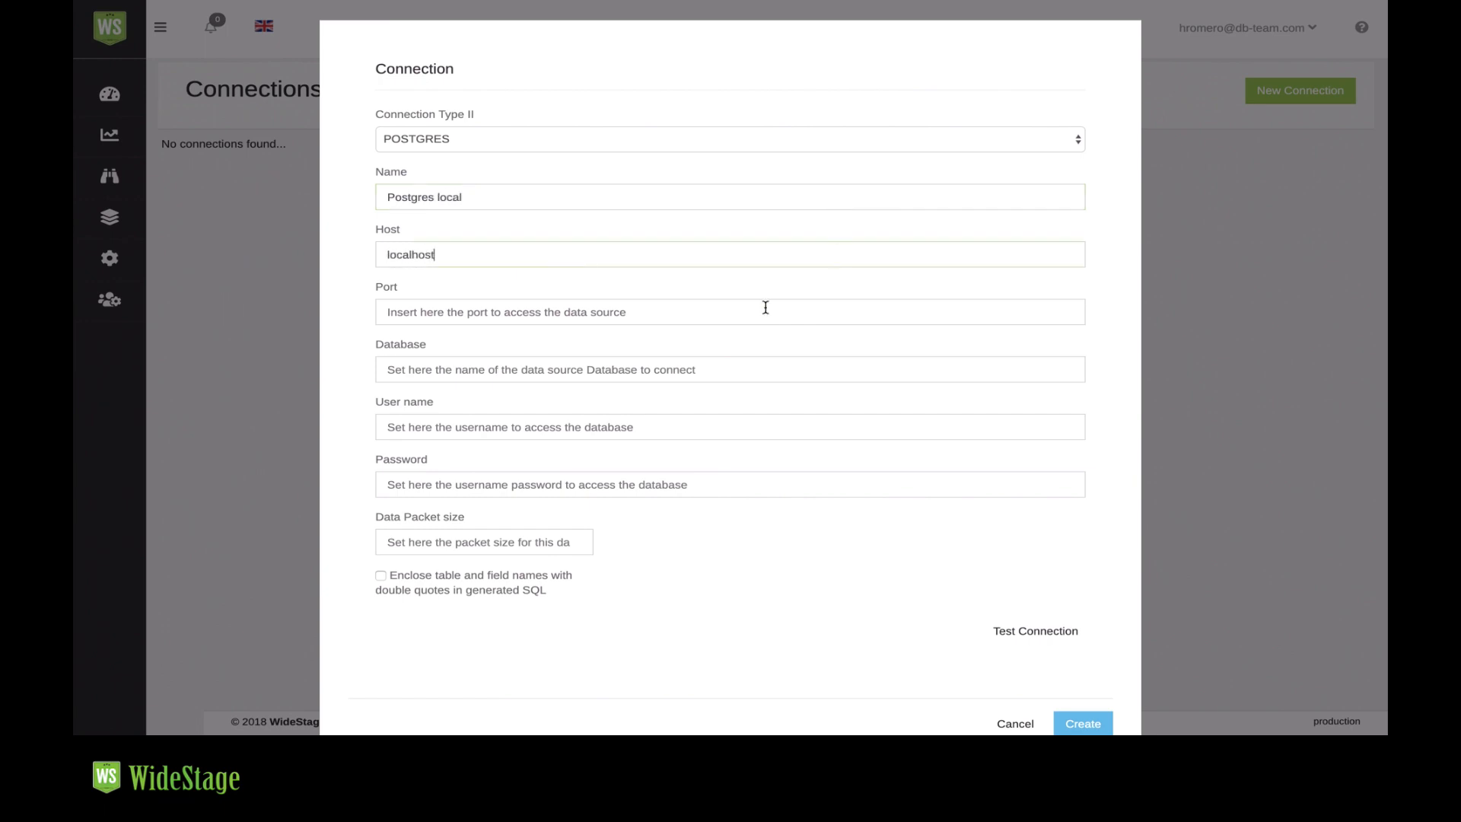
text(5433)
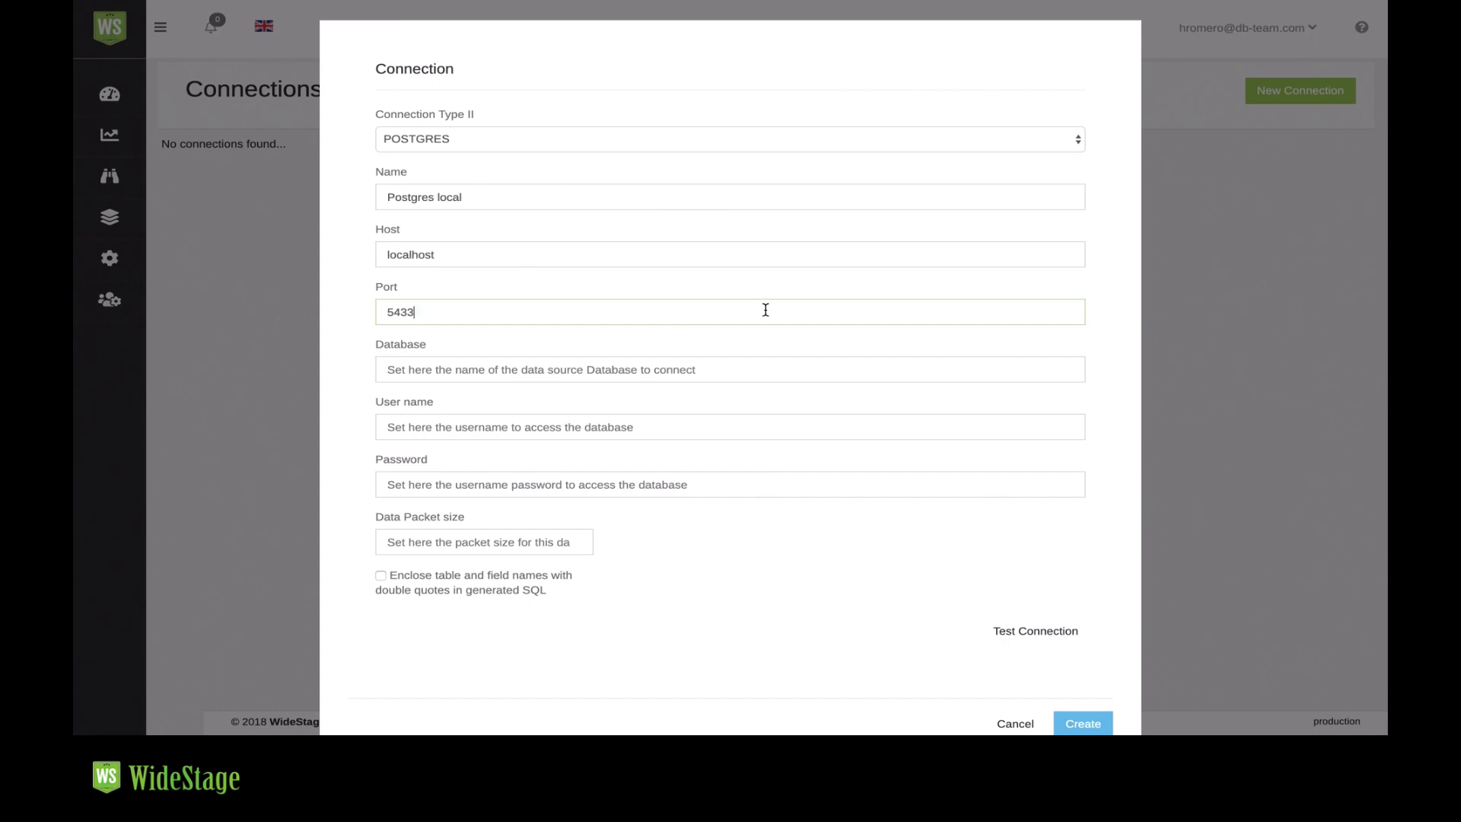
text(postgres)
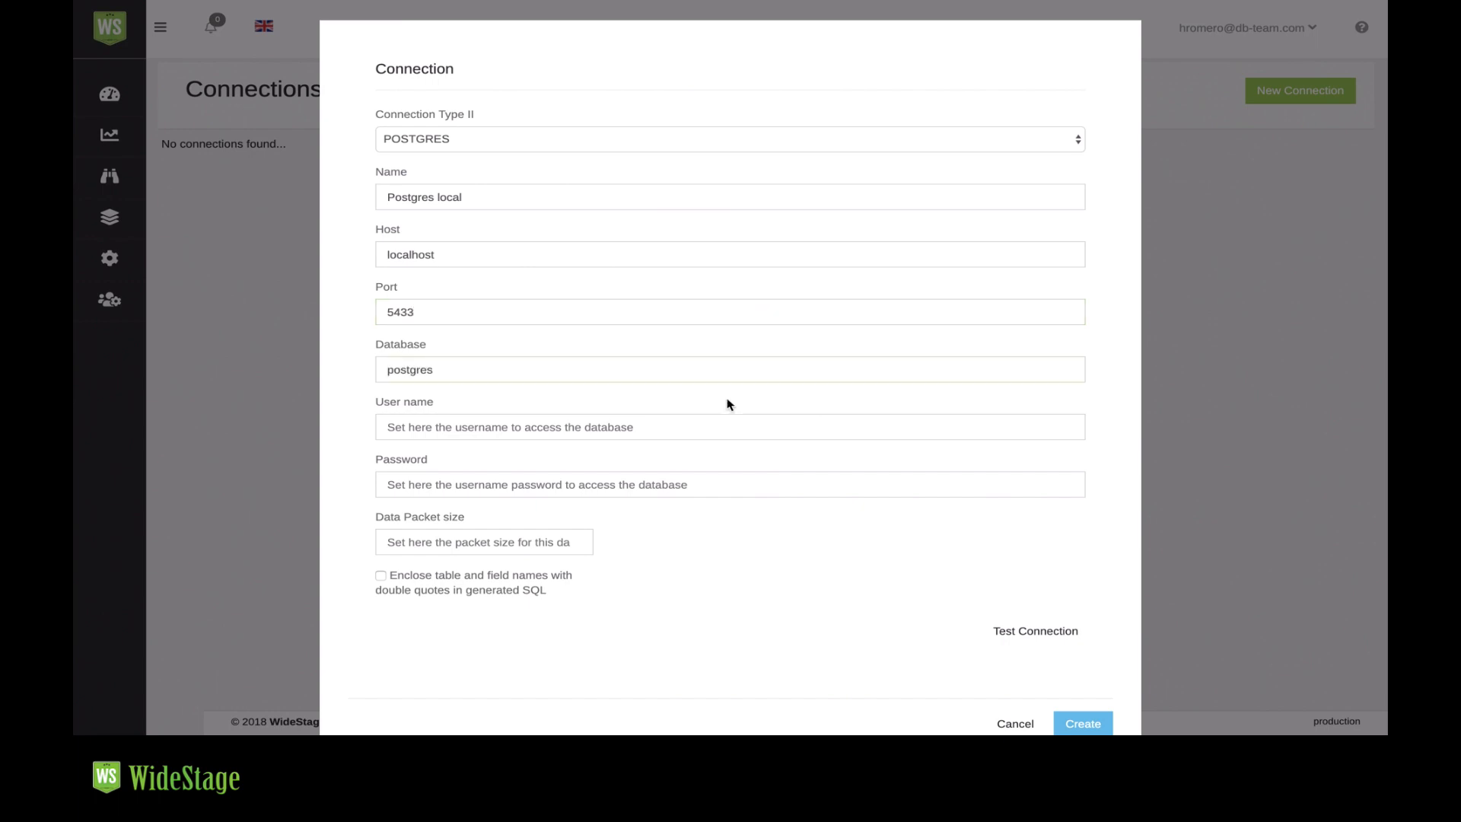
text(postgres)
click(484, 541)
text(500)
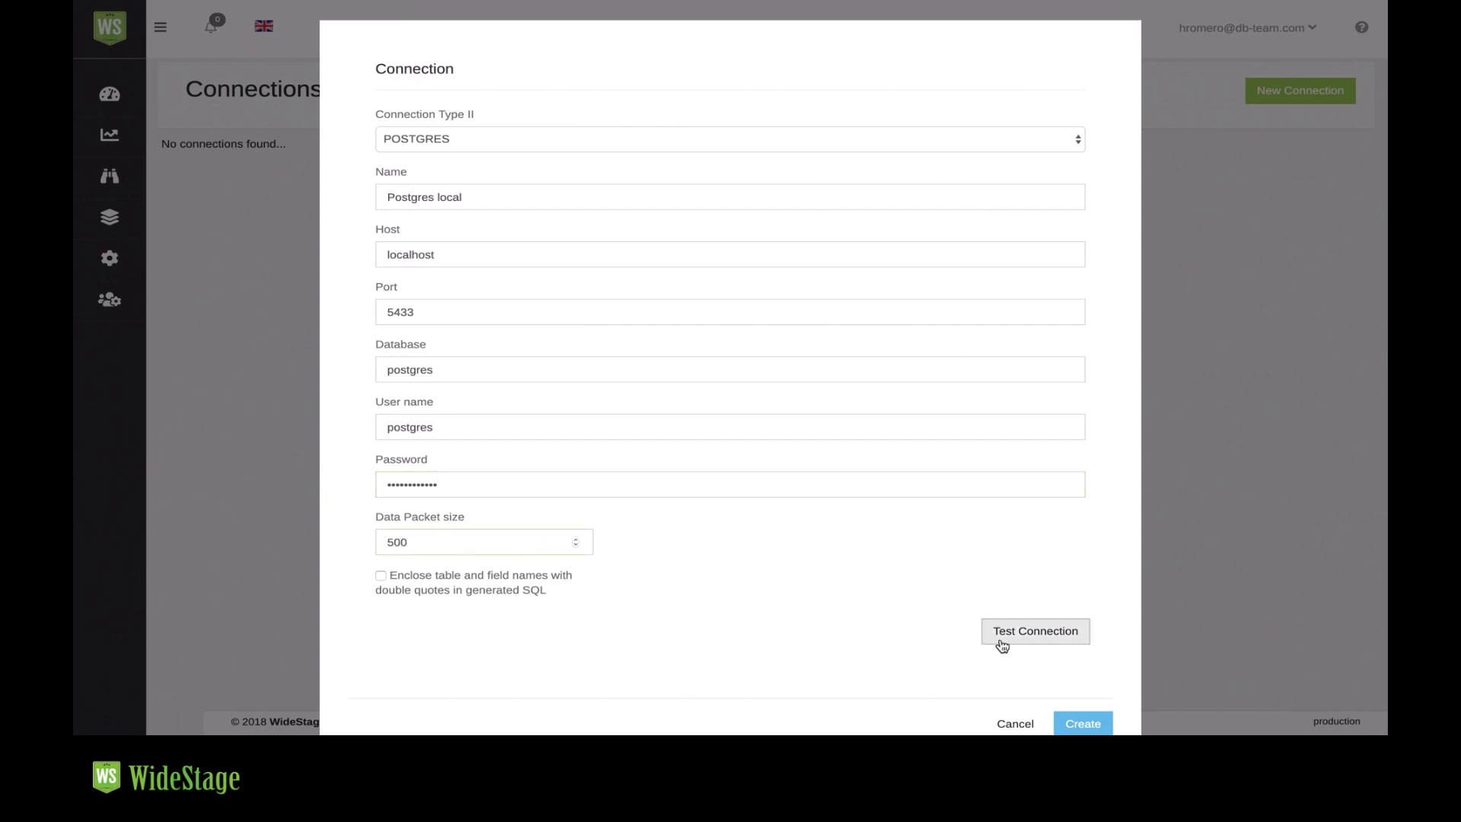
- Test the postgres local connection successfully and create it
click(1034, 630)
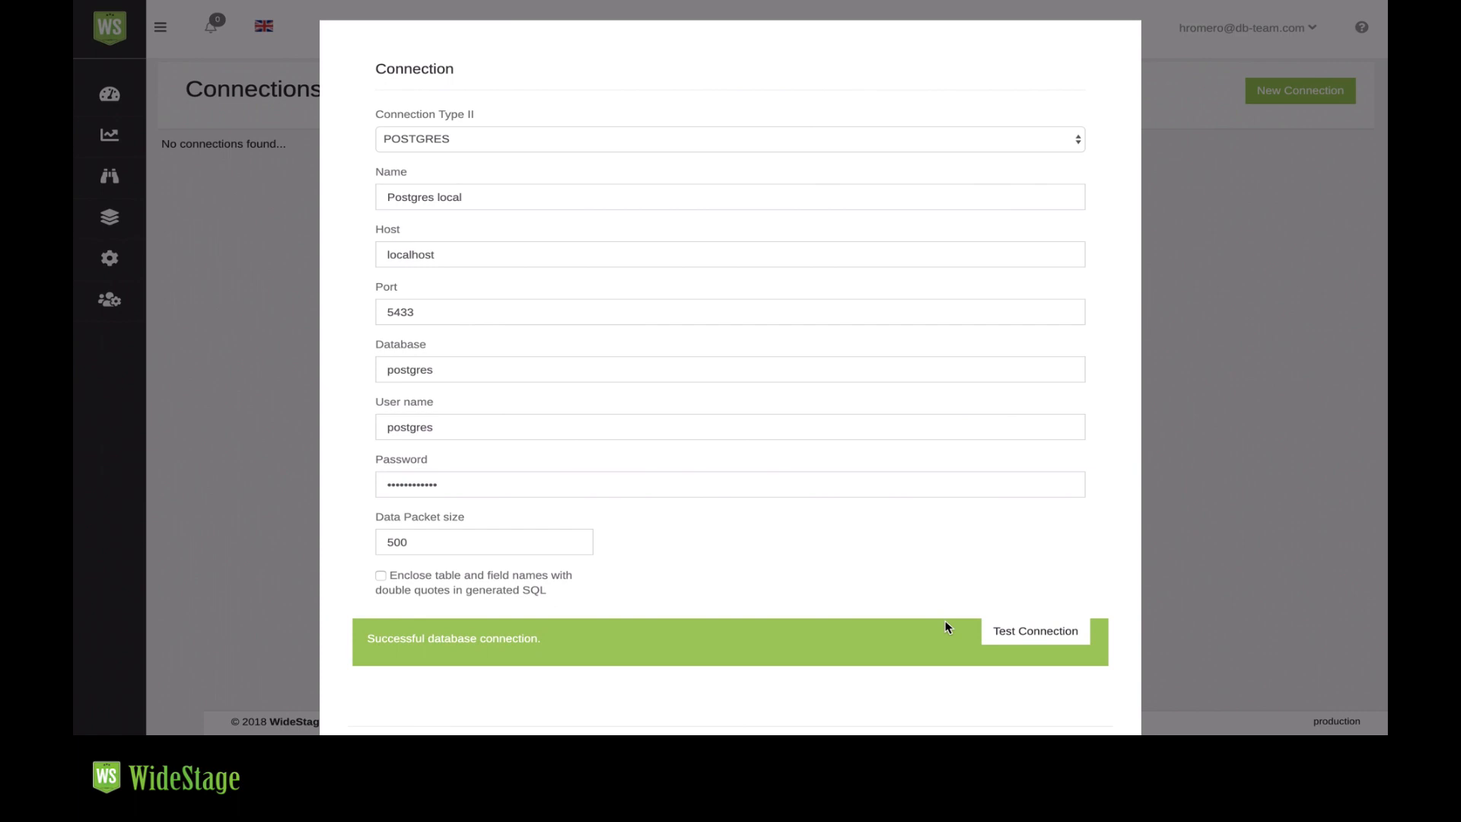
scroll(down, 3)
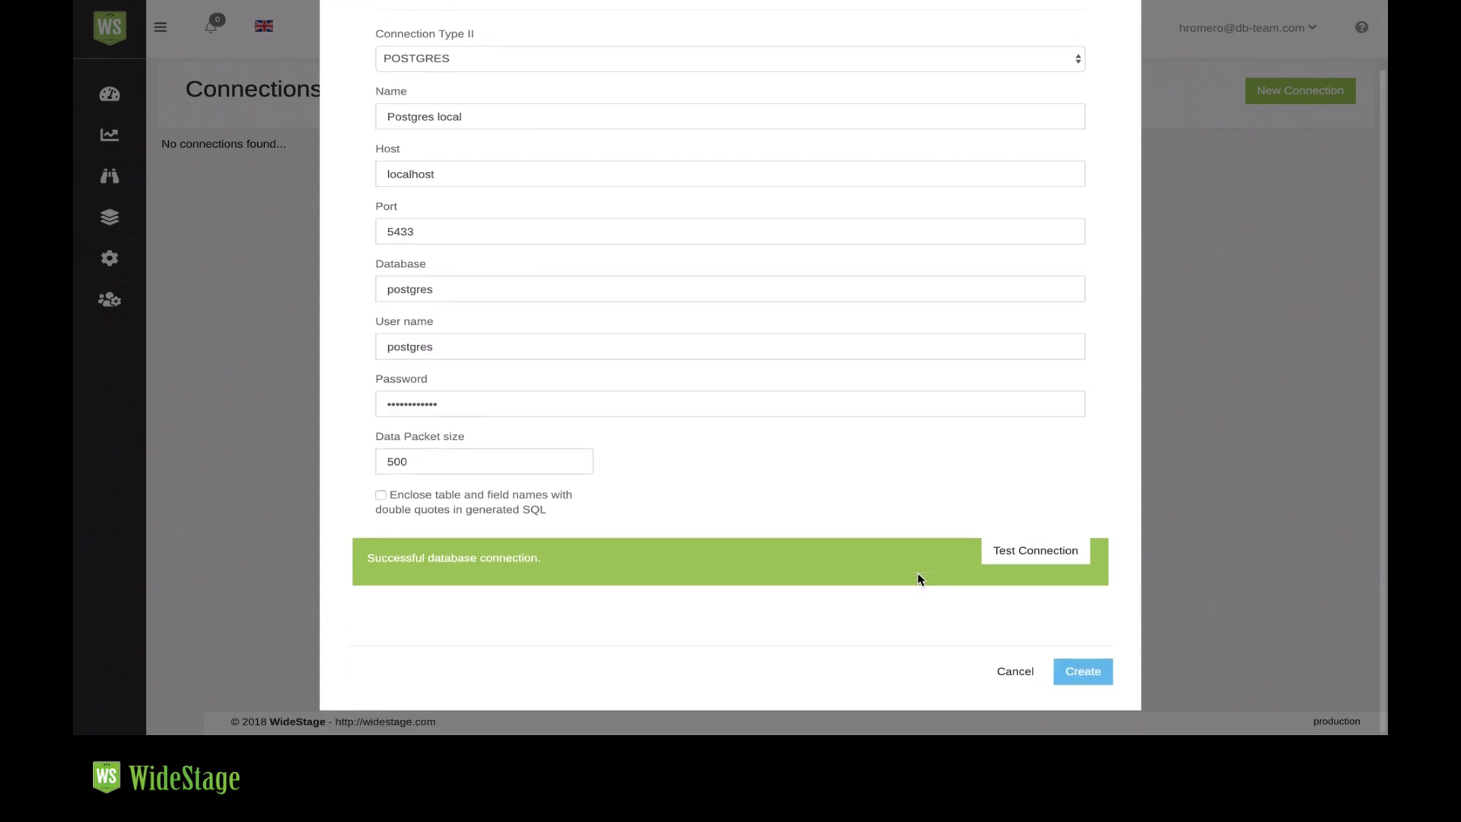
mouse_move(1049, 656)
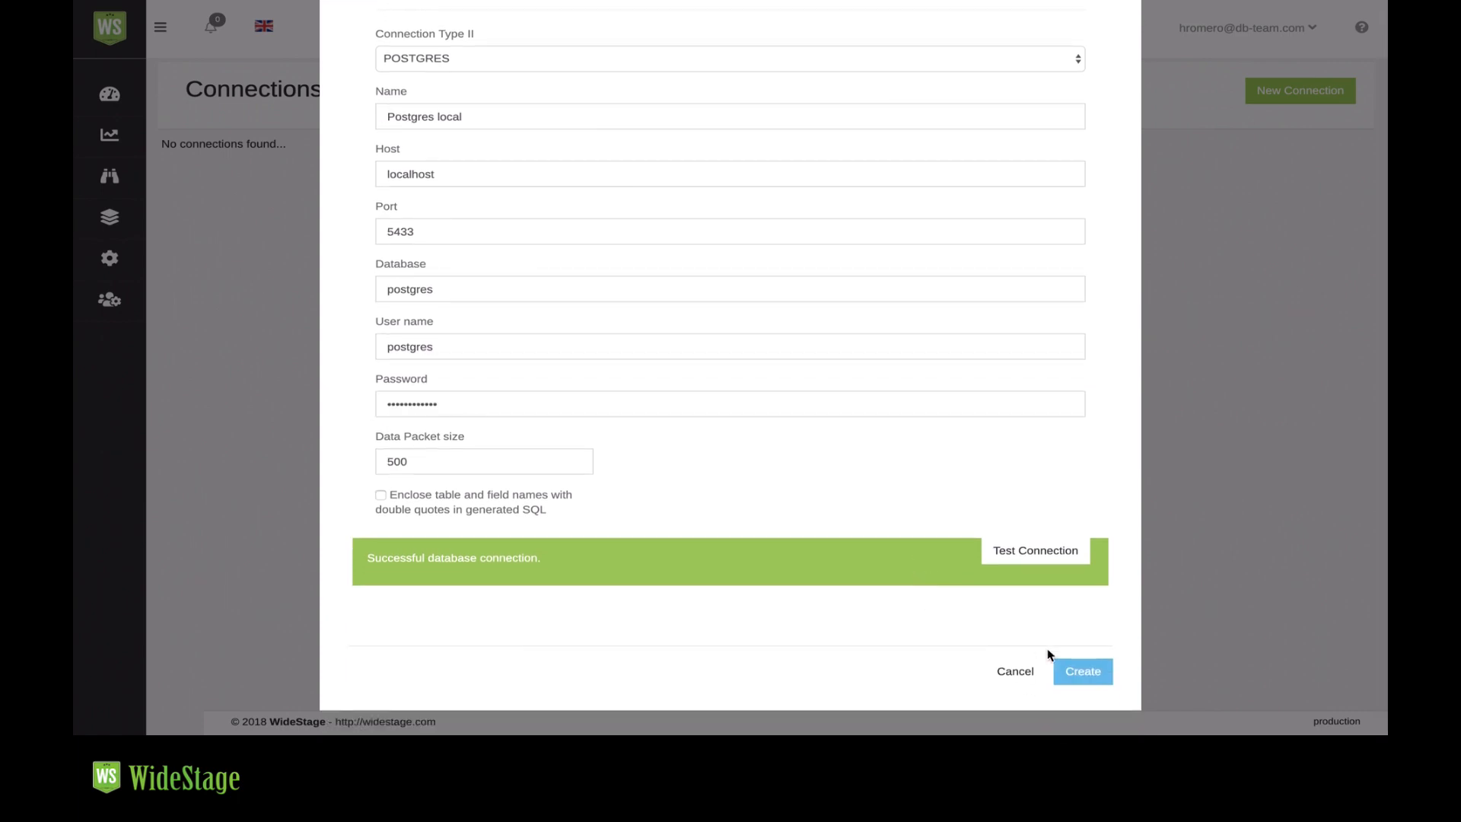
click(1082, 671)
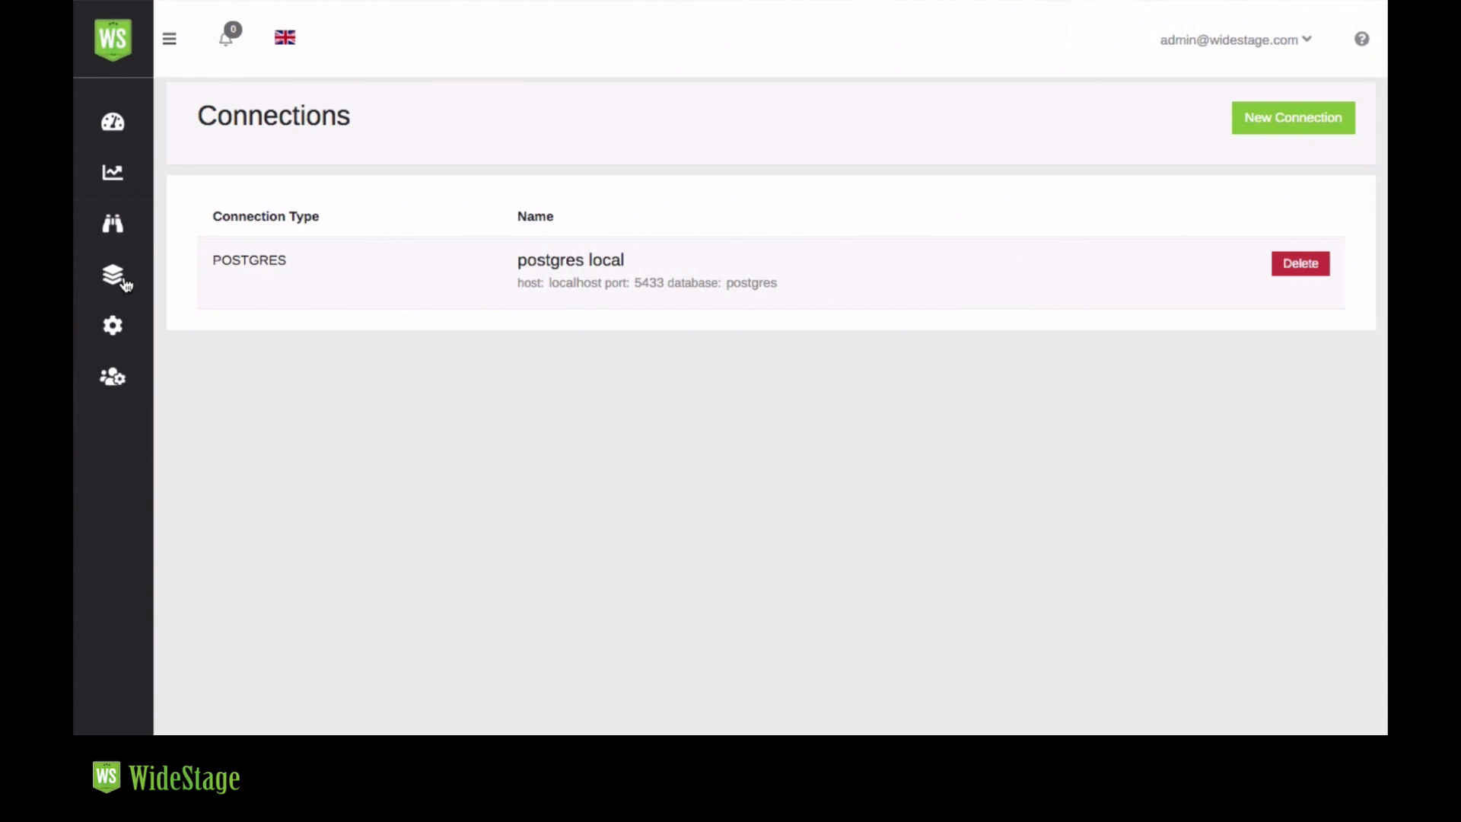
- Open the empty Layers page from the sidebar's layer menu
click(112, 275)
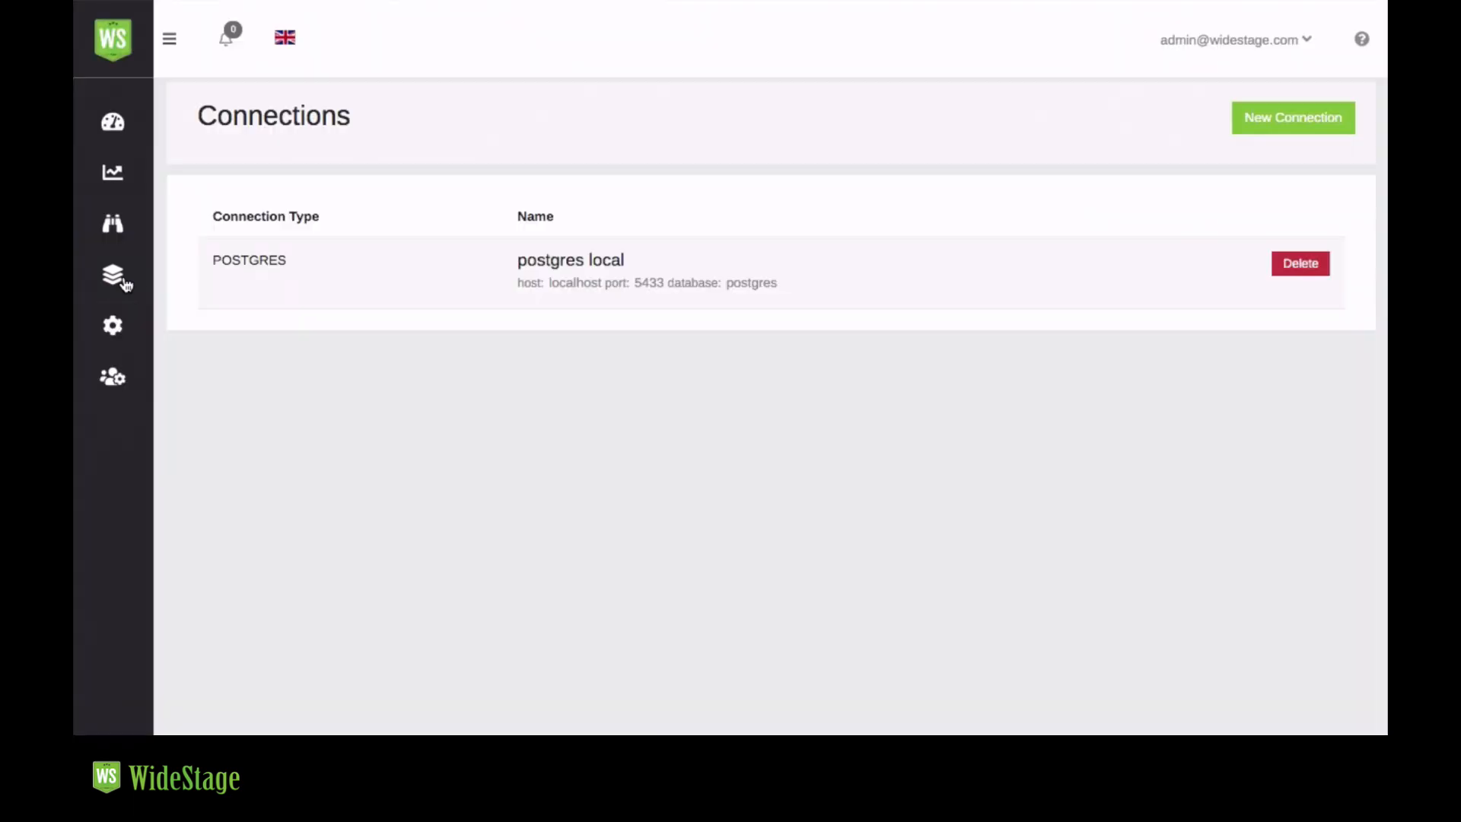
click(111, 275)
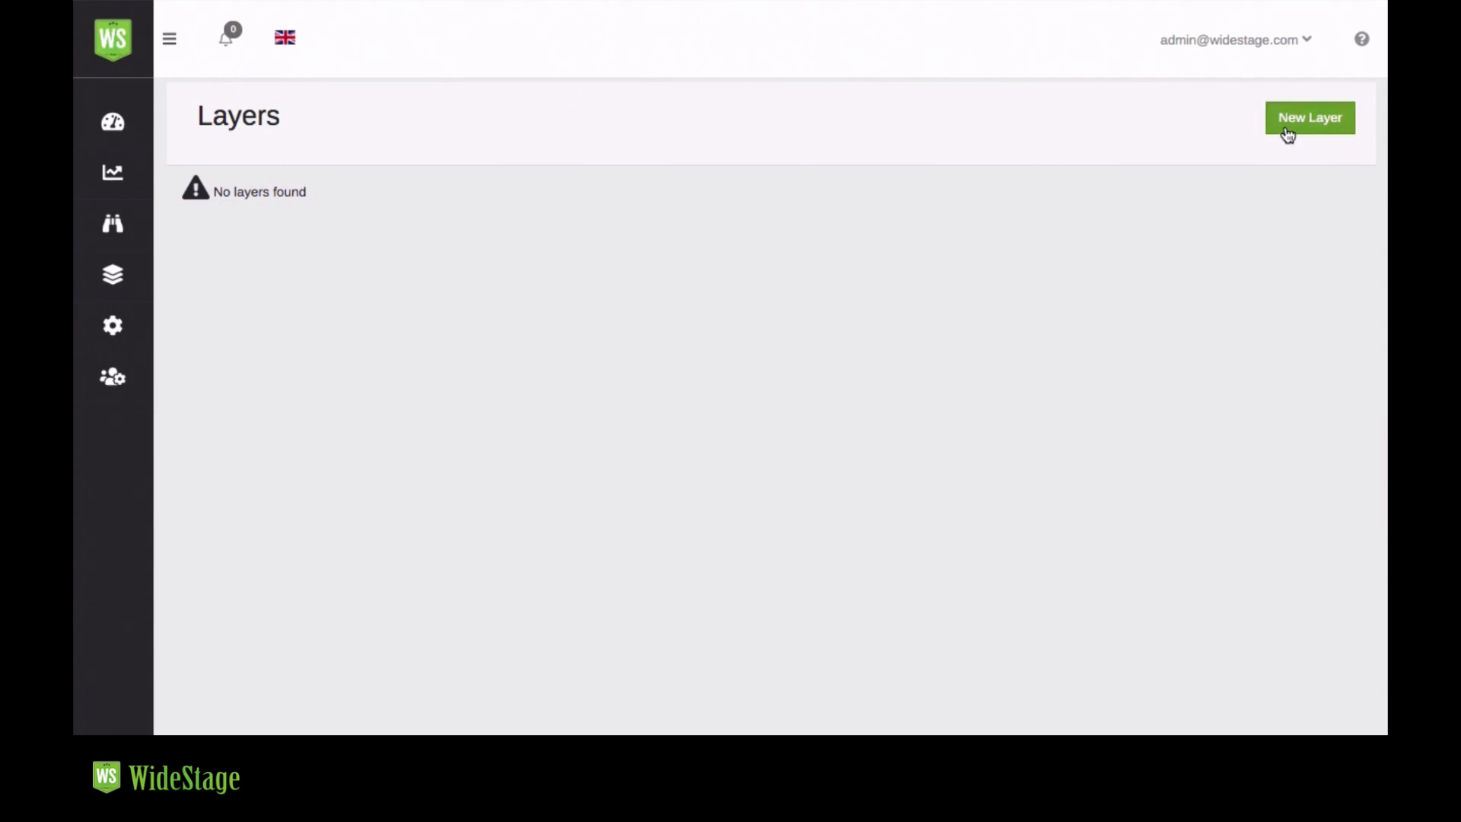
- Create a new layer named POSTGRES Local and save it as a draft
click(1308, 117)
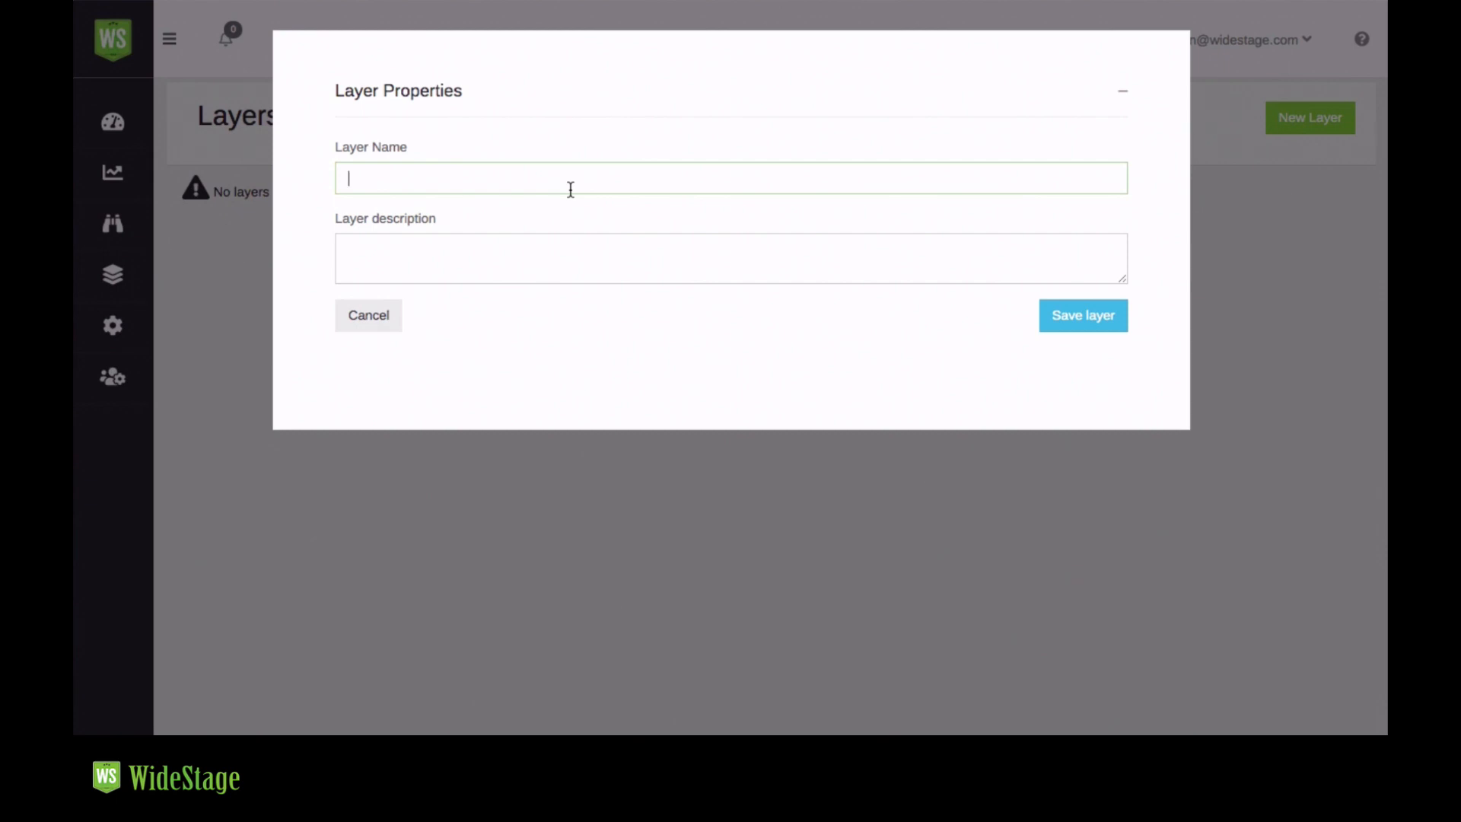
text(POSTGRES)
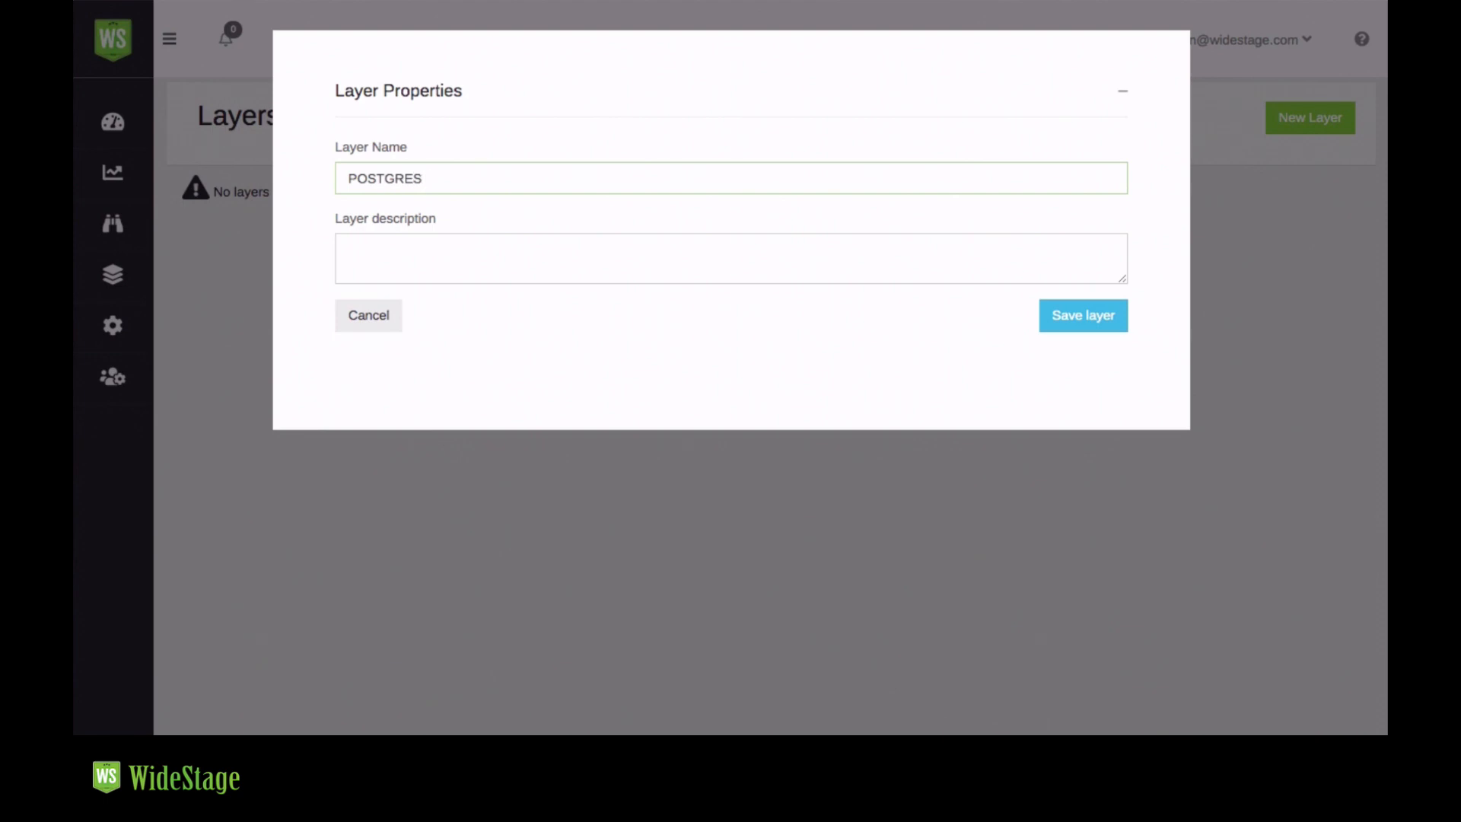
click(1082, 315)
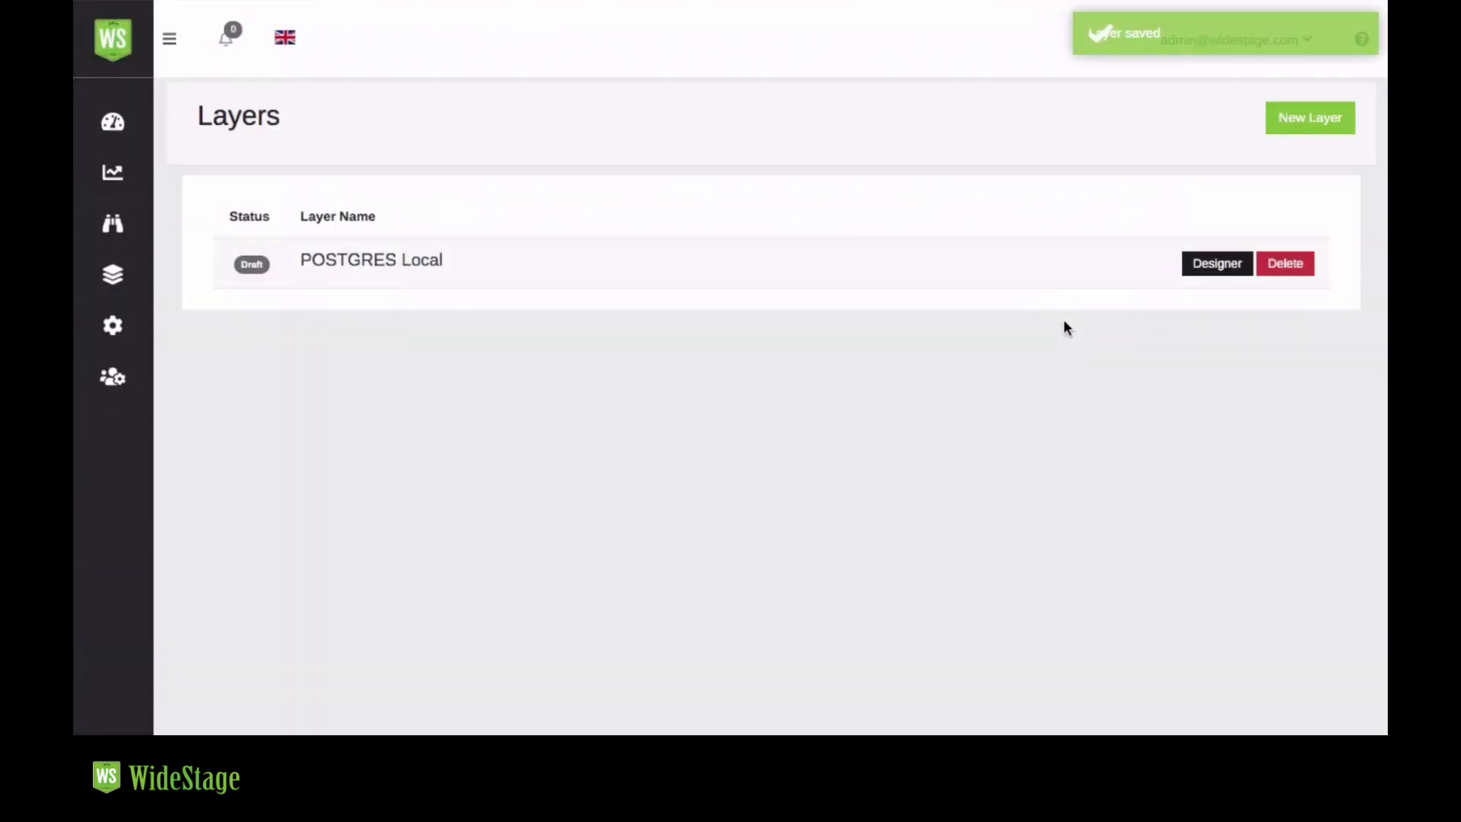
mouse_move(755, 265)
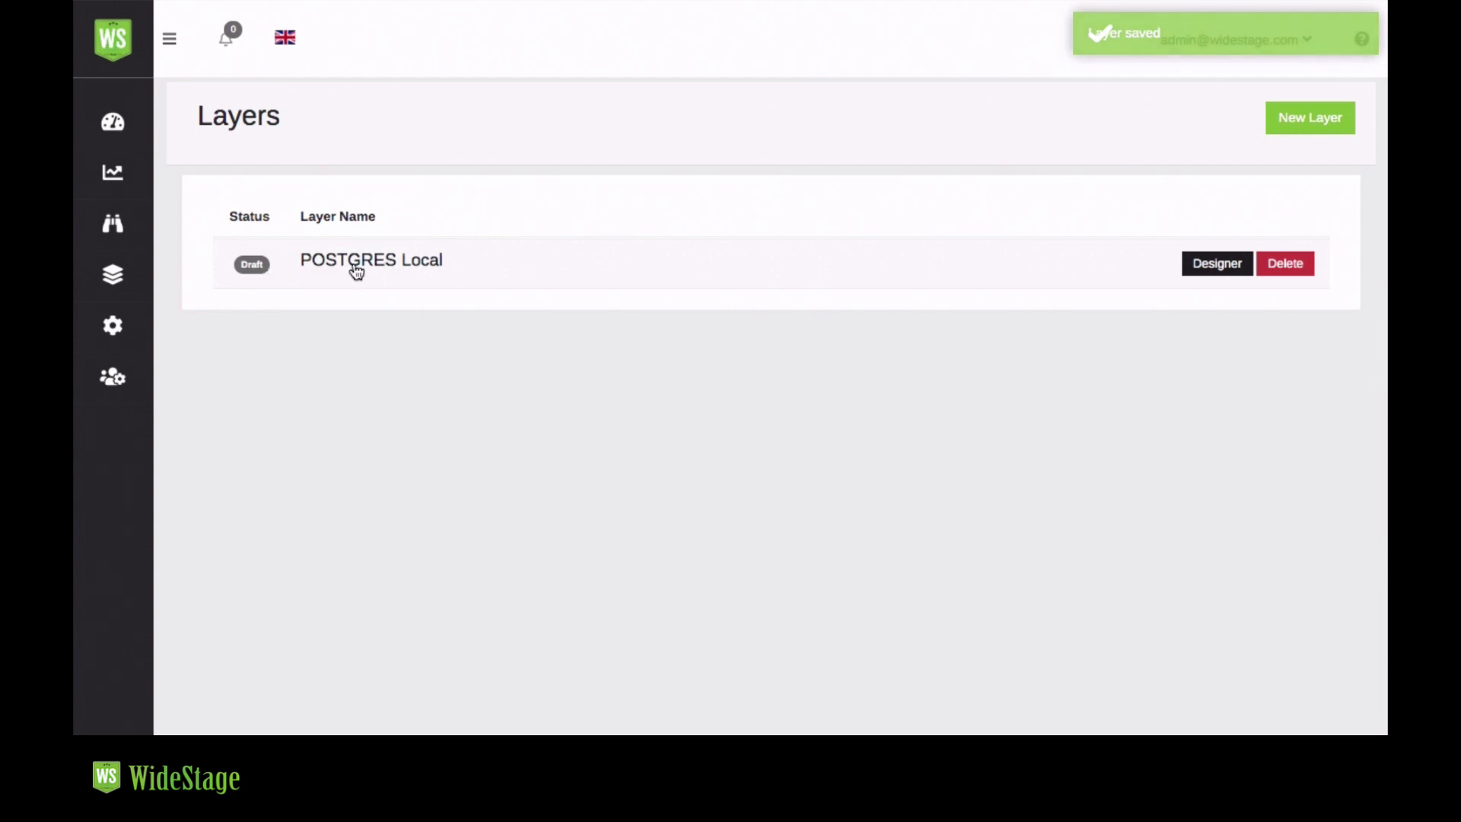
- Open POSTGRES Local in the layer designer with an empty Elements area
click(1216, 263)
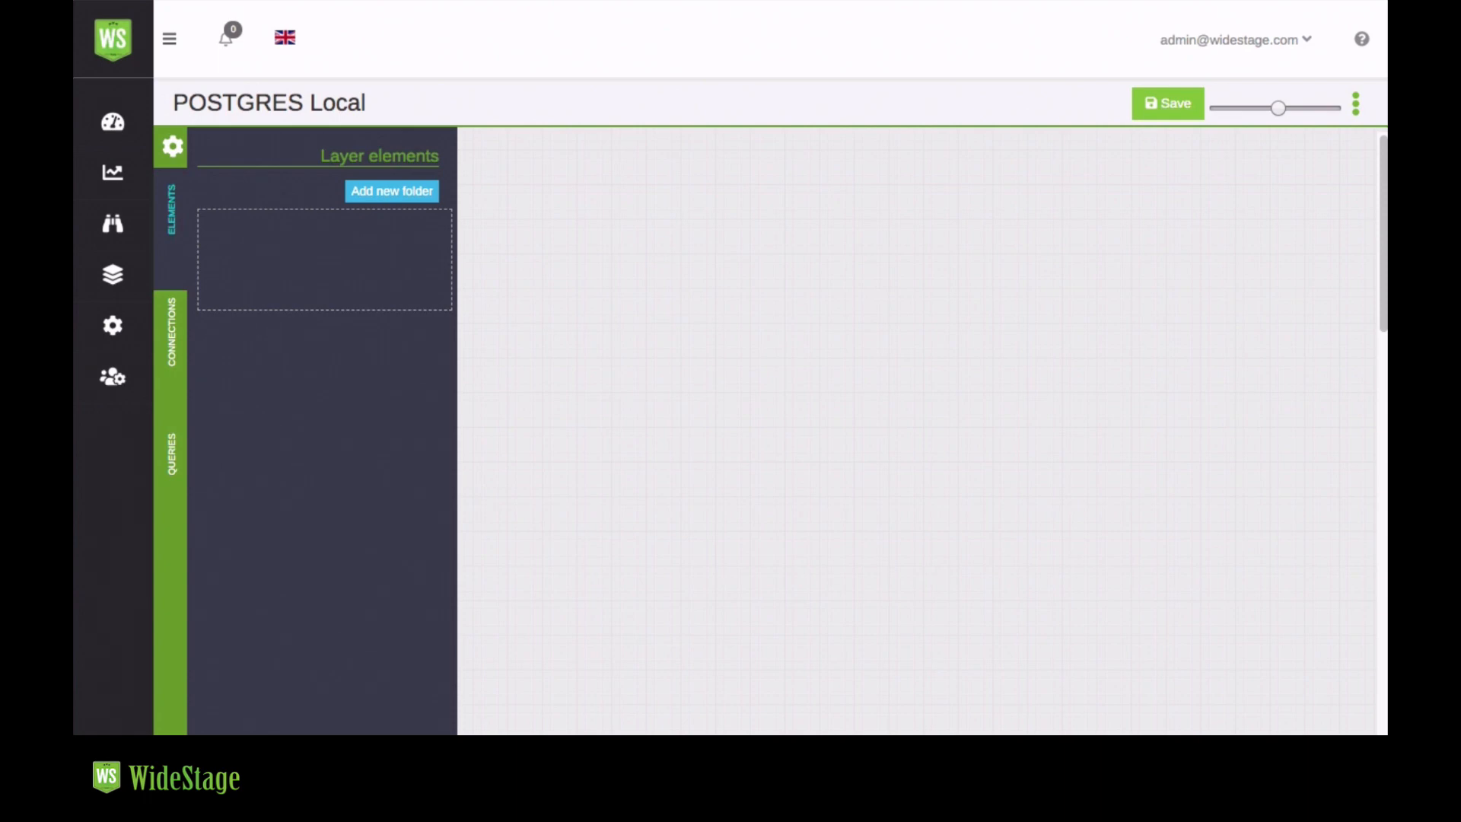
click(170, 221)
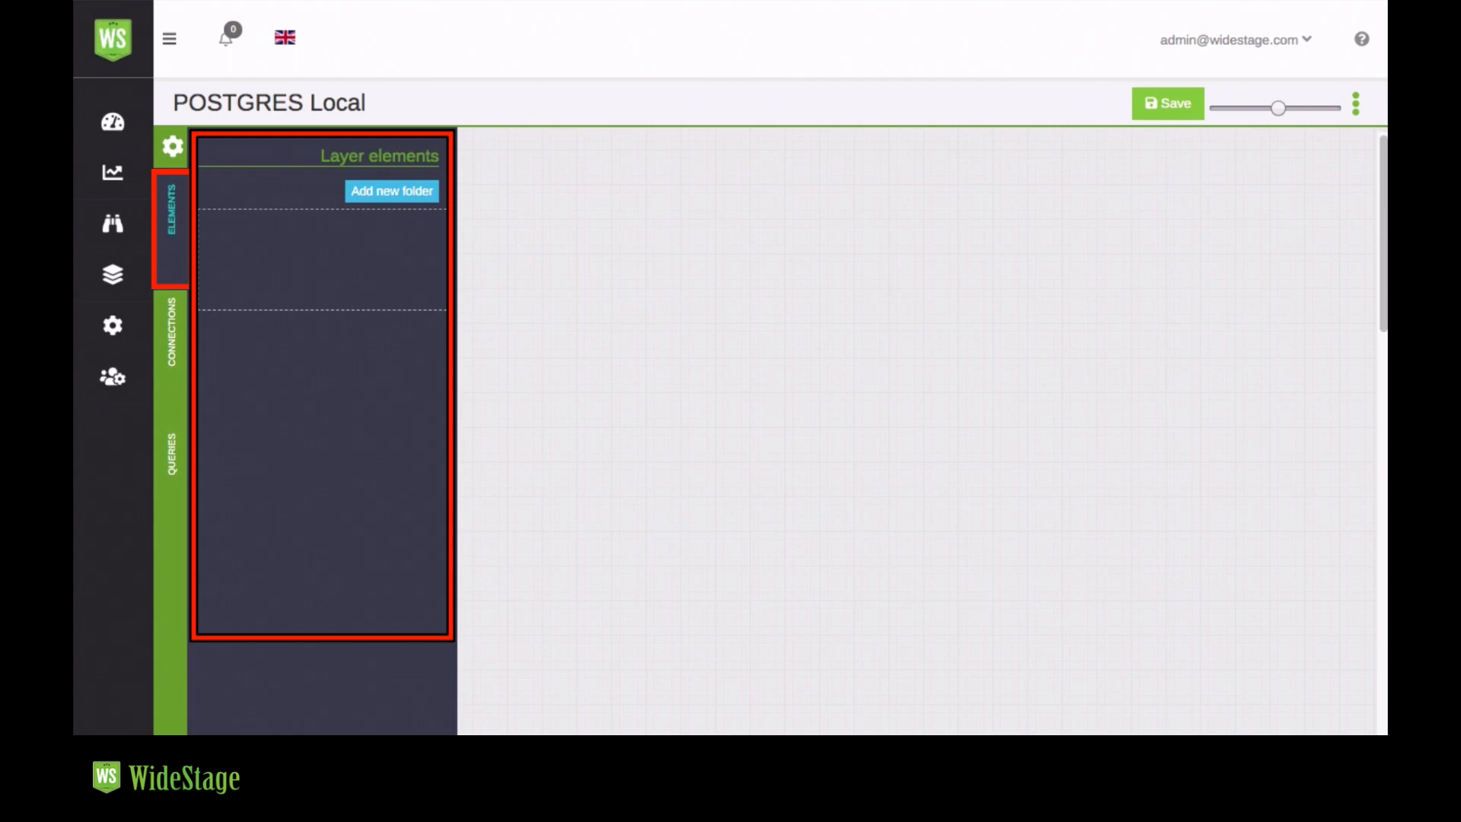
- Expand the wst database under postgres local to list its tables
click(170, 336)
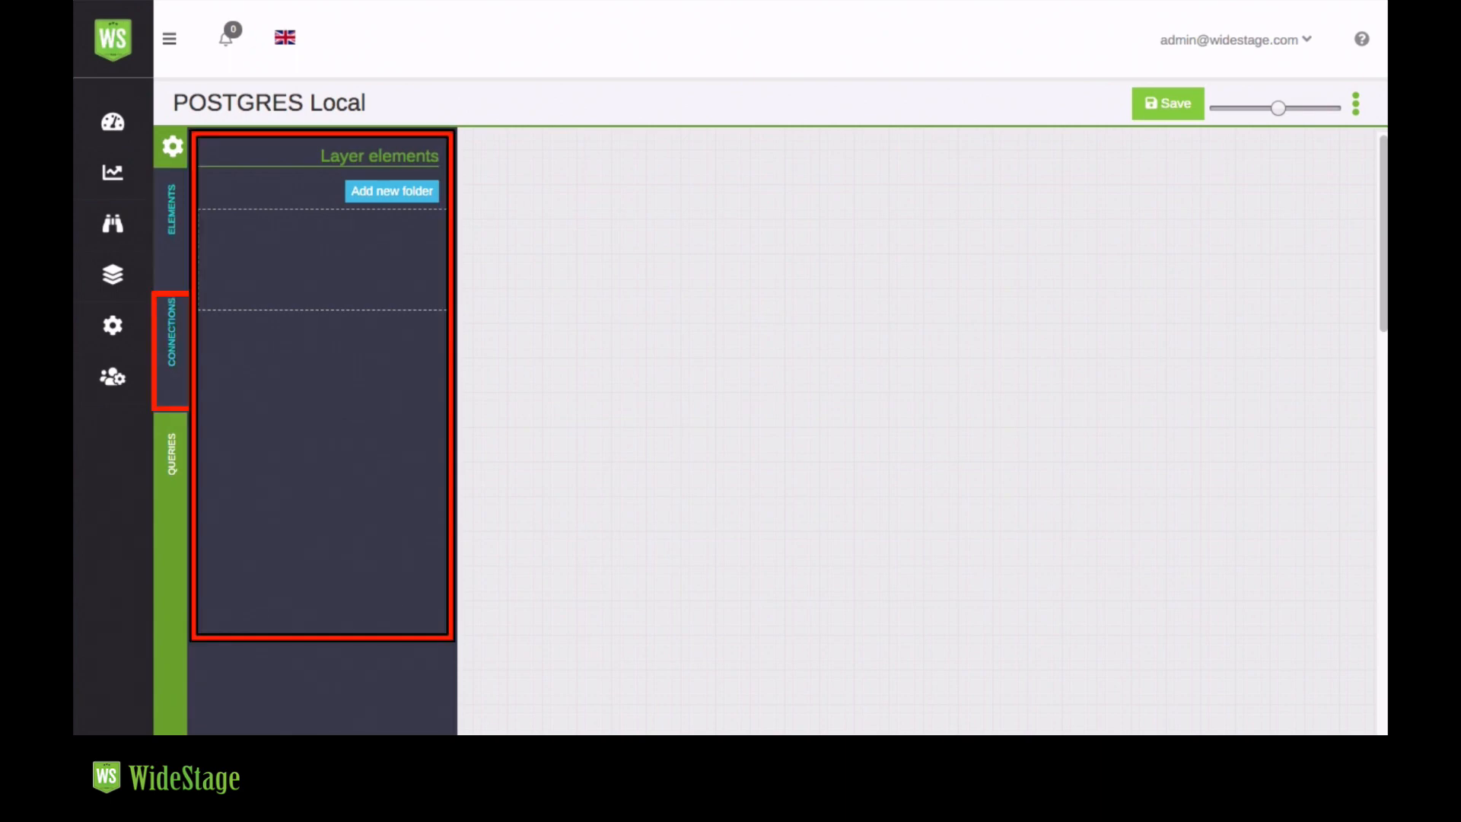
click(171, 336)
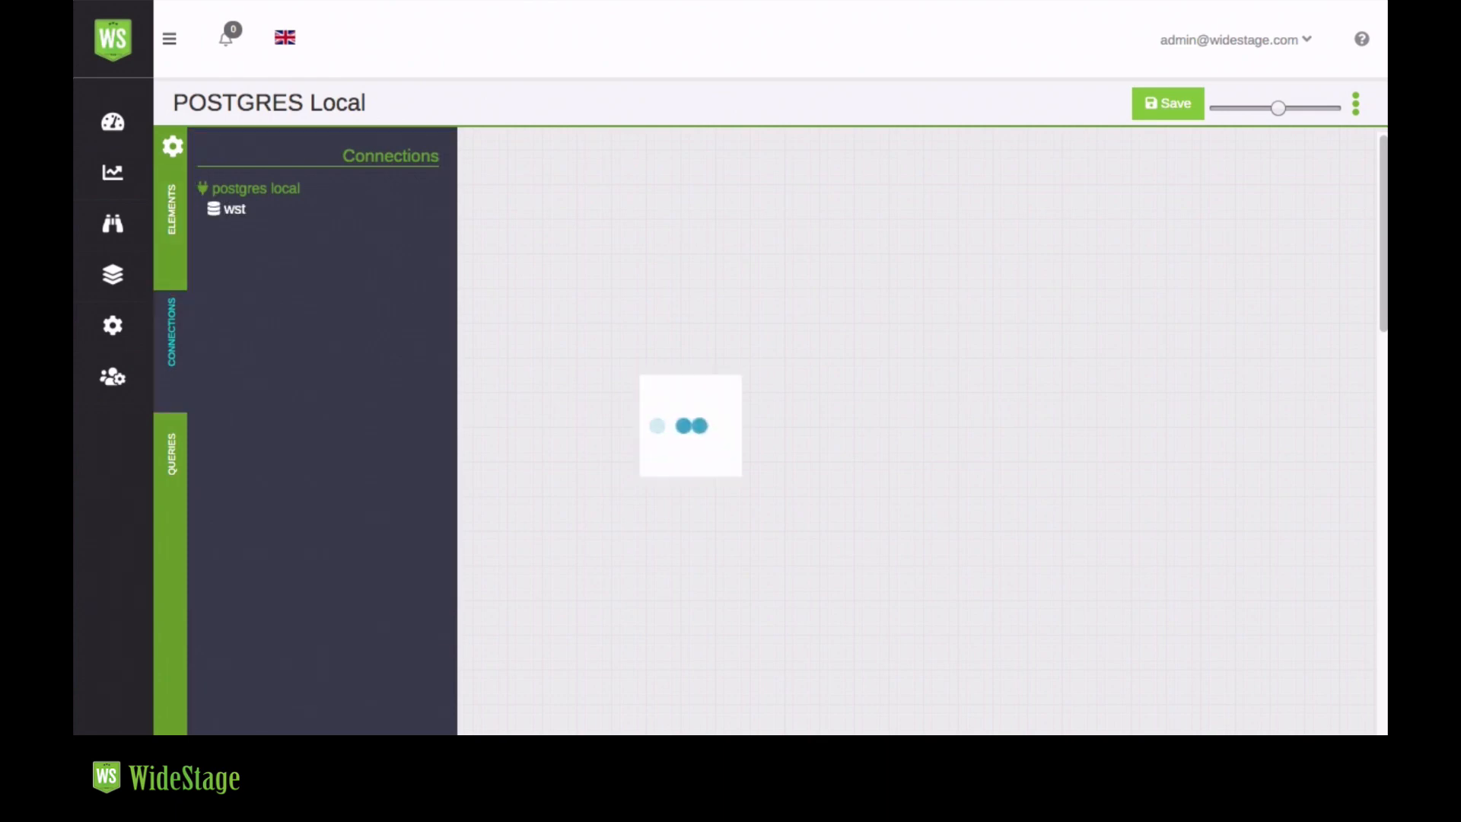
click(232, 209)
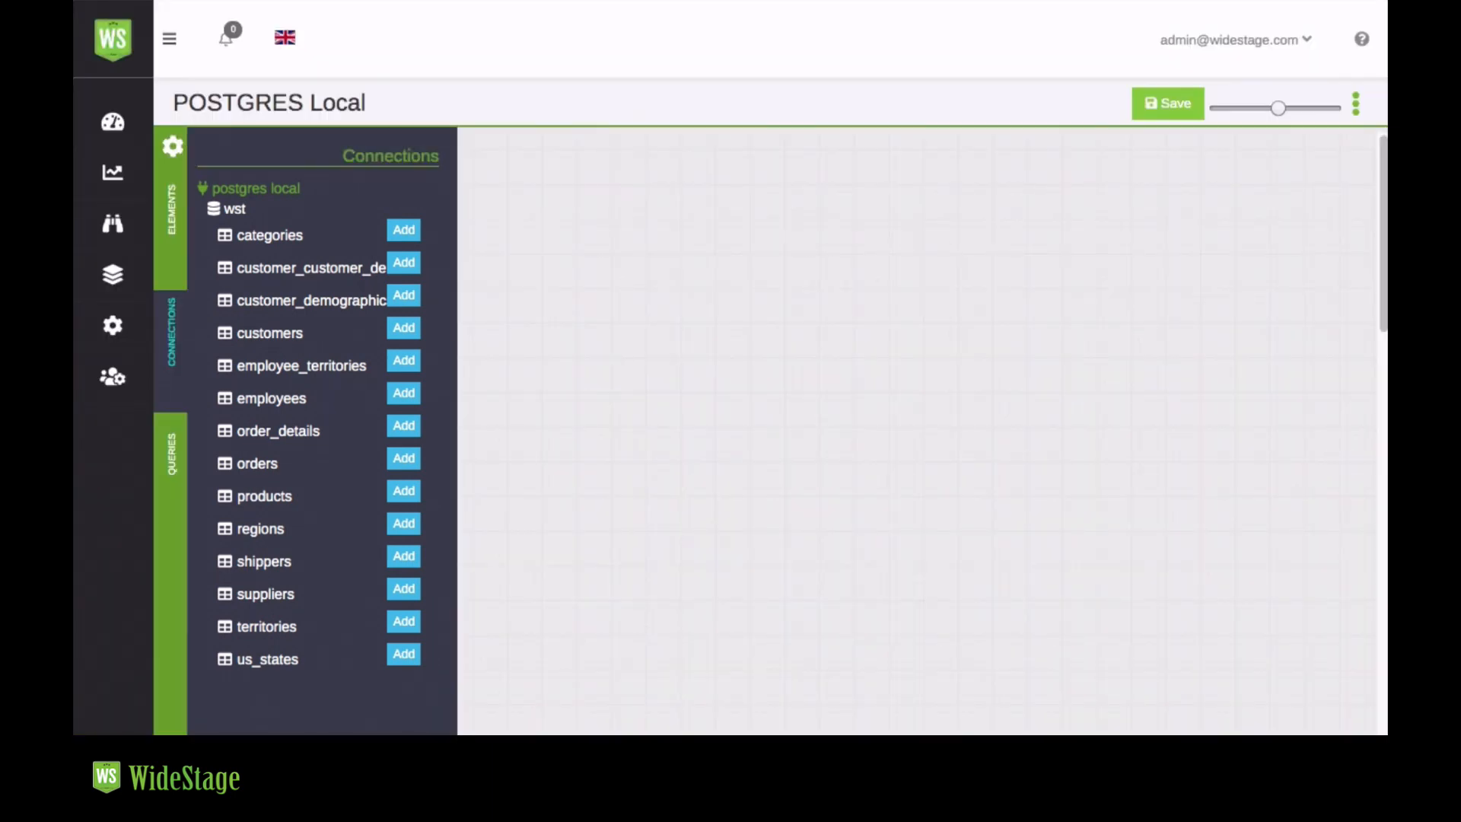
- Add the customers table to the layer canvas and drag it into place
click(403, 327)
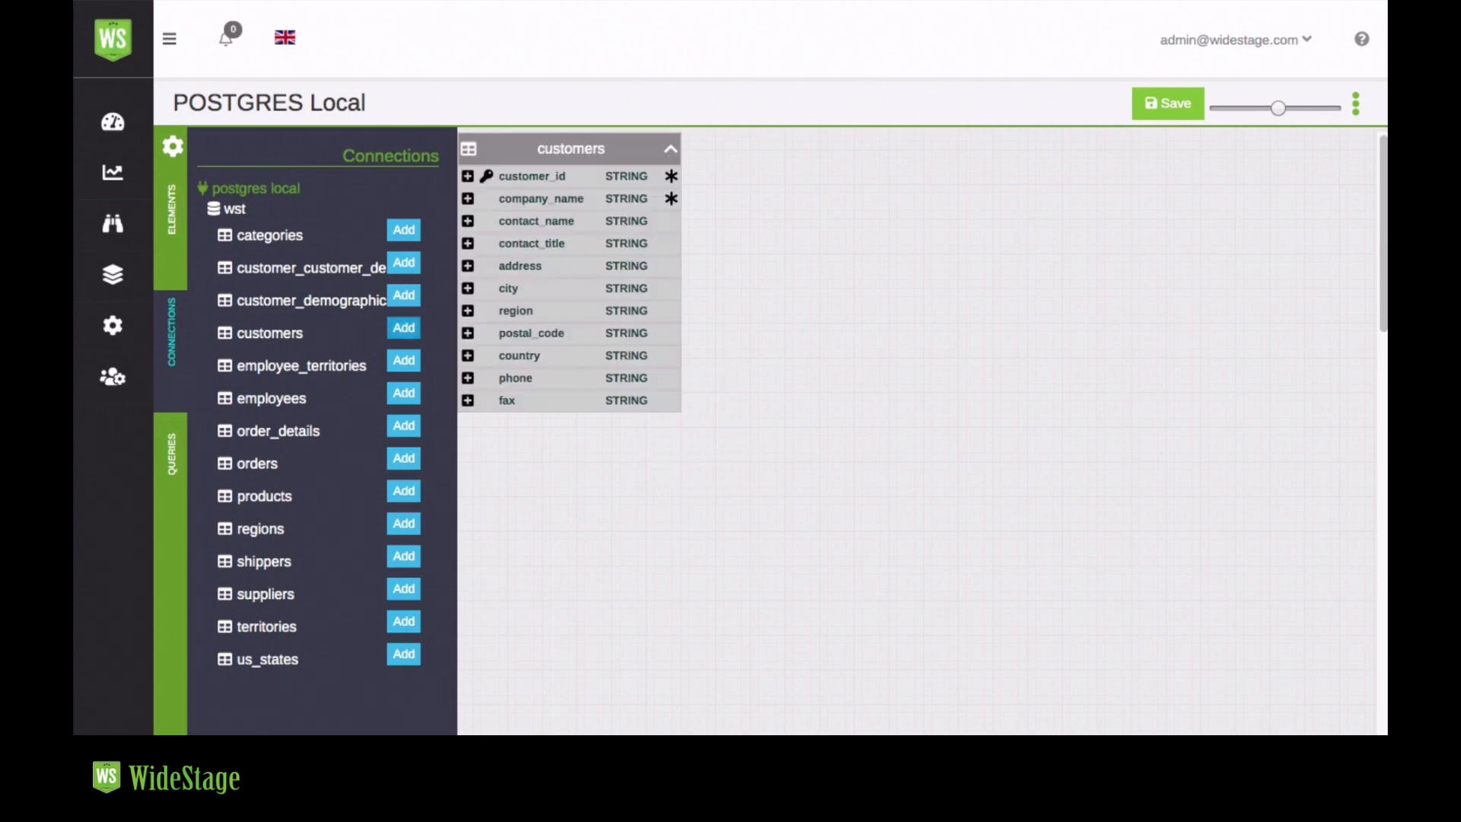
drag(569, 148, 686, 292)
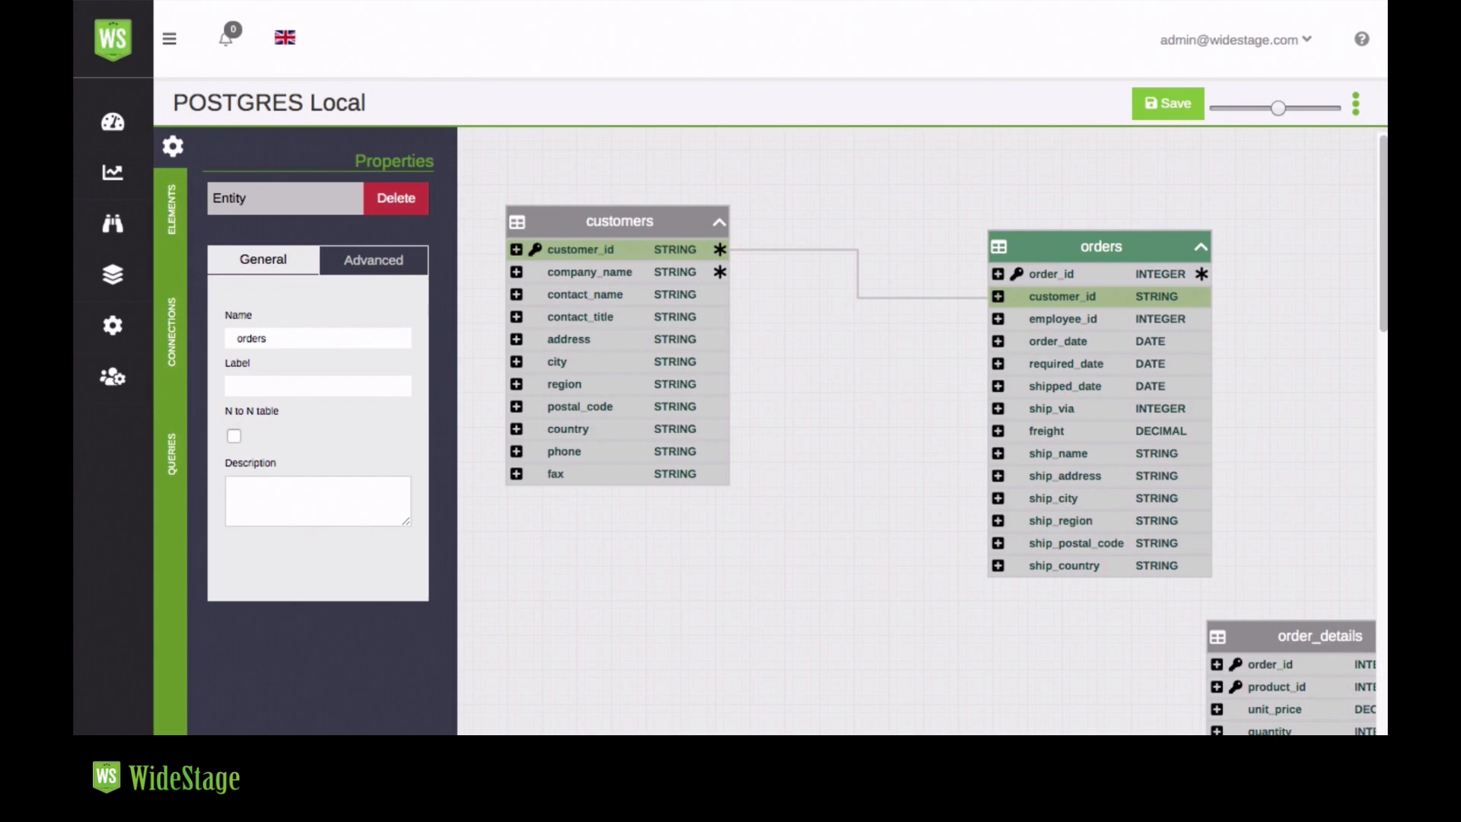
- Move the orders table closer to customers and return to the layer elements list
drag(1100, 245, 1004, 306)
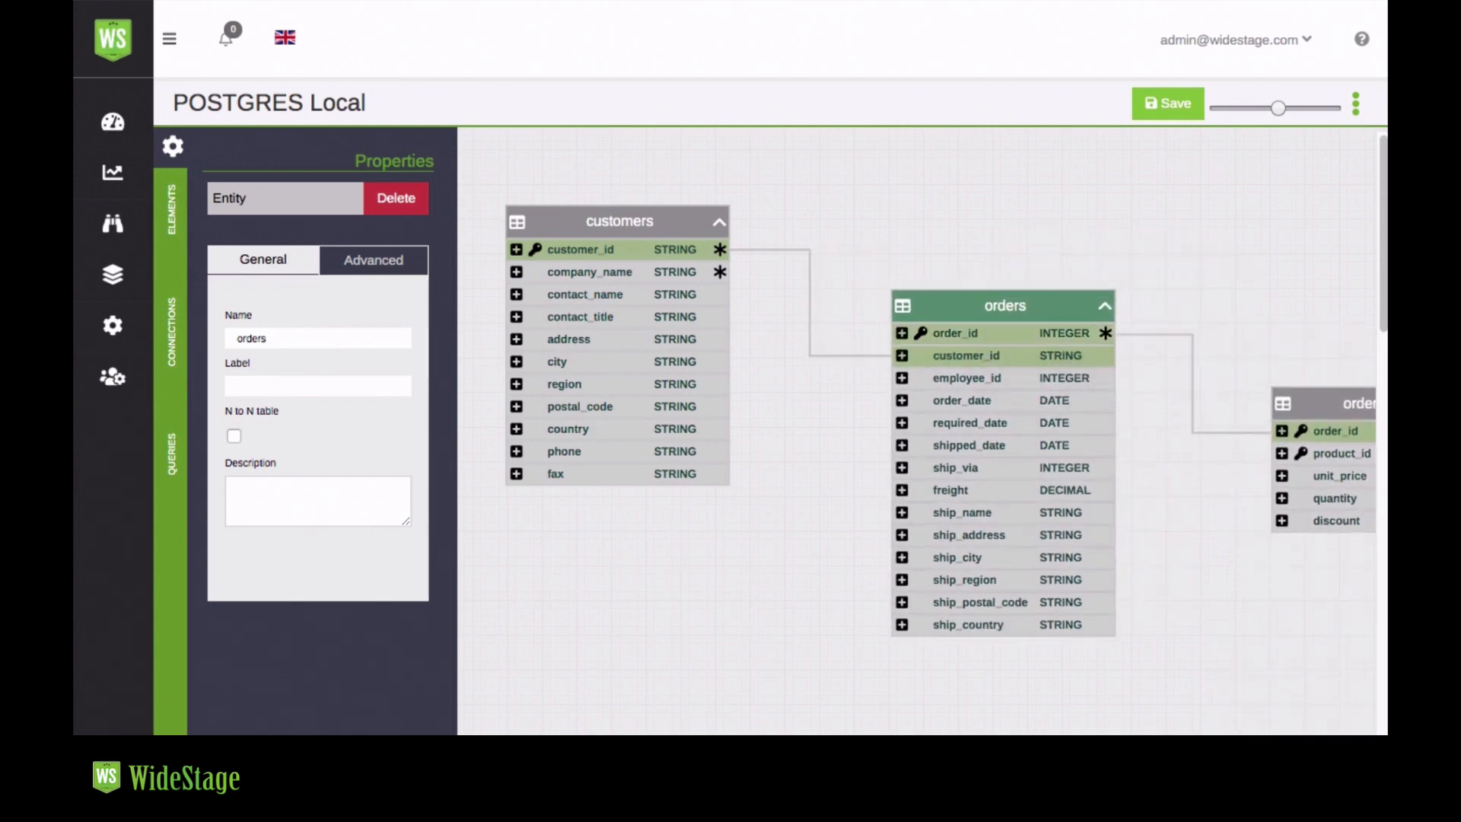
click(171, 207)
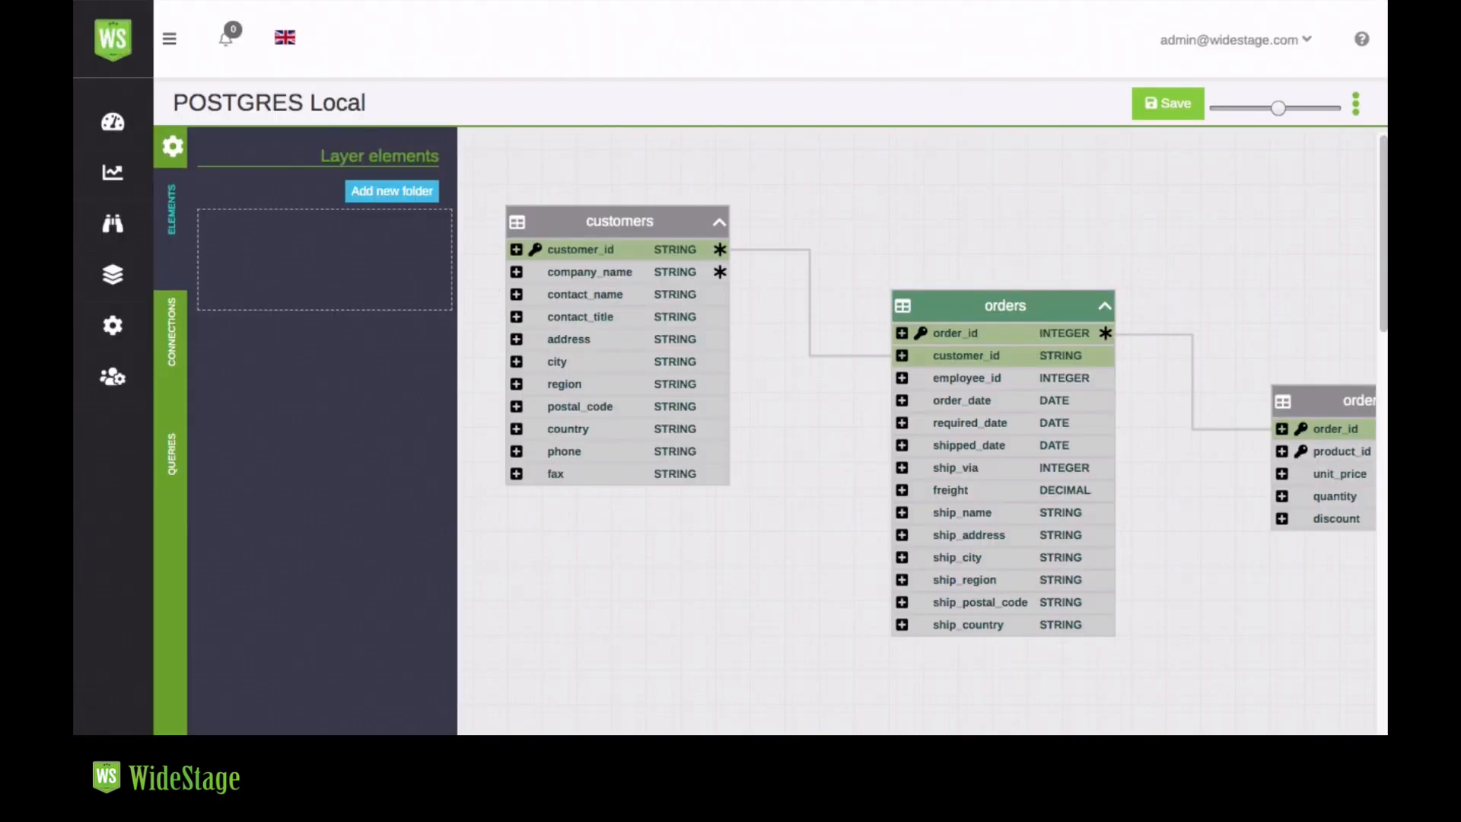
- Add company_name, region and country to the layer as elements
click(516, 271)
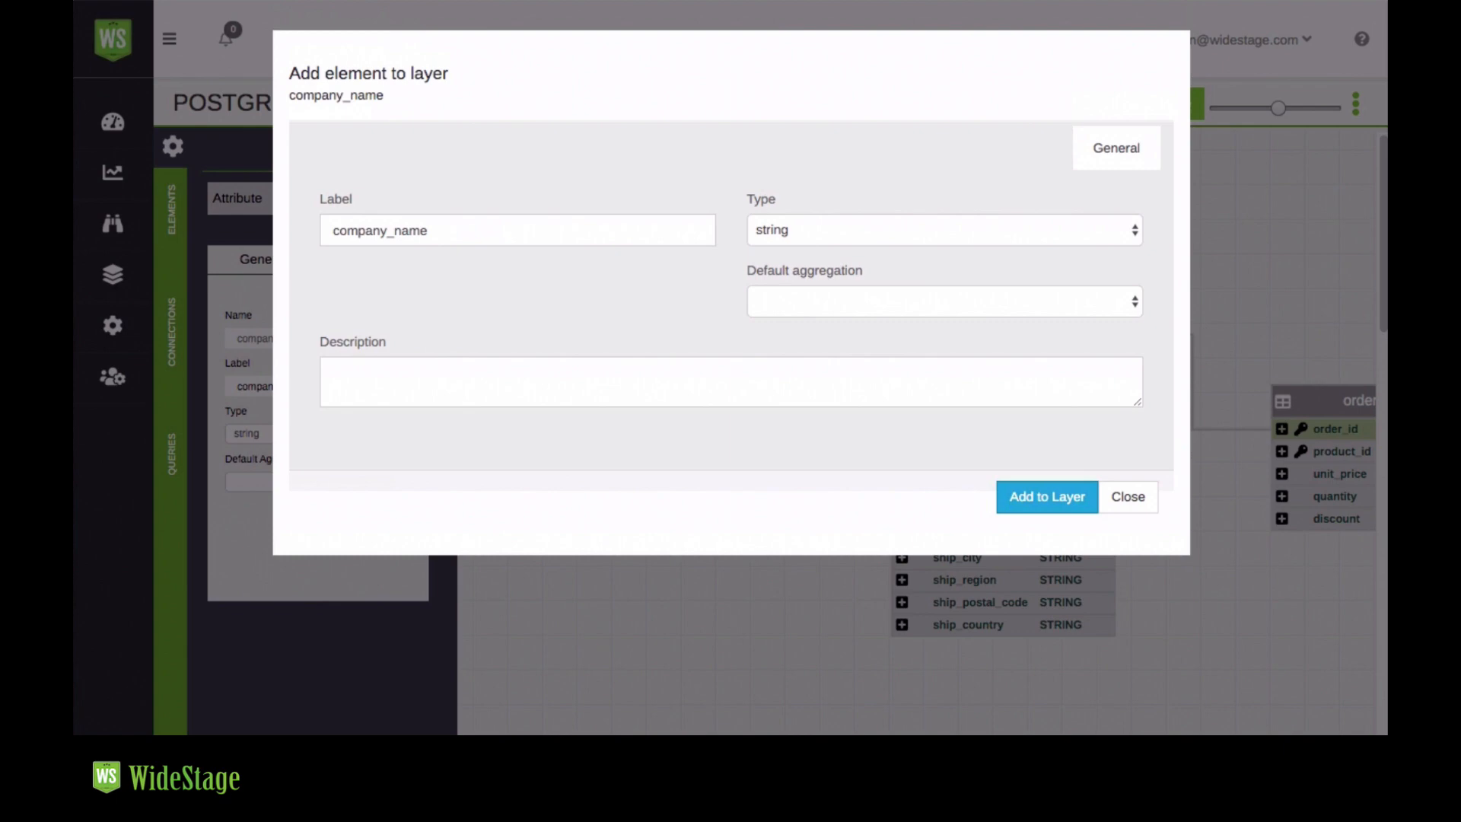
click(1046, 496)
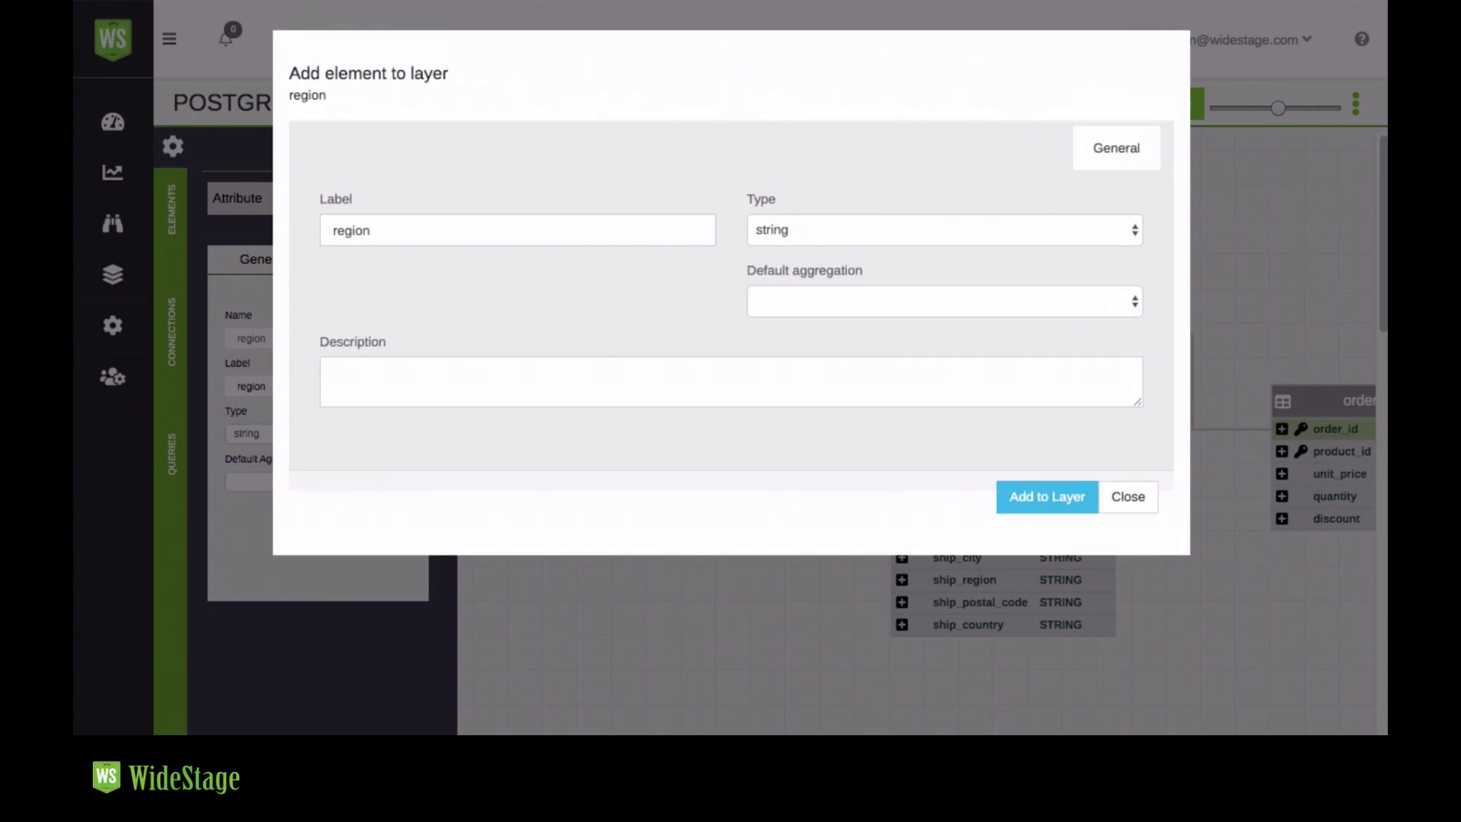
click(1045, 496)
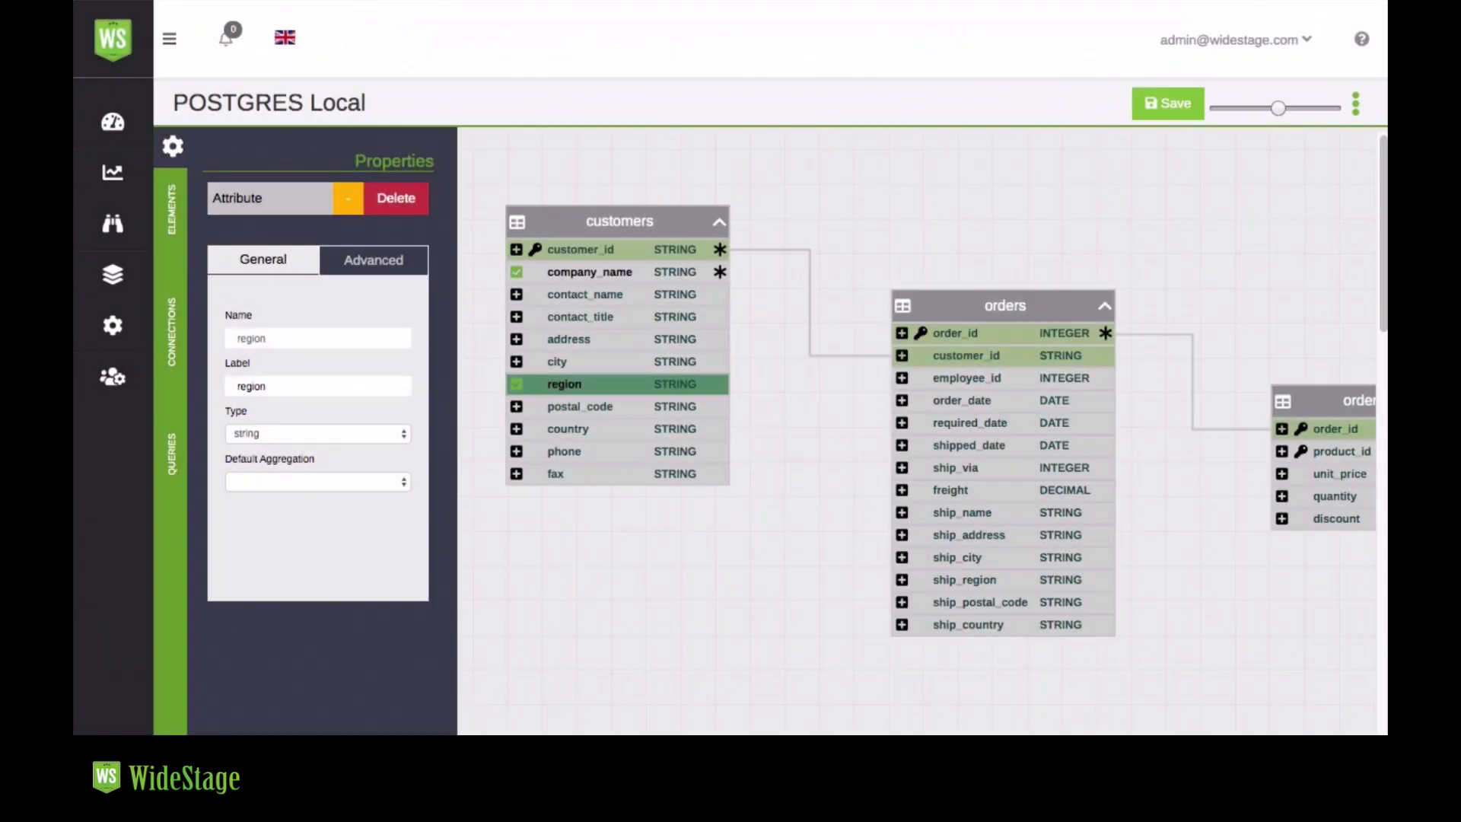
click(568, 428)
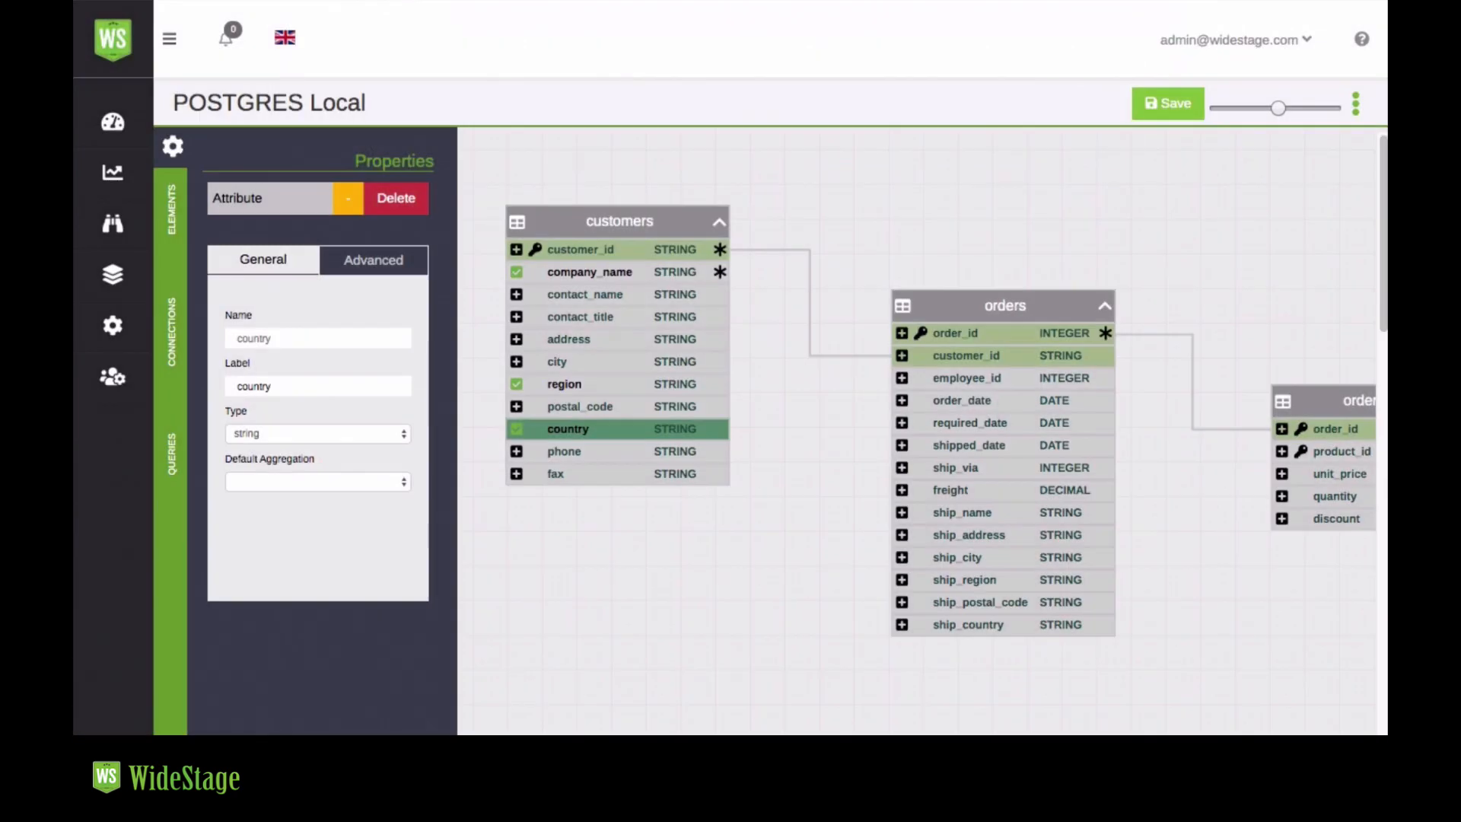
- Add order_date with a default date format, plus unit_price and quantity
click(901, 399)
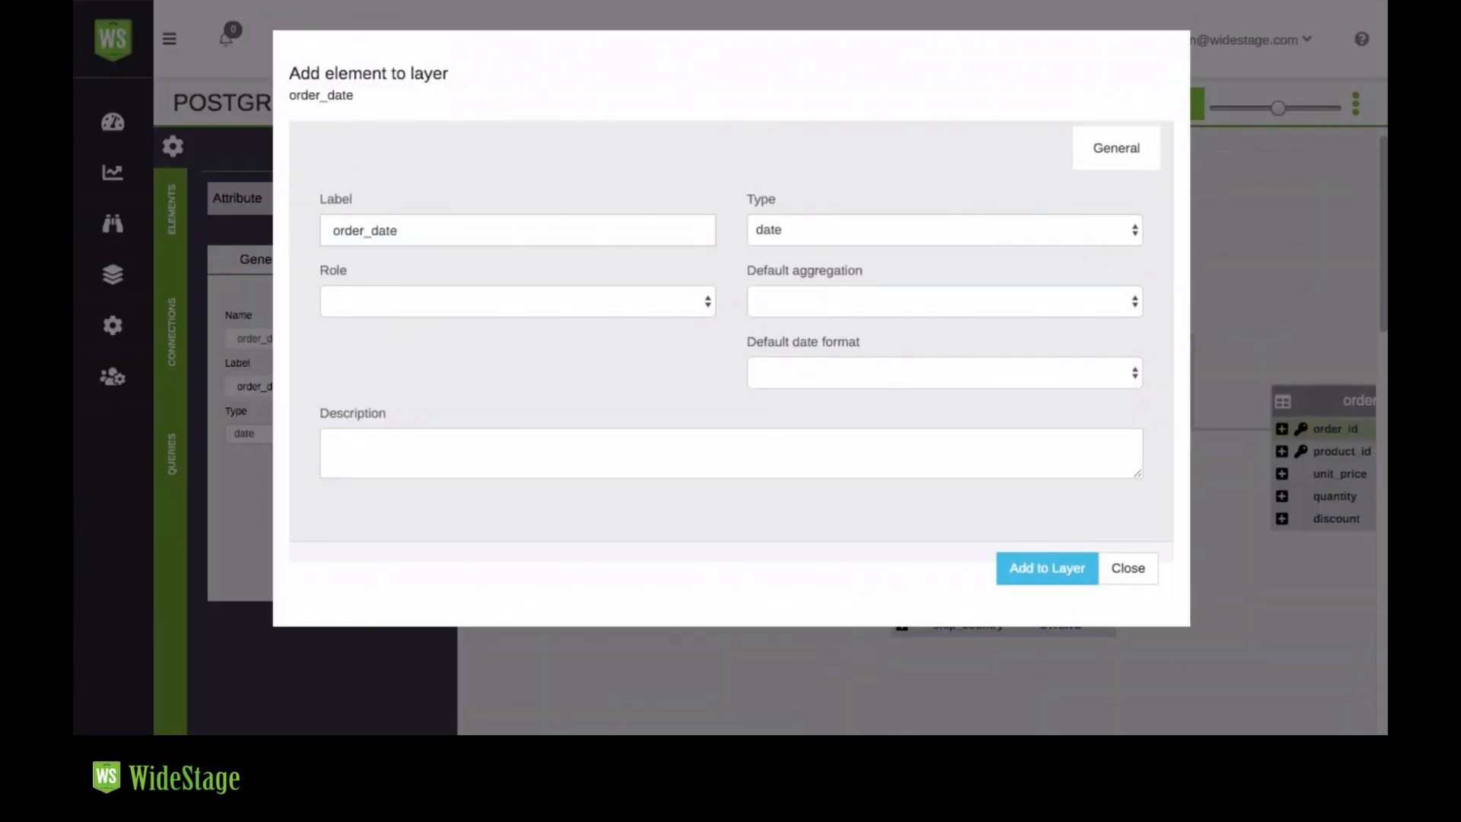
click(942, 372)
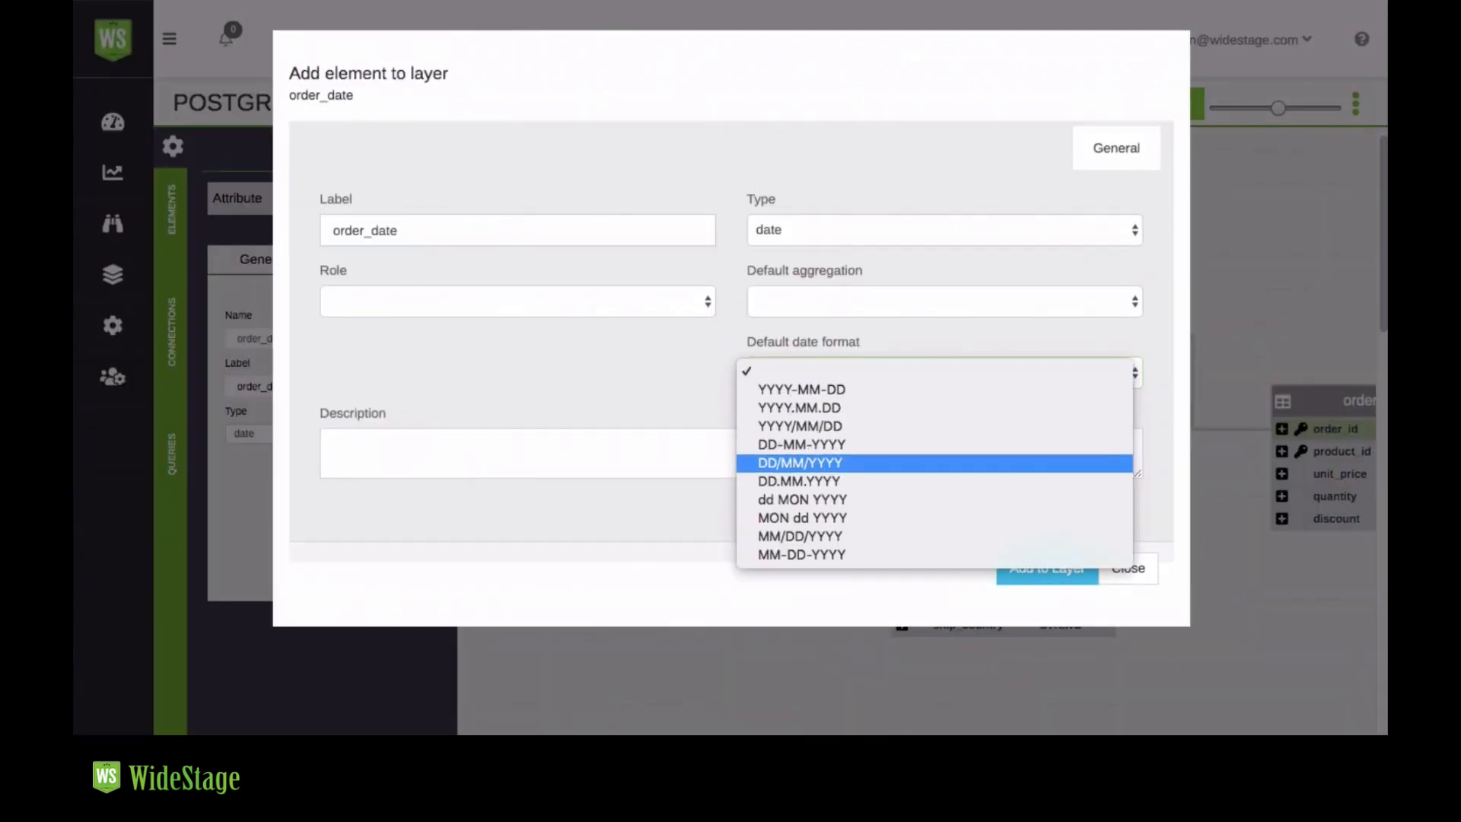
click(1126, 568)
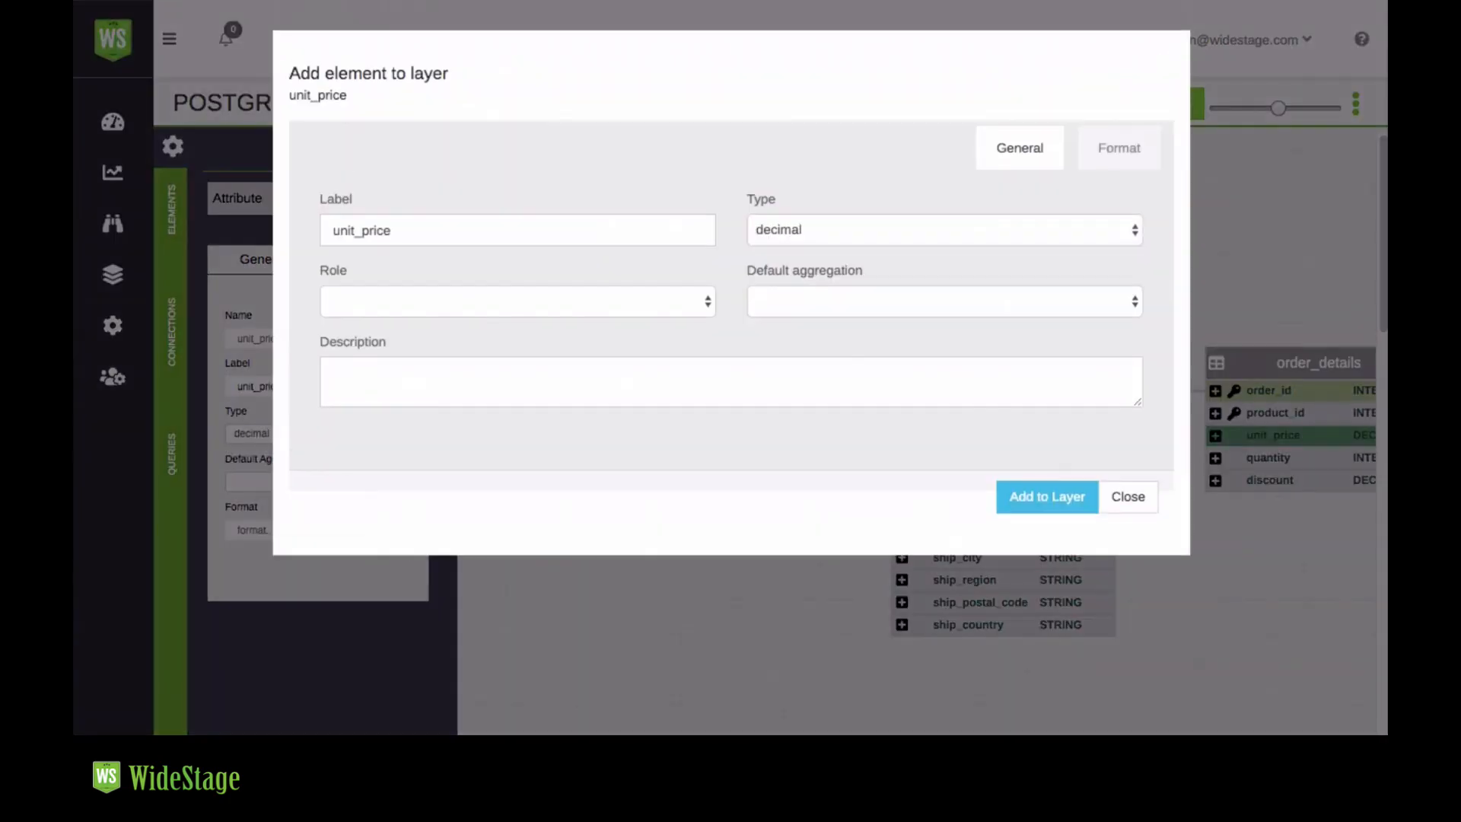
click(1267, 457)
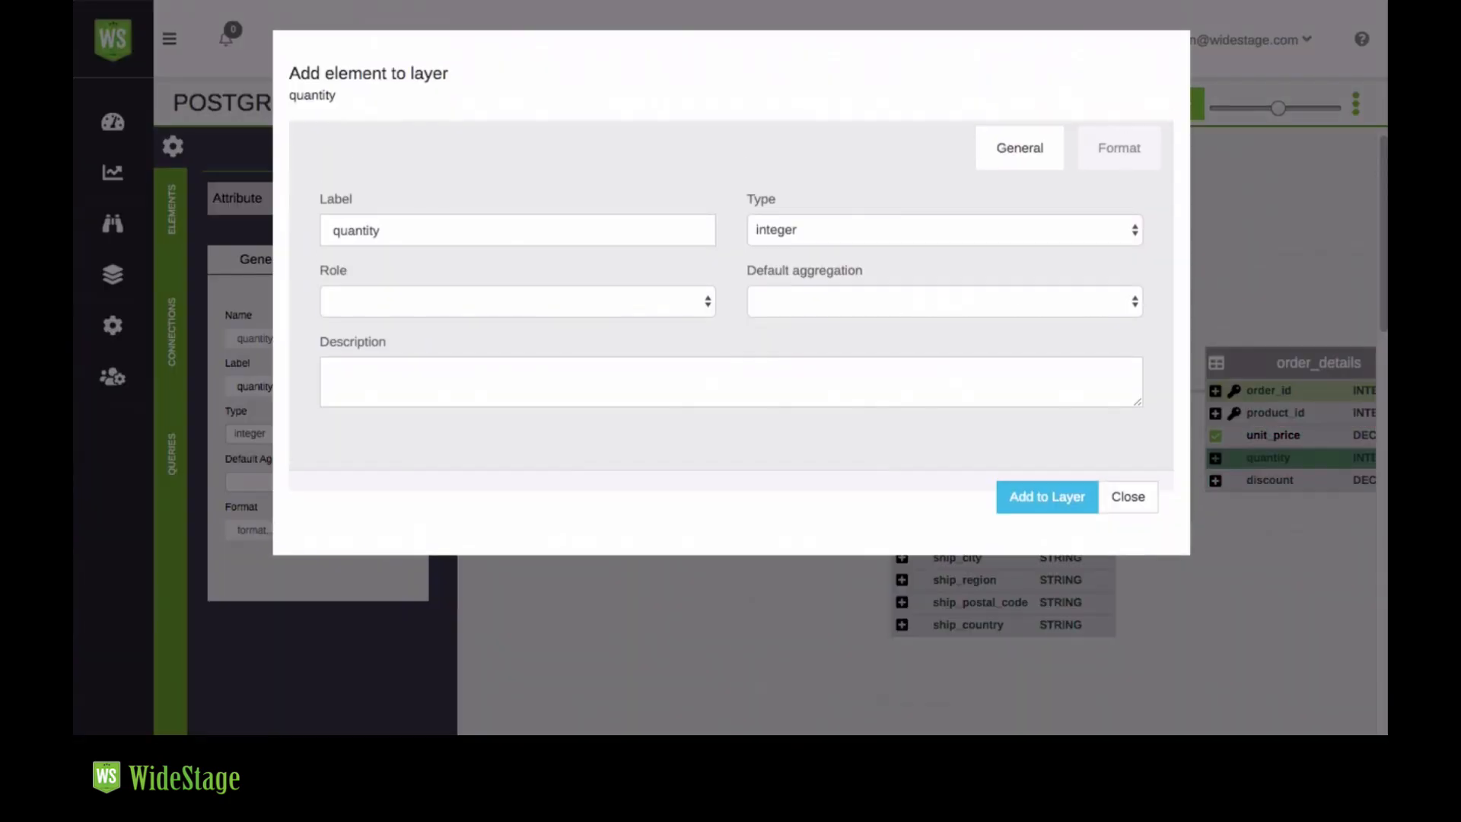
click(1045, 496)
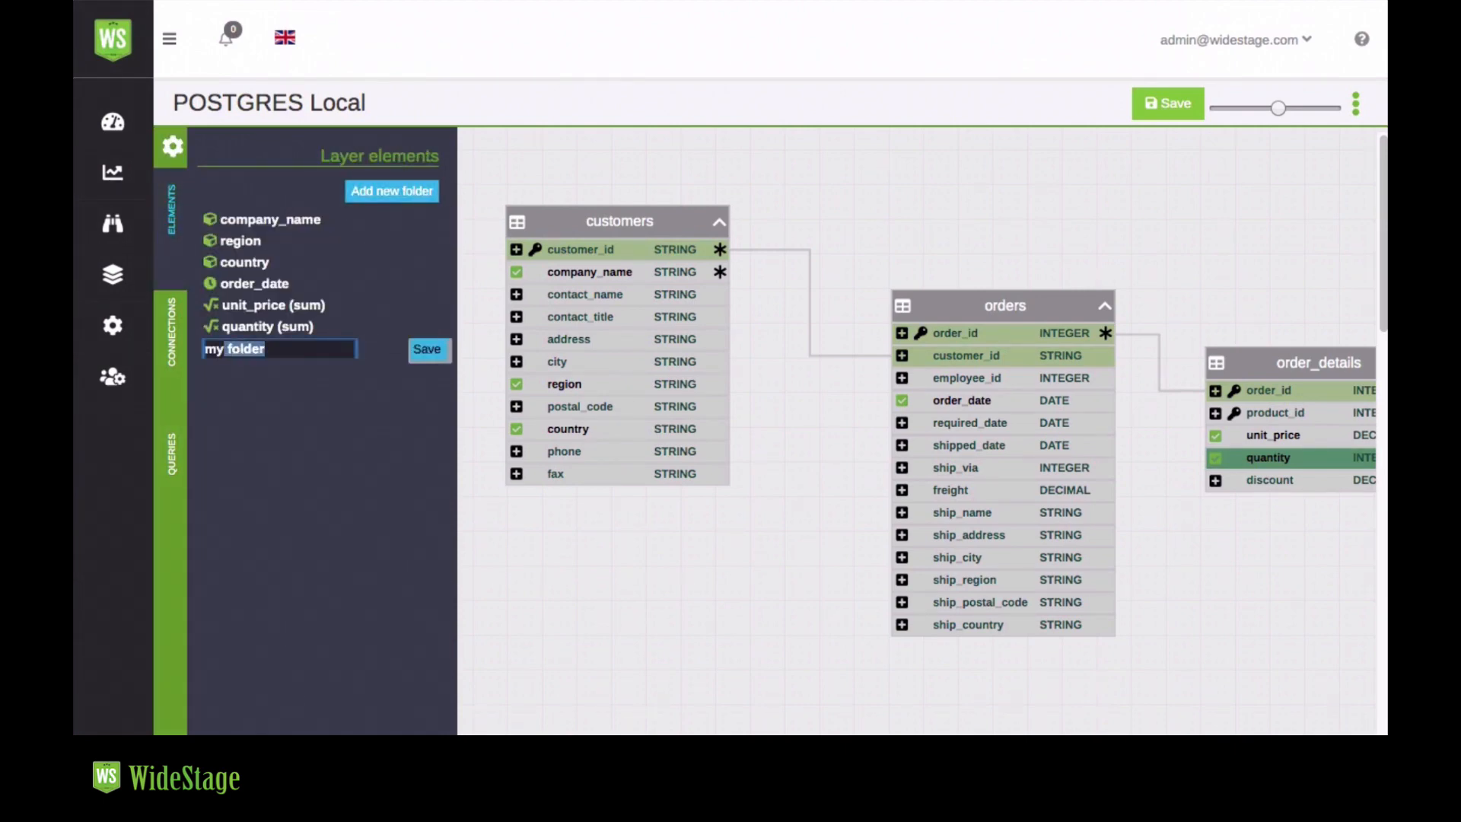
- Name the new layer folder 'Clients' and save it
text(Clients)
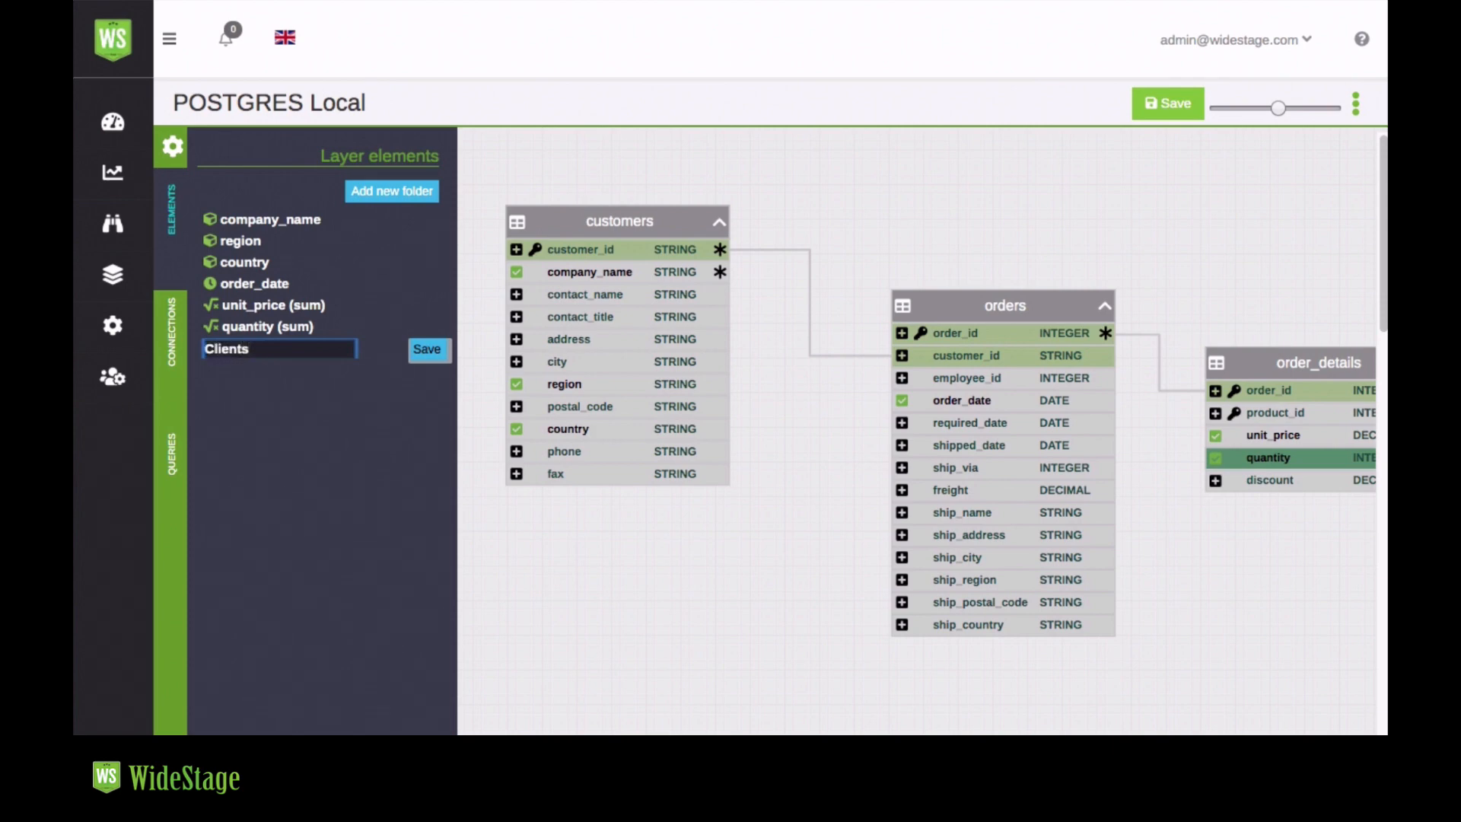
click(426, 349)
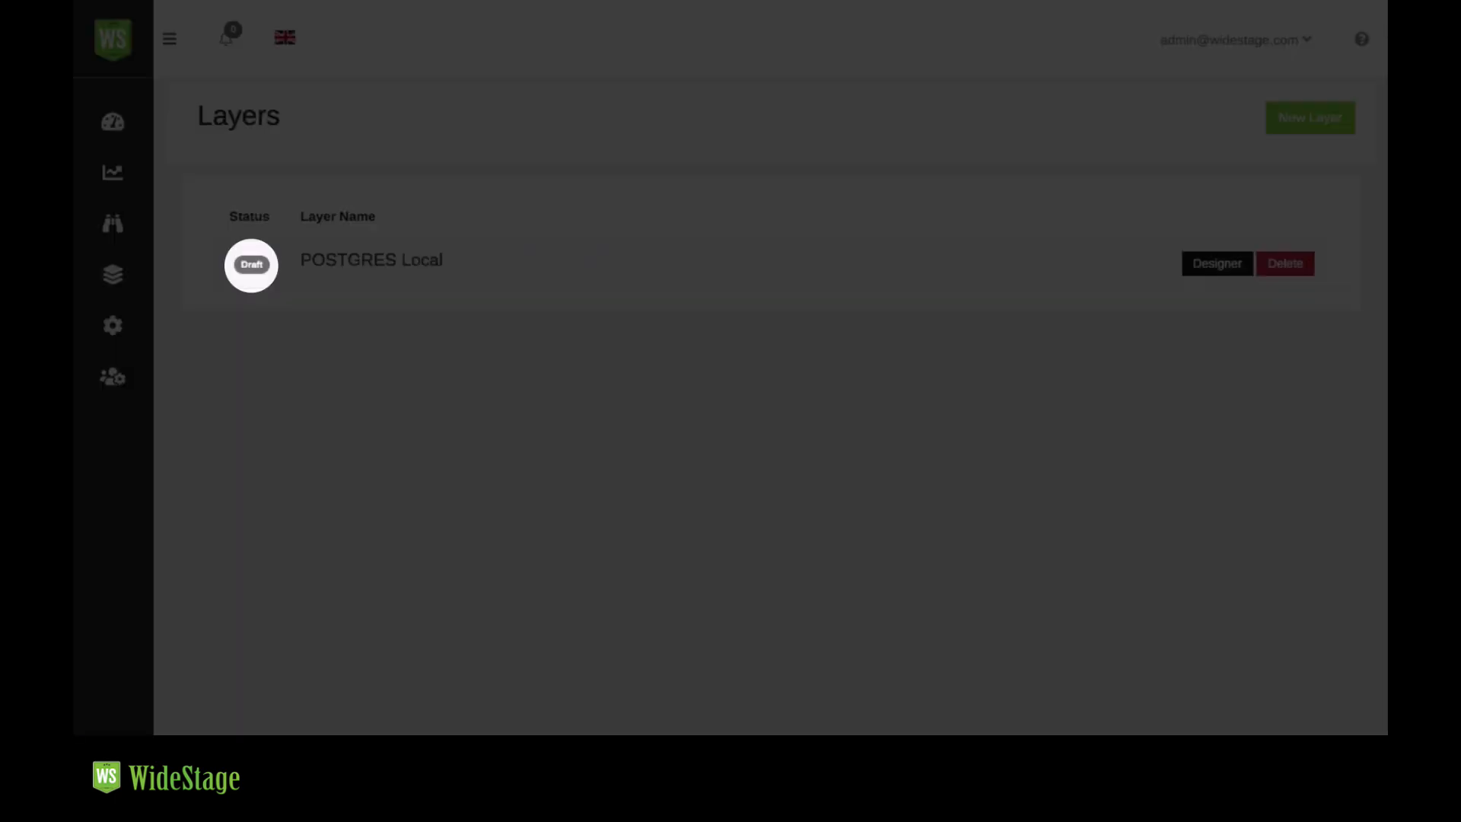
- Toggle the POSTGRES Local layer's status badge from Draft to Active
click(251, 264)
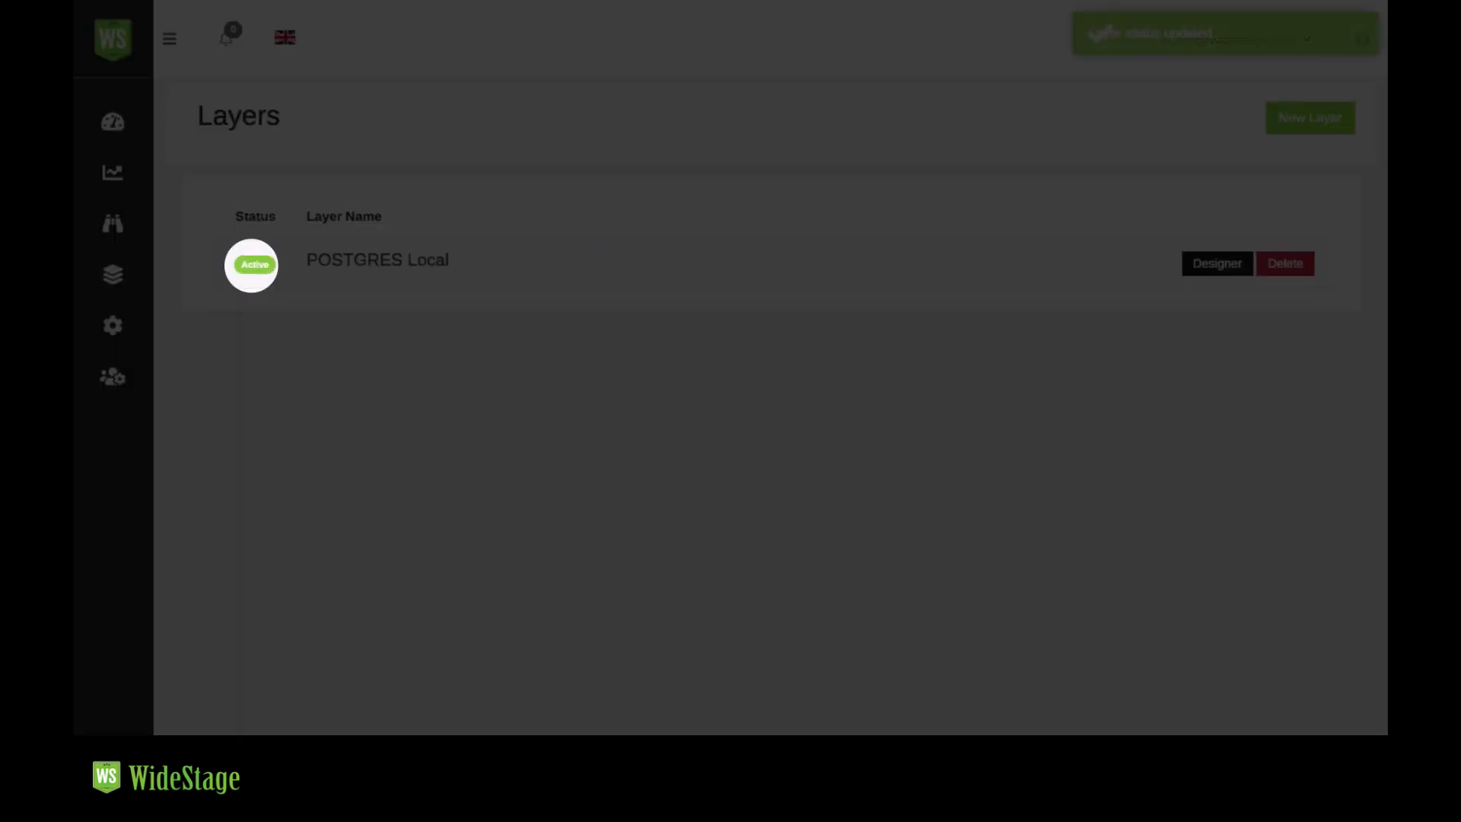
click(254, 265)
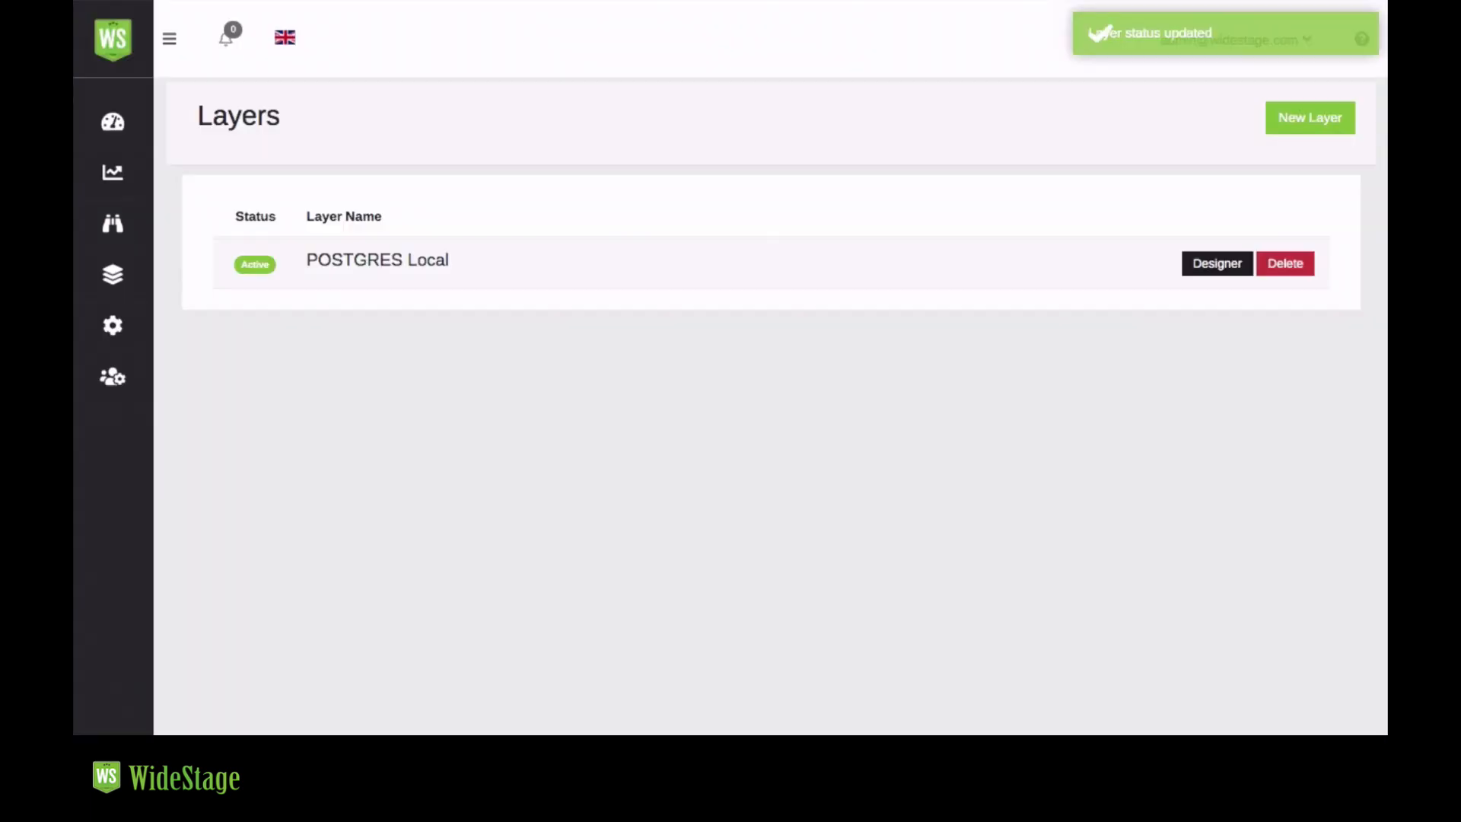
click(112, 224)
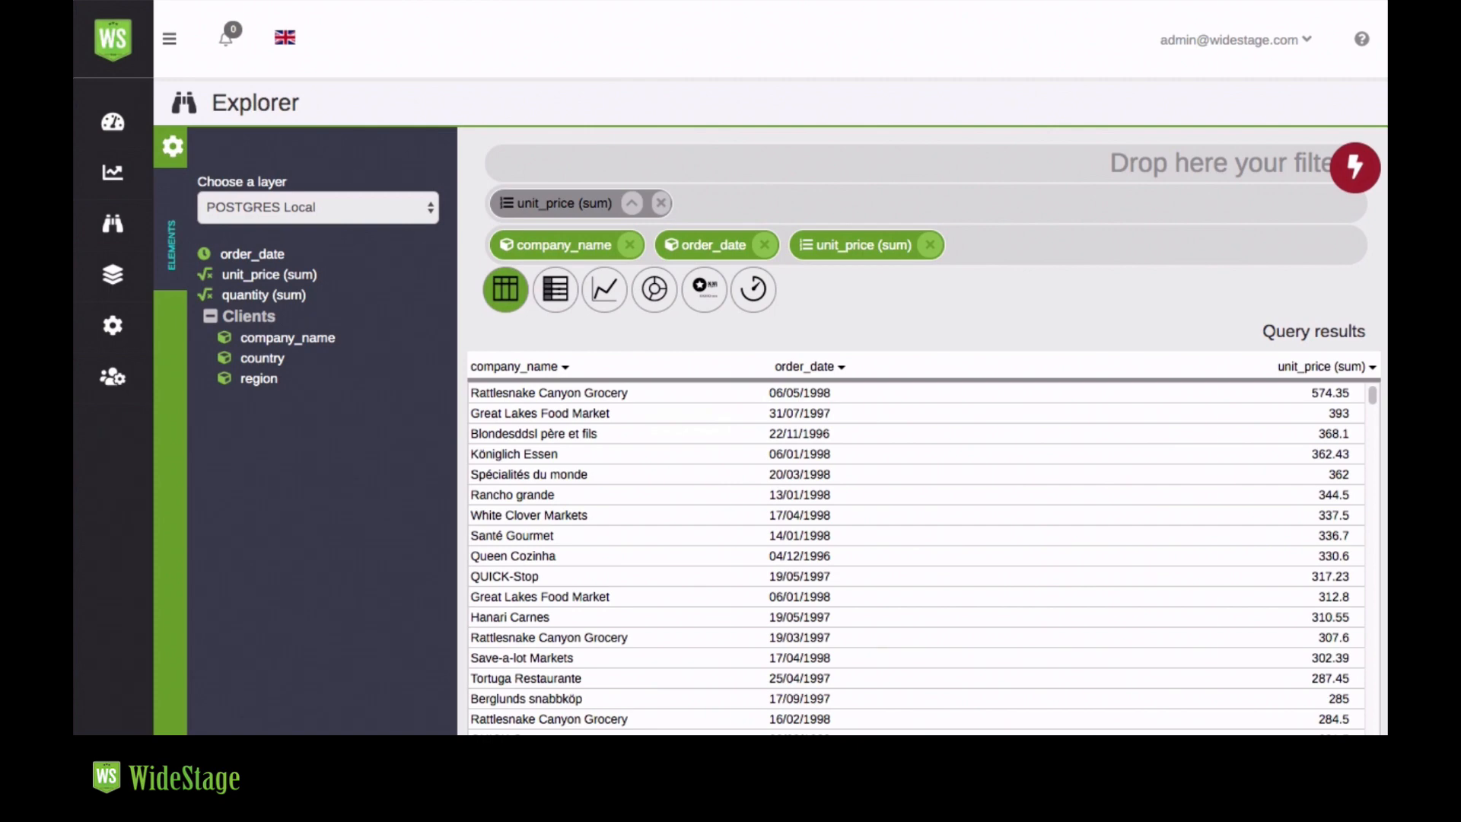
- Explore POSTGRES Local with company_name, order_date and summed unit_price, highest first
click(710, 244)
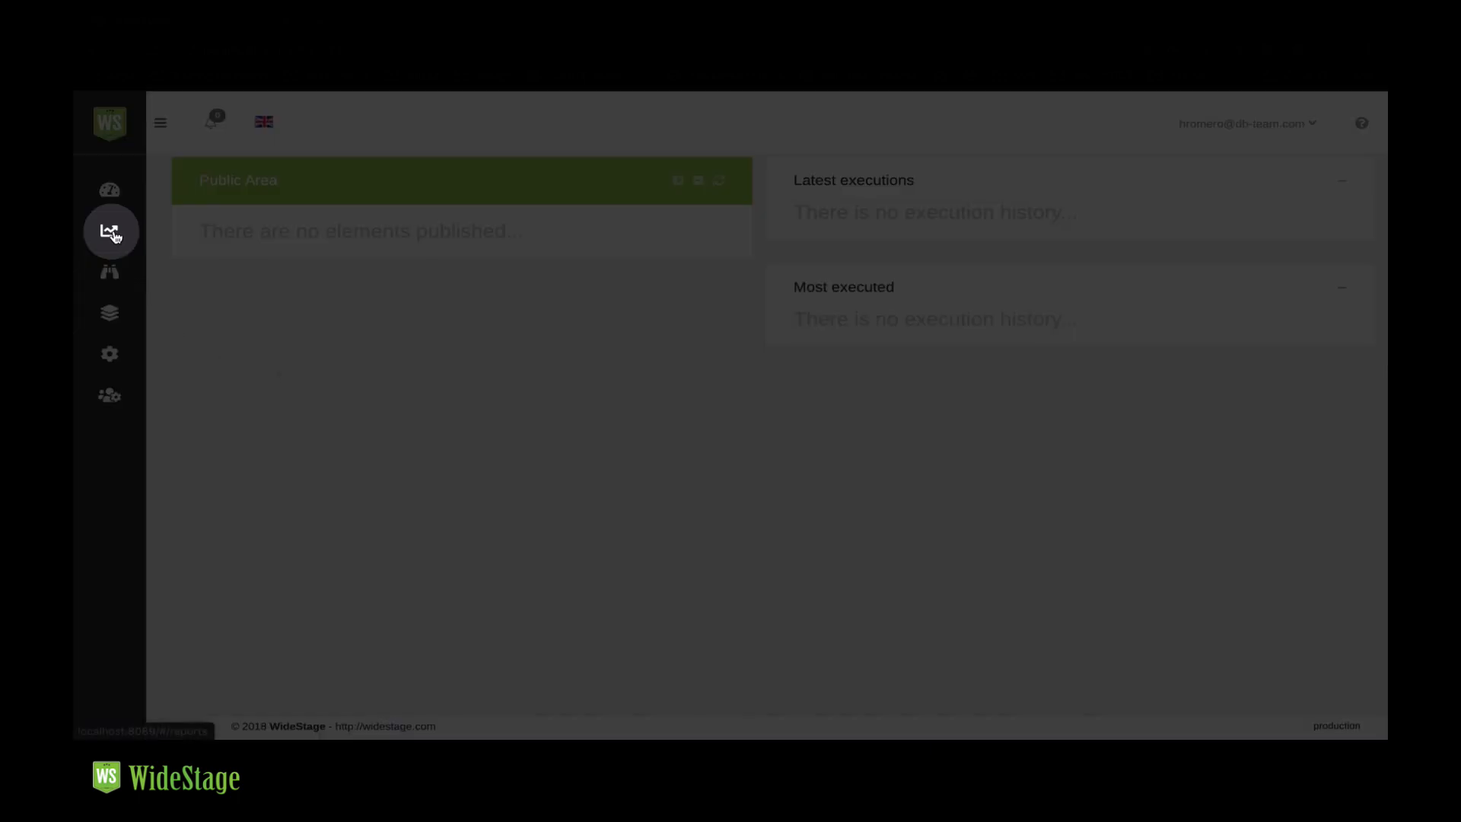
- Go to Reports and create a new report in the designer
click(110, 231)
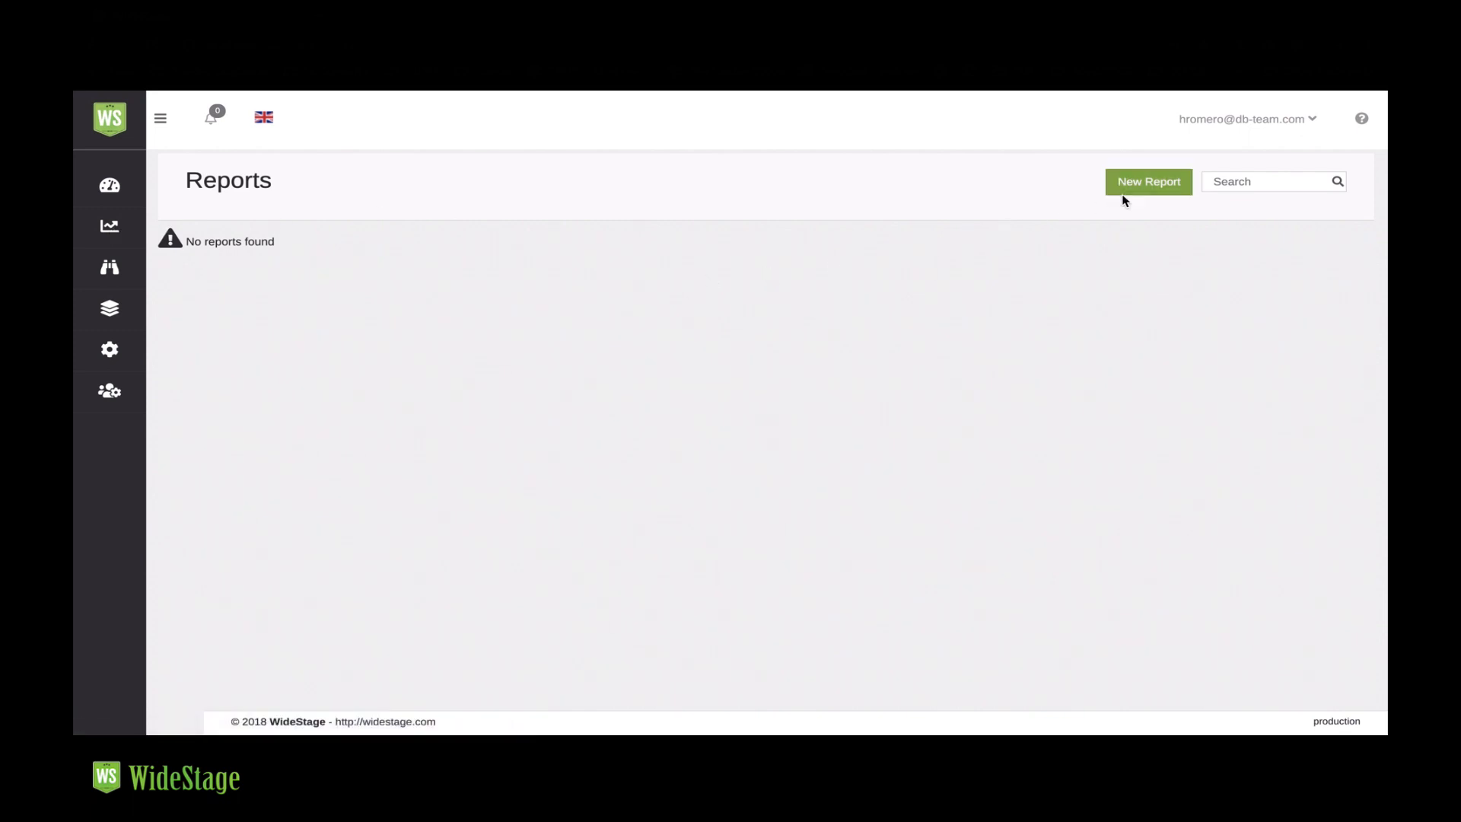
click(1148, 182)
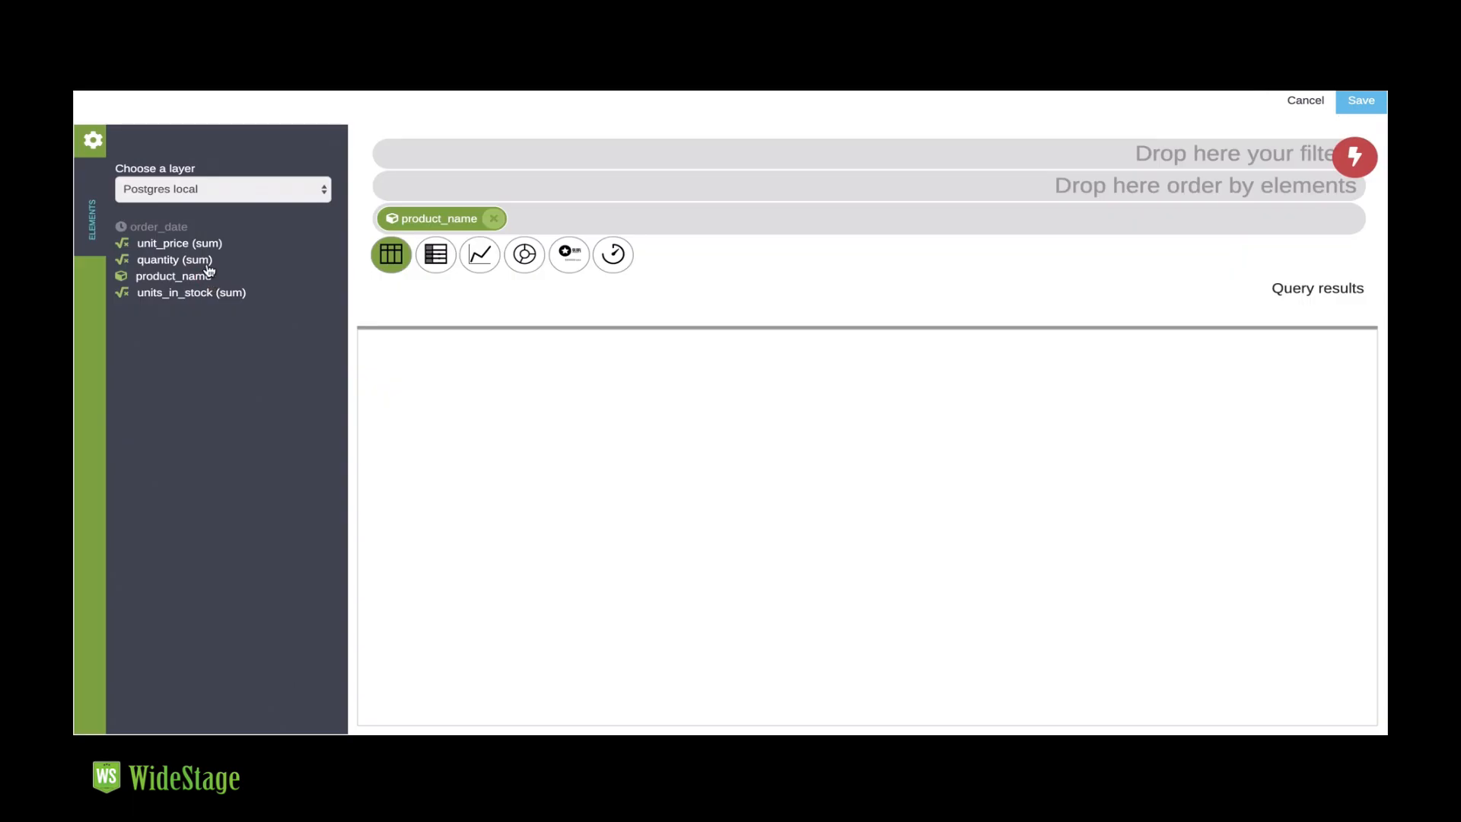
- Add quantity (sum) beside product_name and sort the results by quantity descending
drag(173, 258, 578, 218)
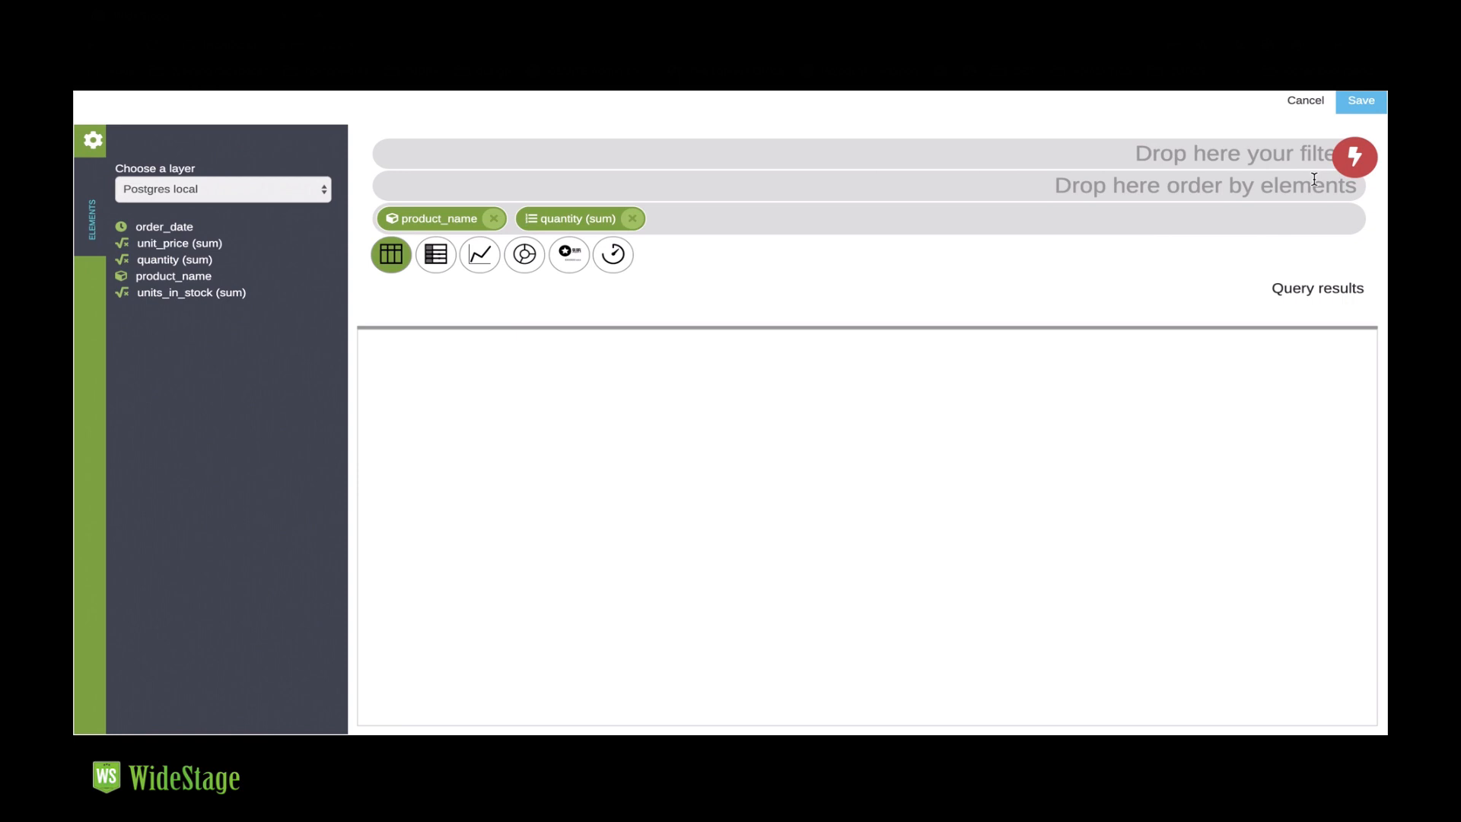
click(1353, 157)
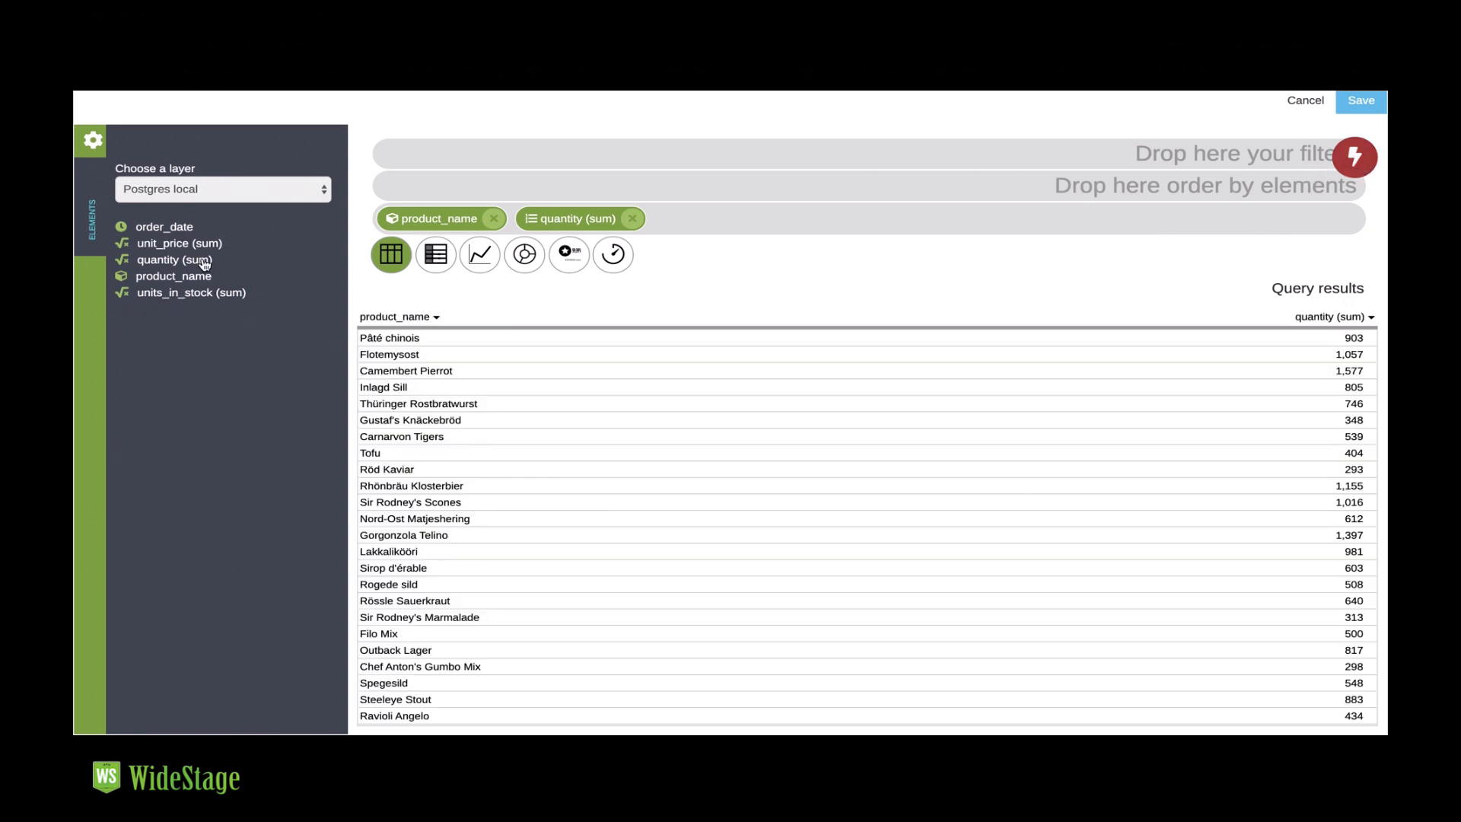
mouse_move(192, 274)
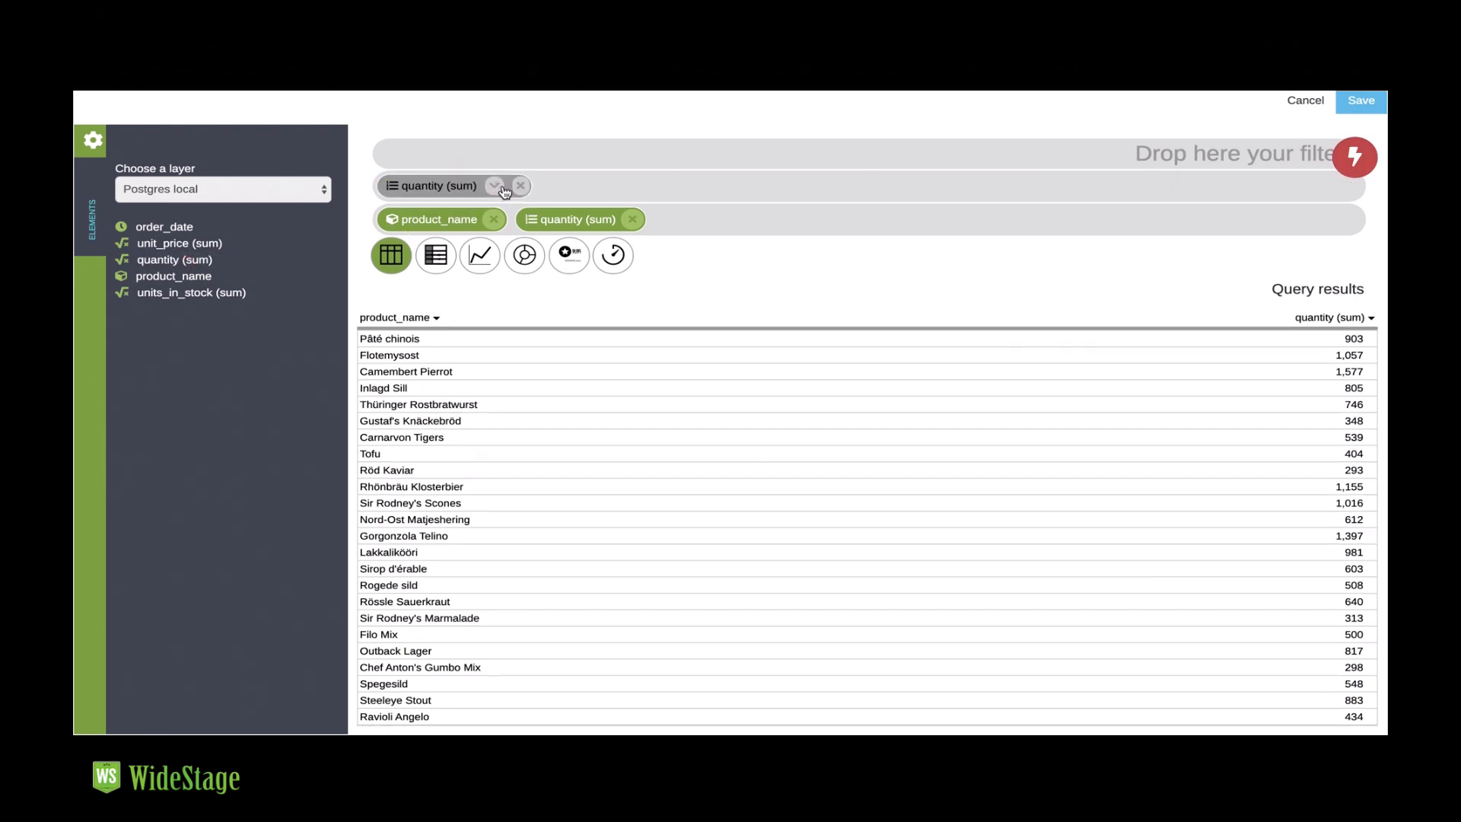
click(494, 186)
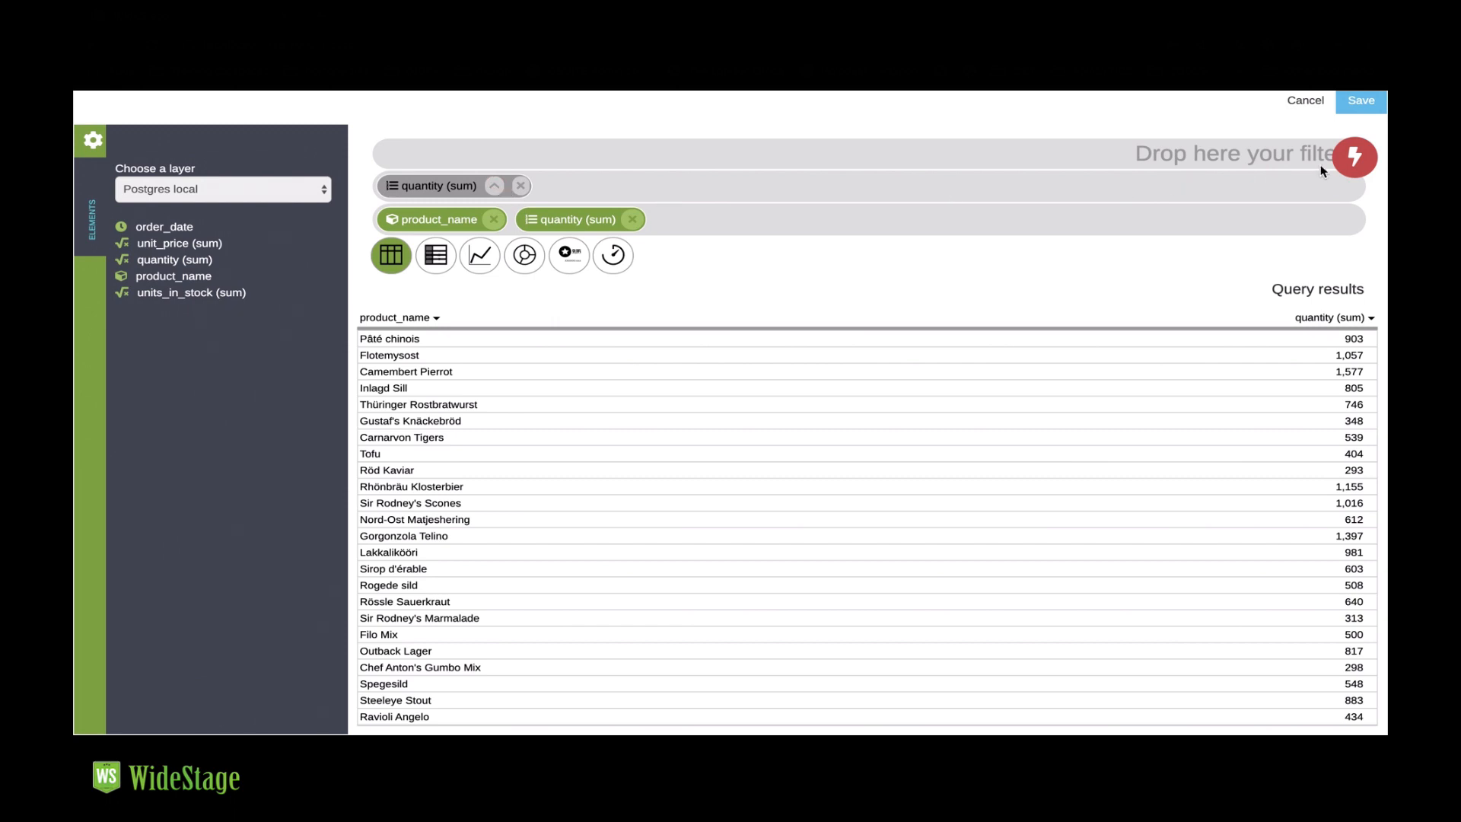
click(1354, 156)
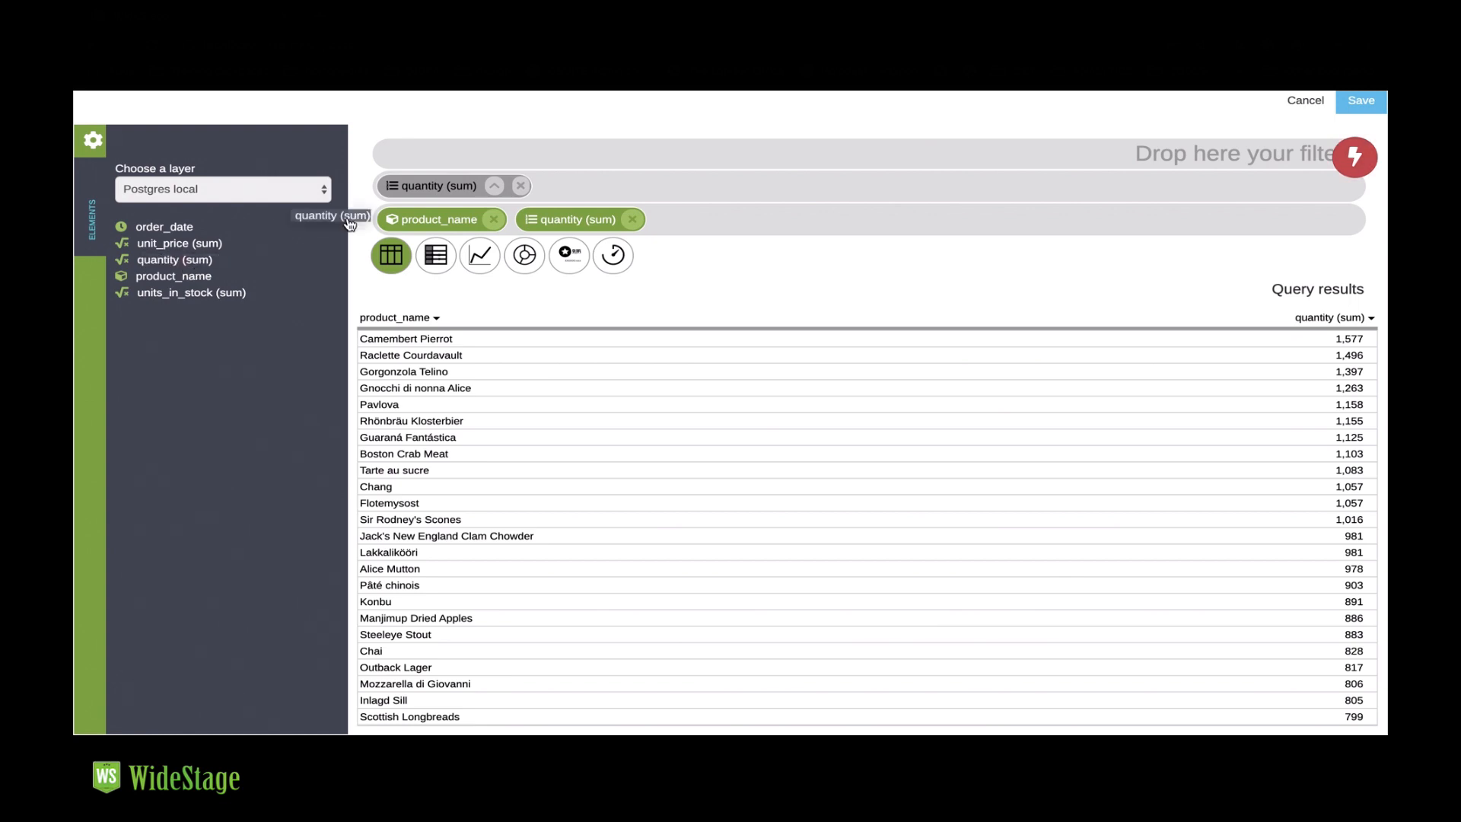
drag(331, 216, 499, 156)
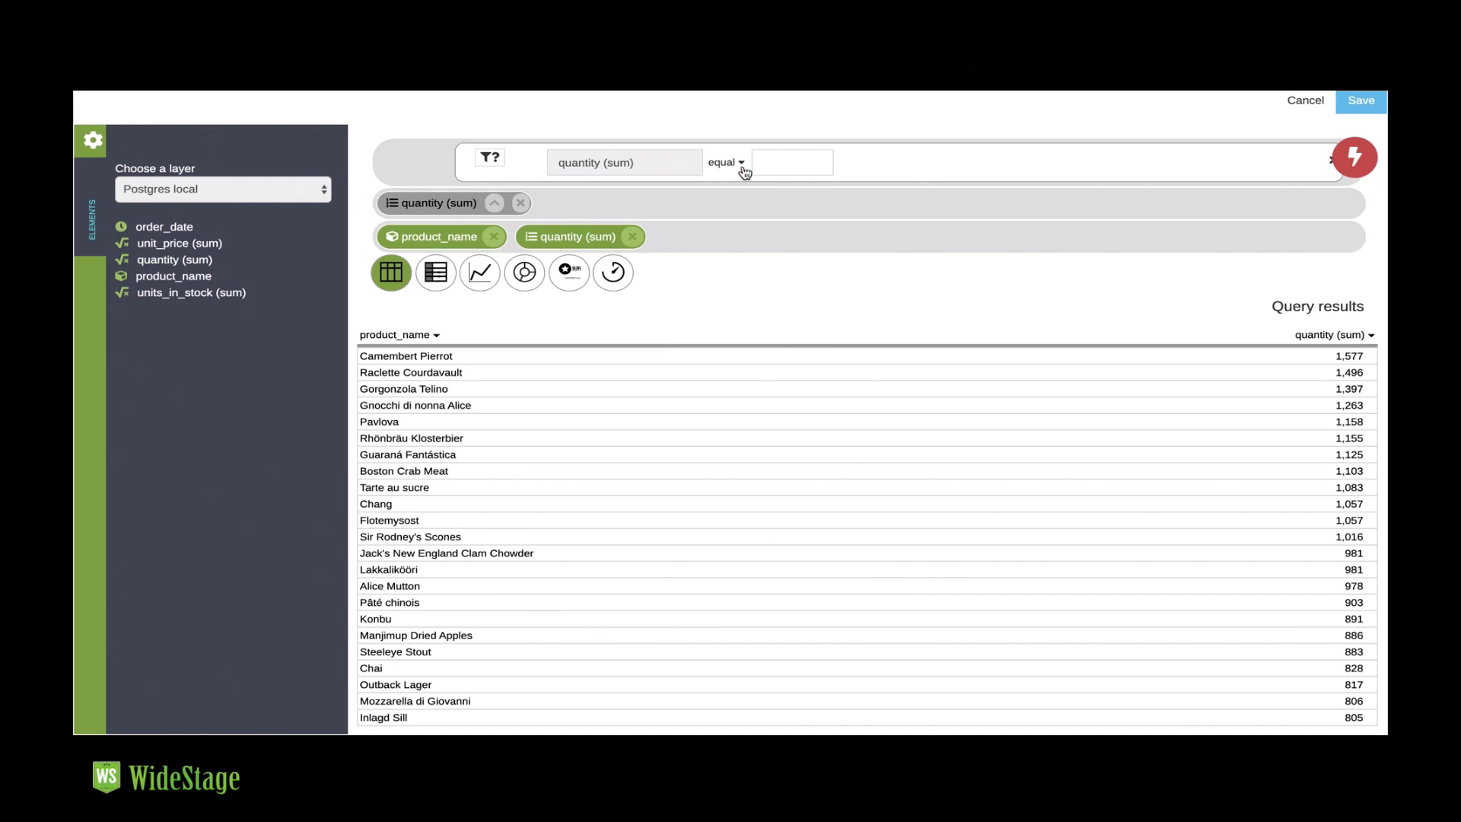
- Filter to quantity (sum) bigger than 1000 and rerun the query
click(725, 162)
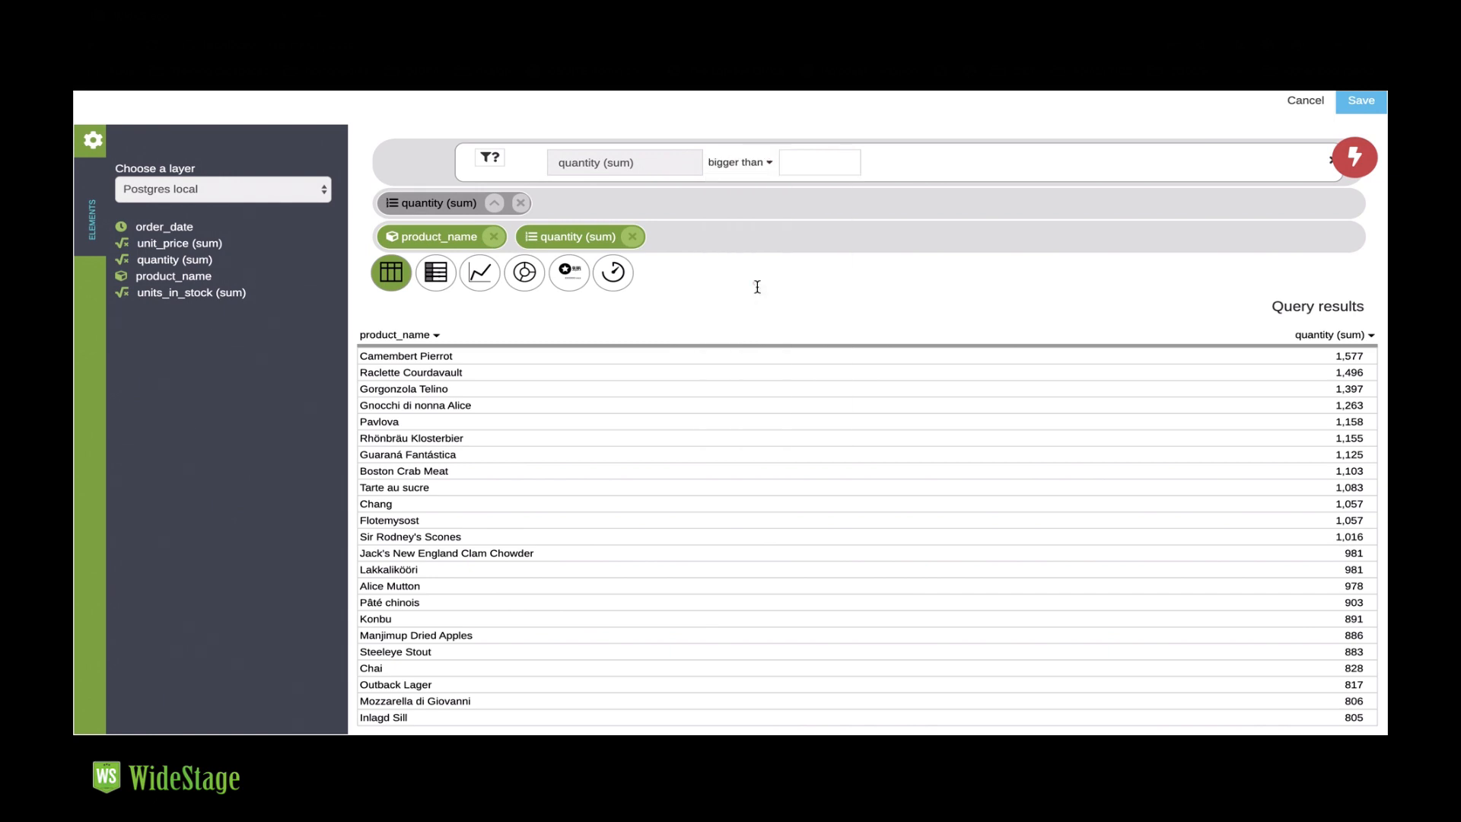
click(818, 162)
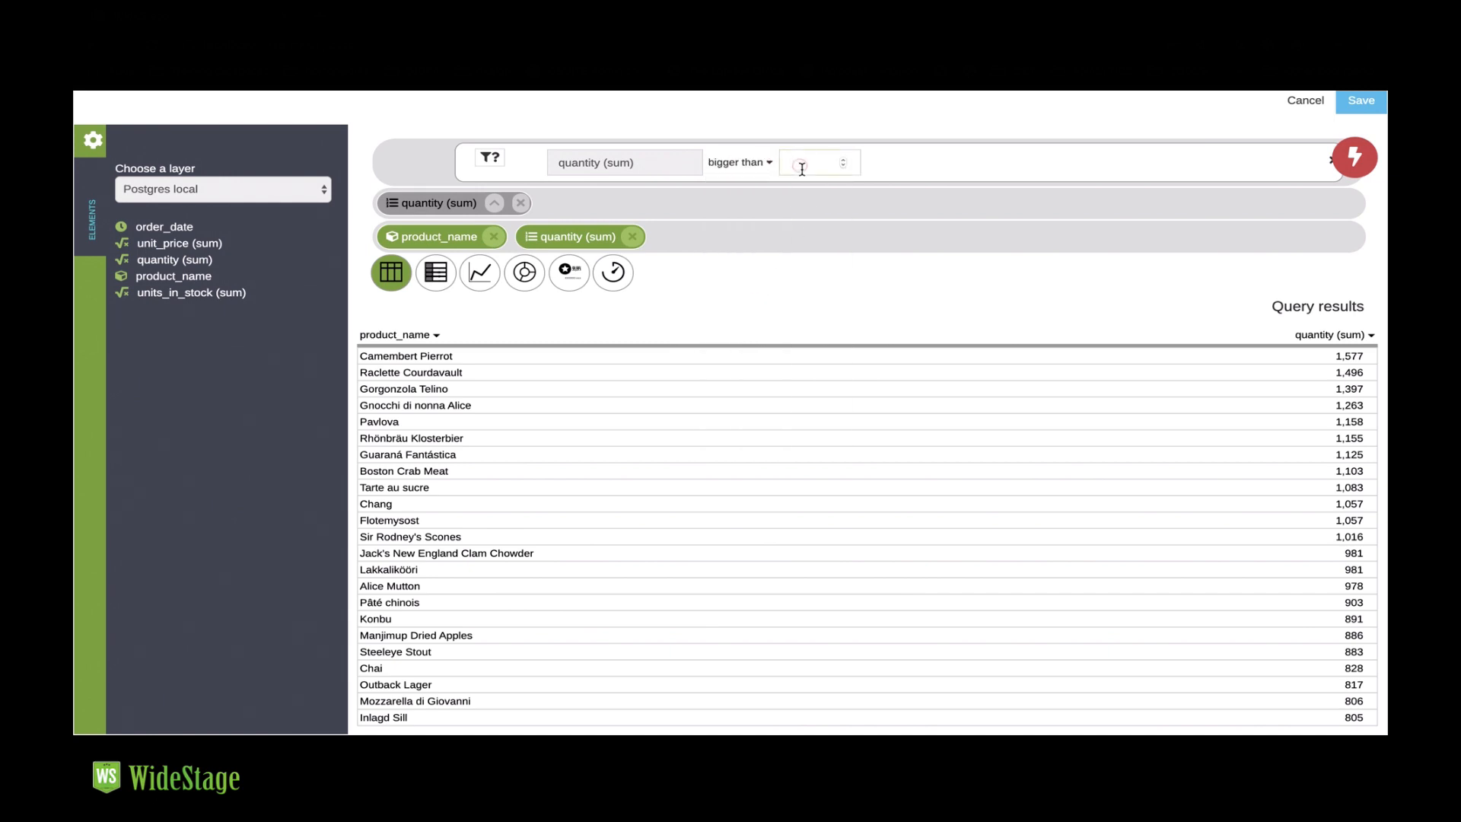
text(1000)
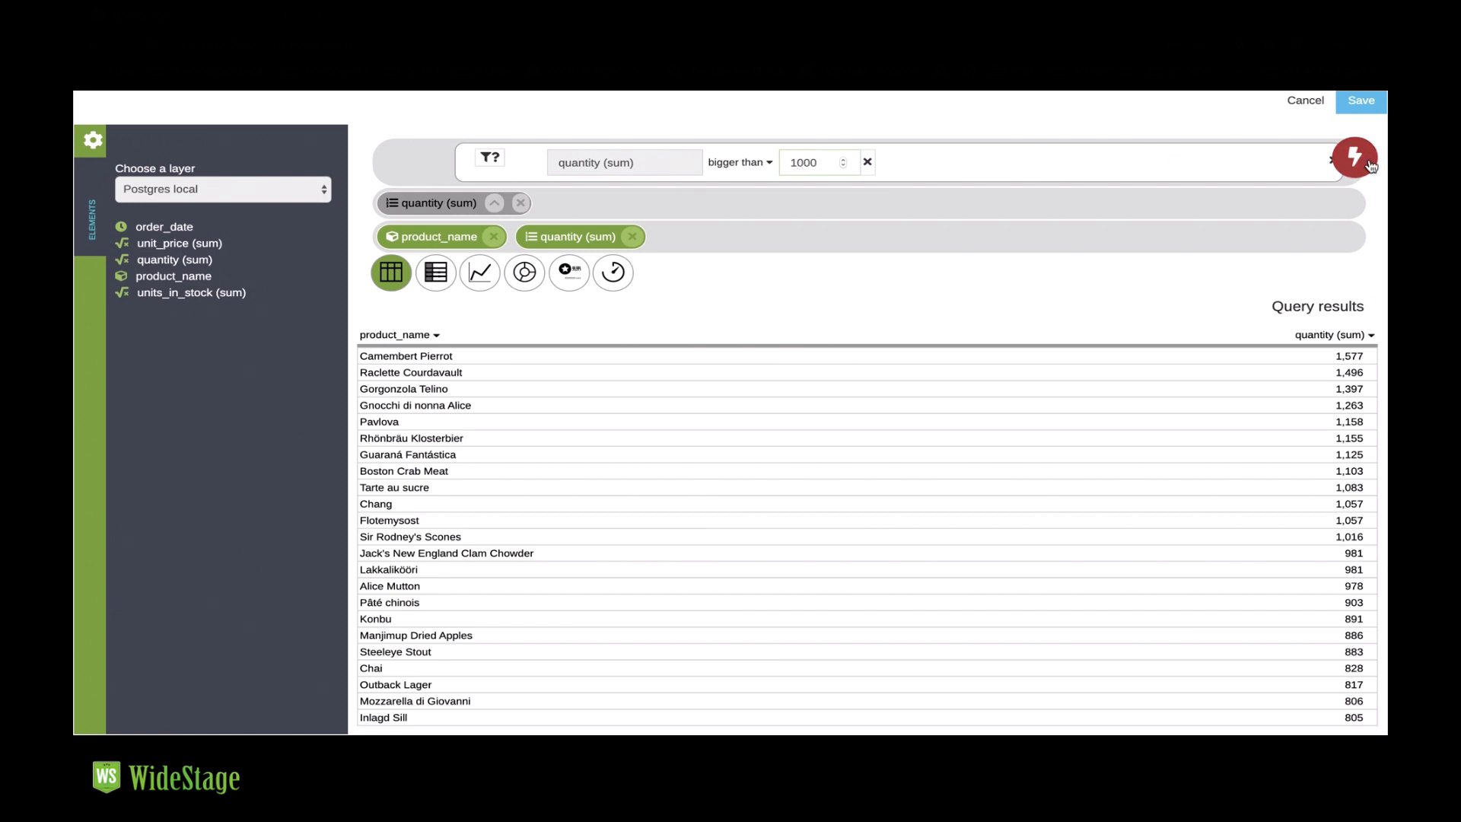
click(1354, 157)
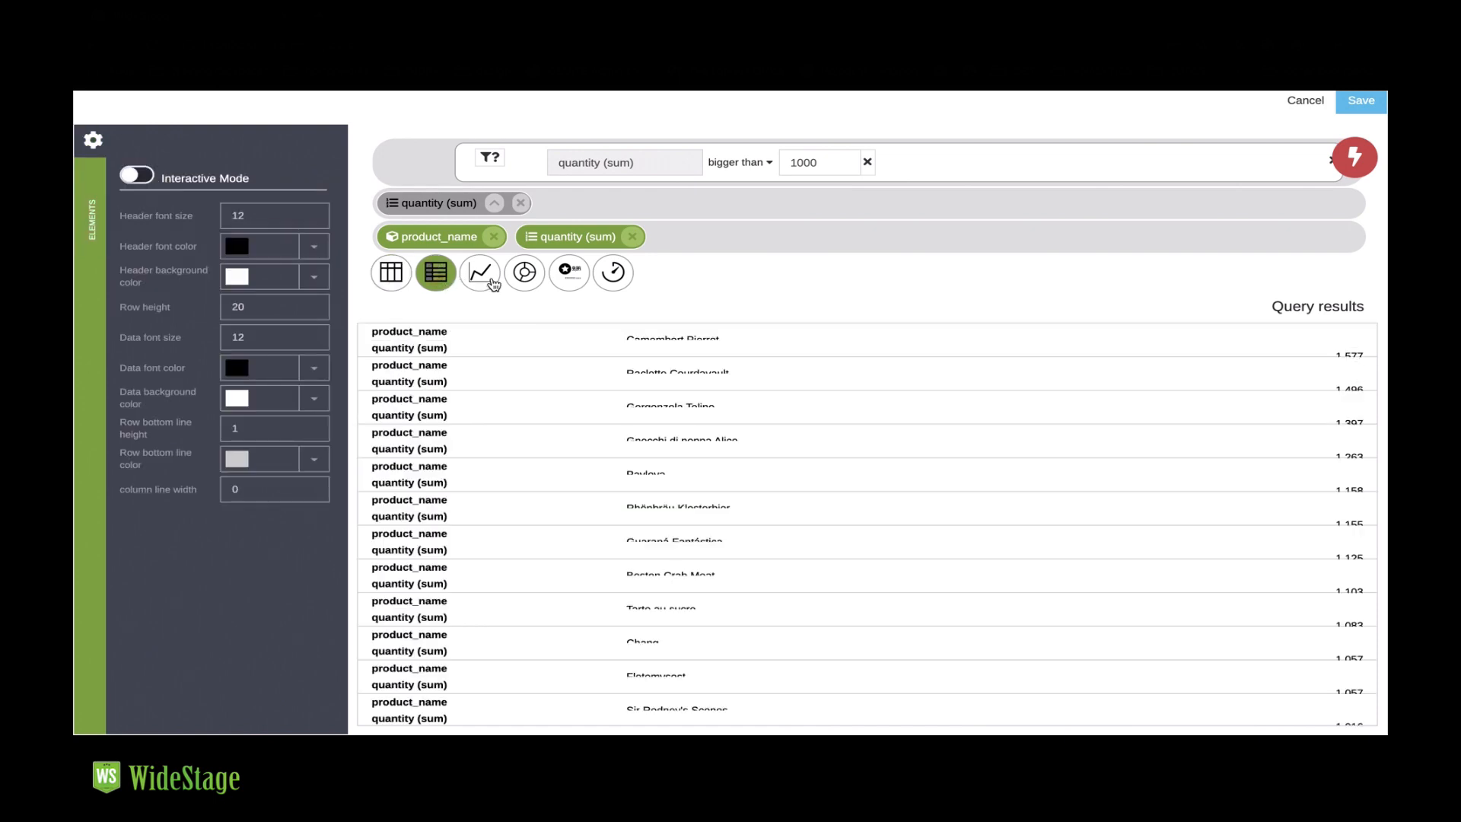
- Preview the filtered results as line, donut and indicator views
click(481, 274)
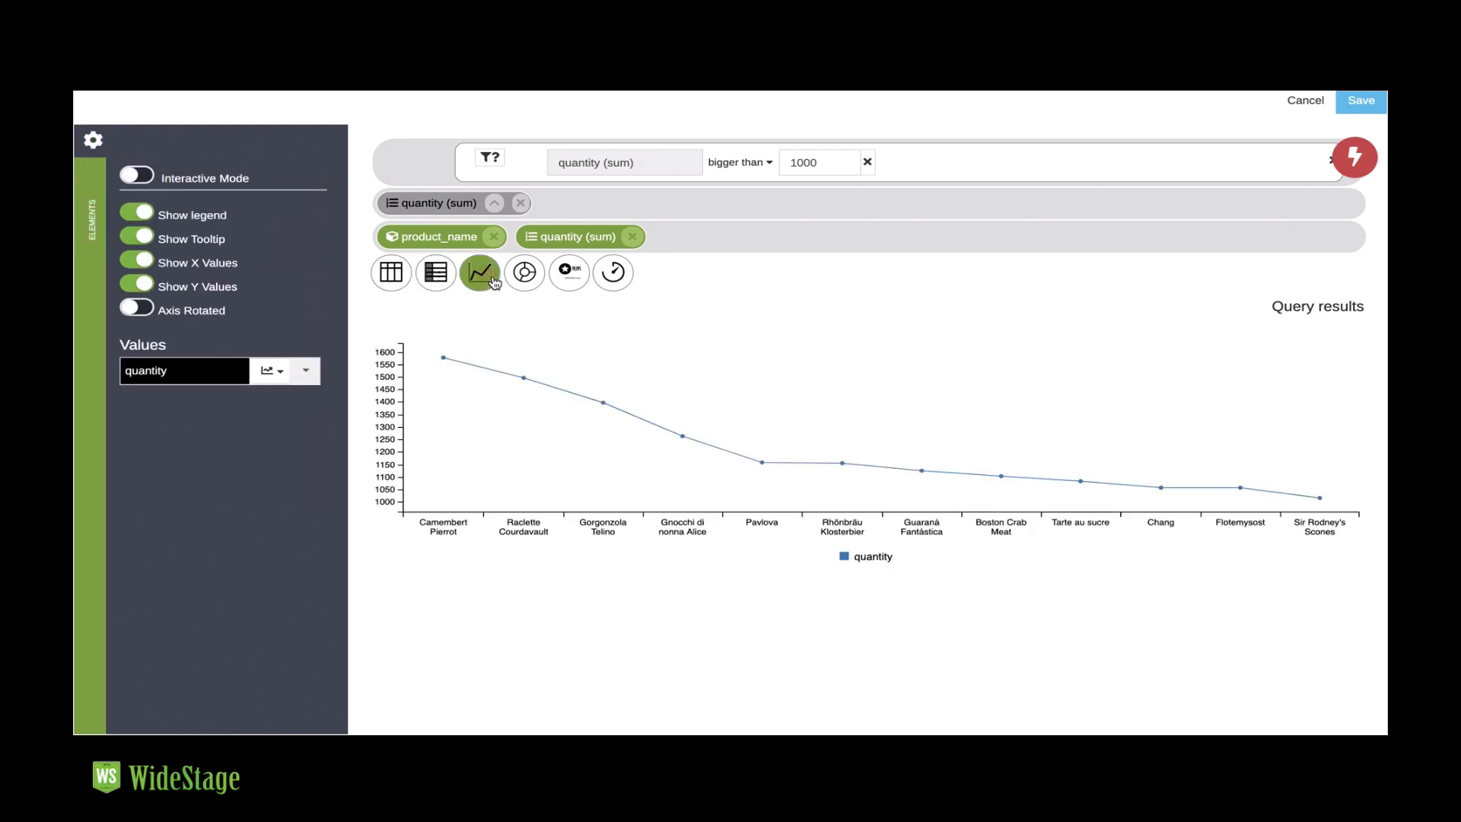
mouse_move(440, 357)
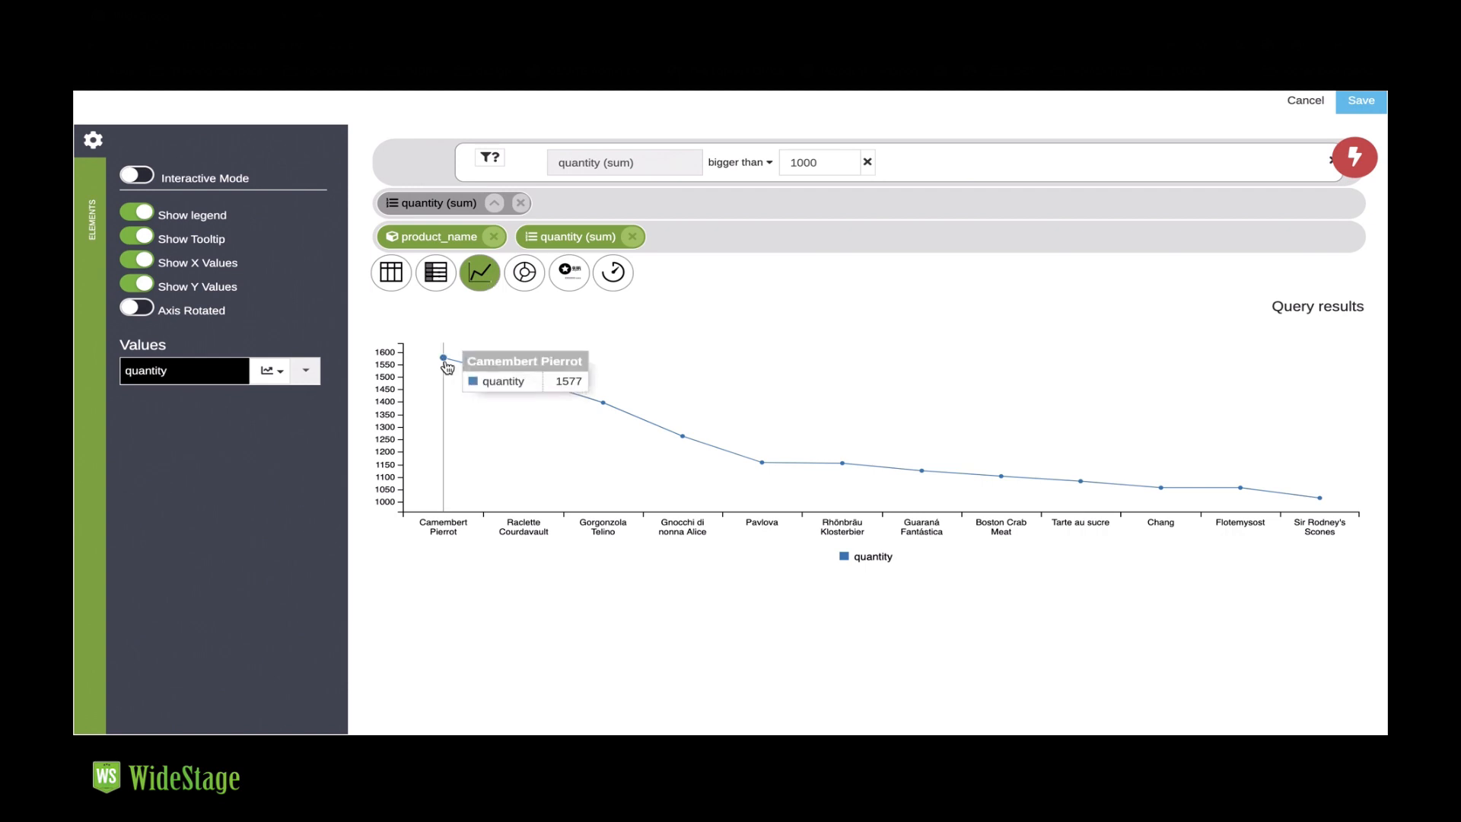
mouse_move(602, 403)
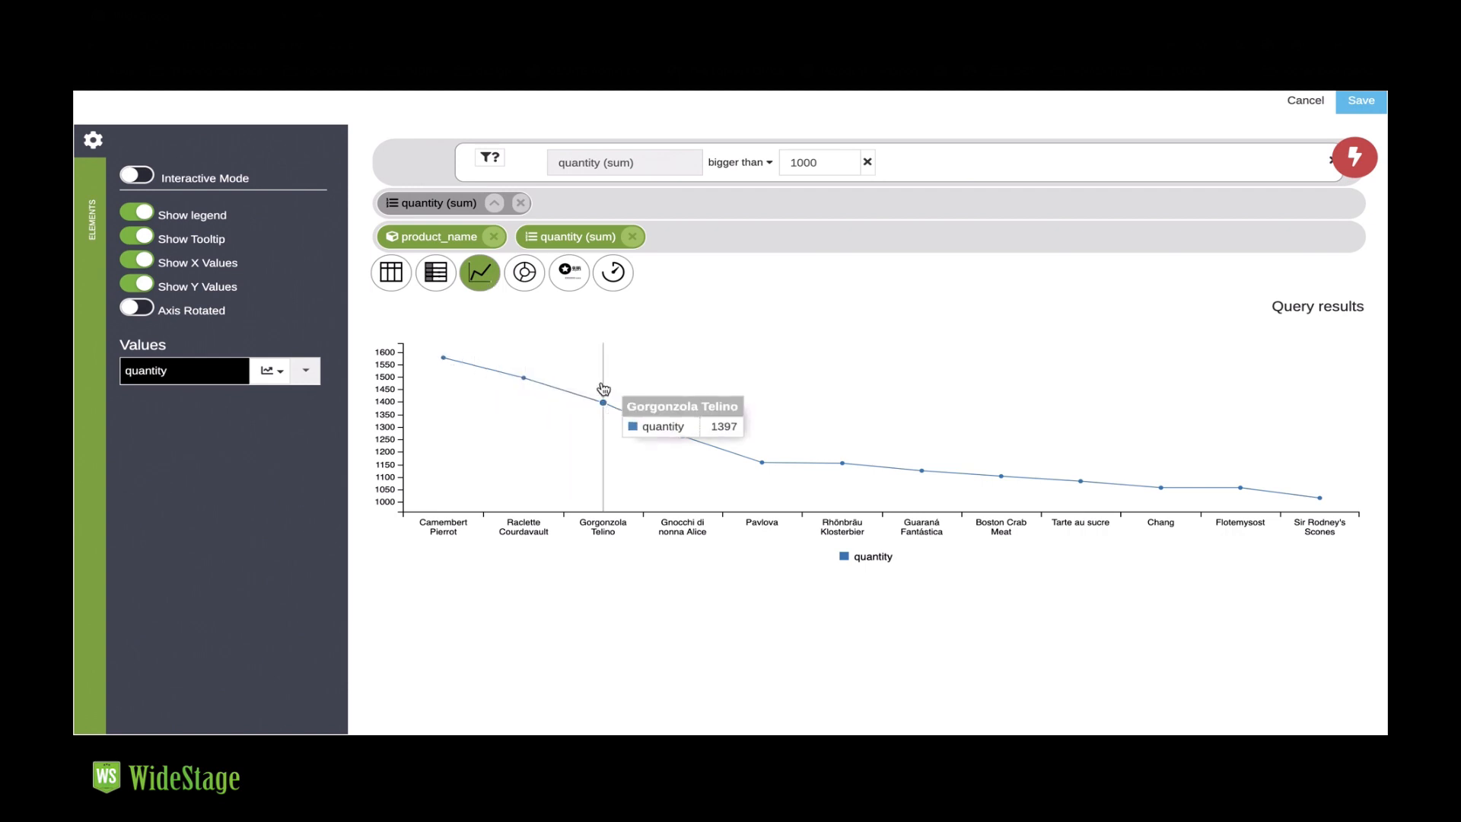
click(523, 273)
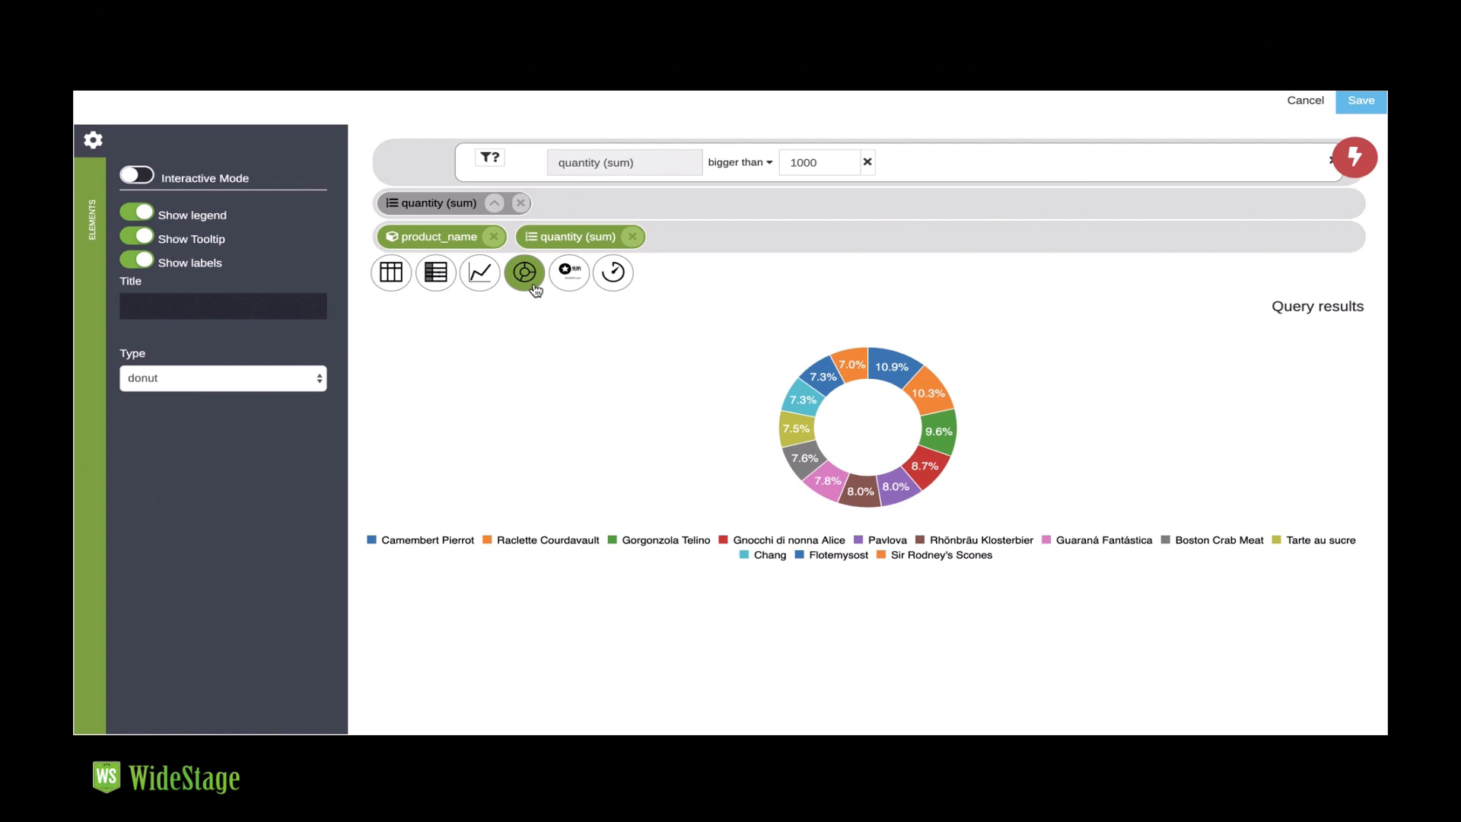
click(569, 273)
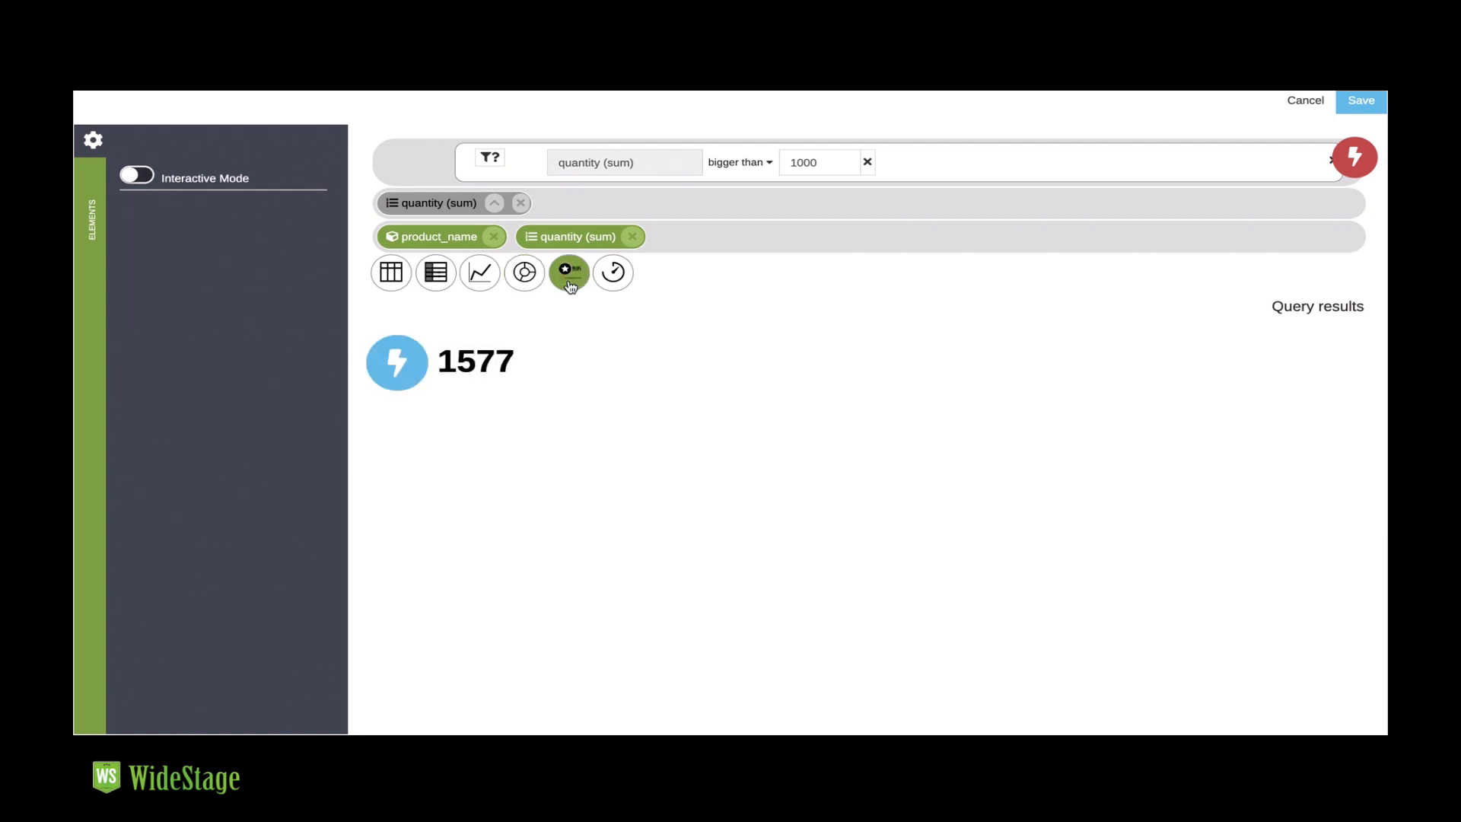
click(570, 273)
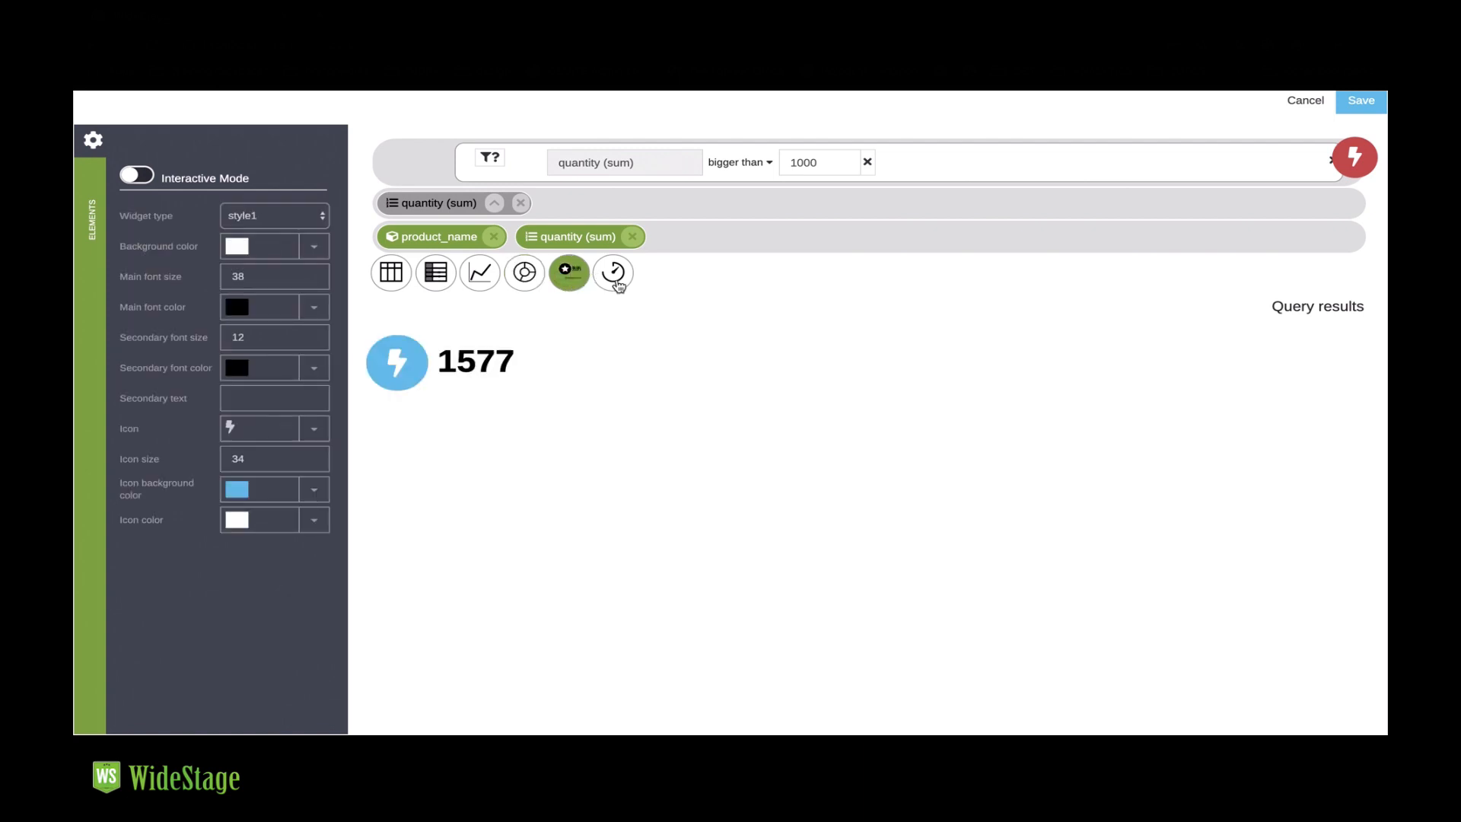
- Try a gauge view, return to the plain table, and save the report
click(613, 273)
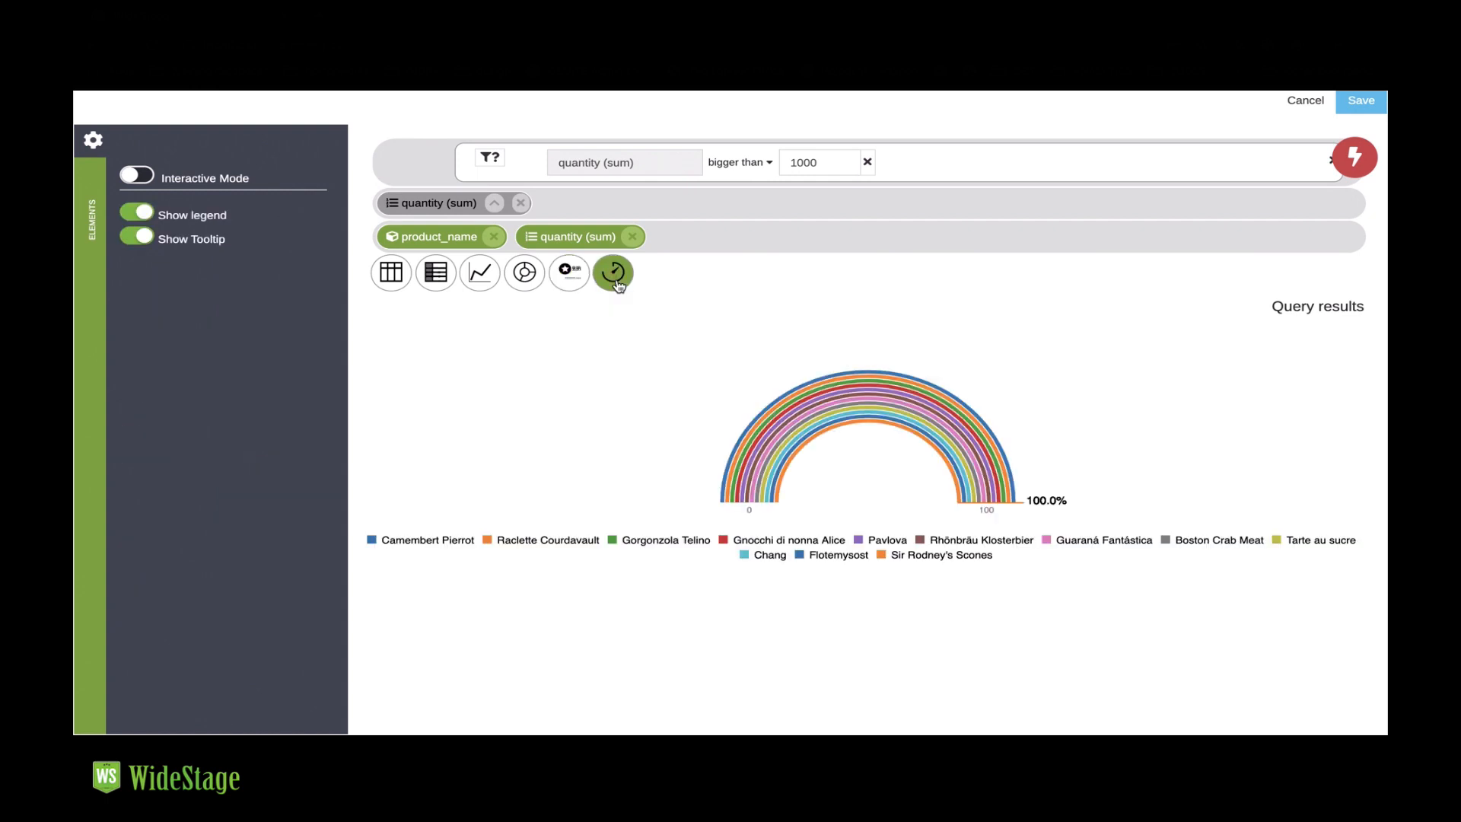
mouse_move(451, 287)
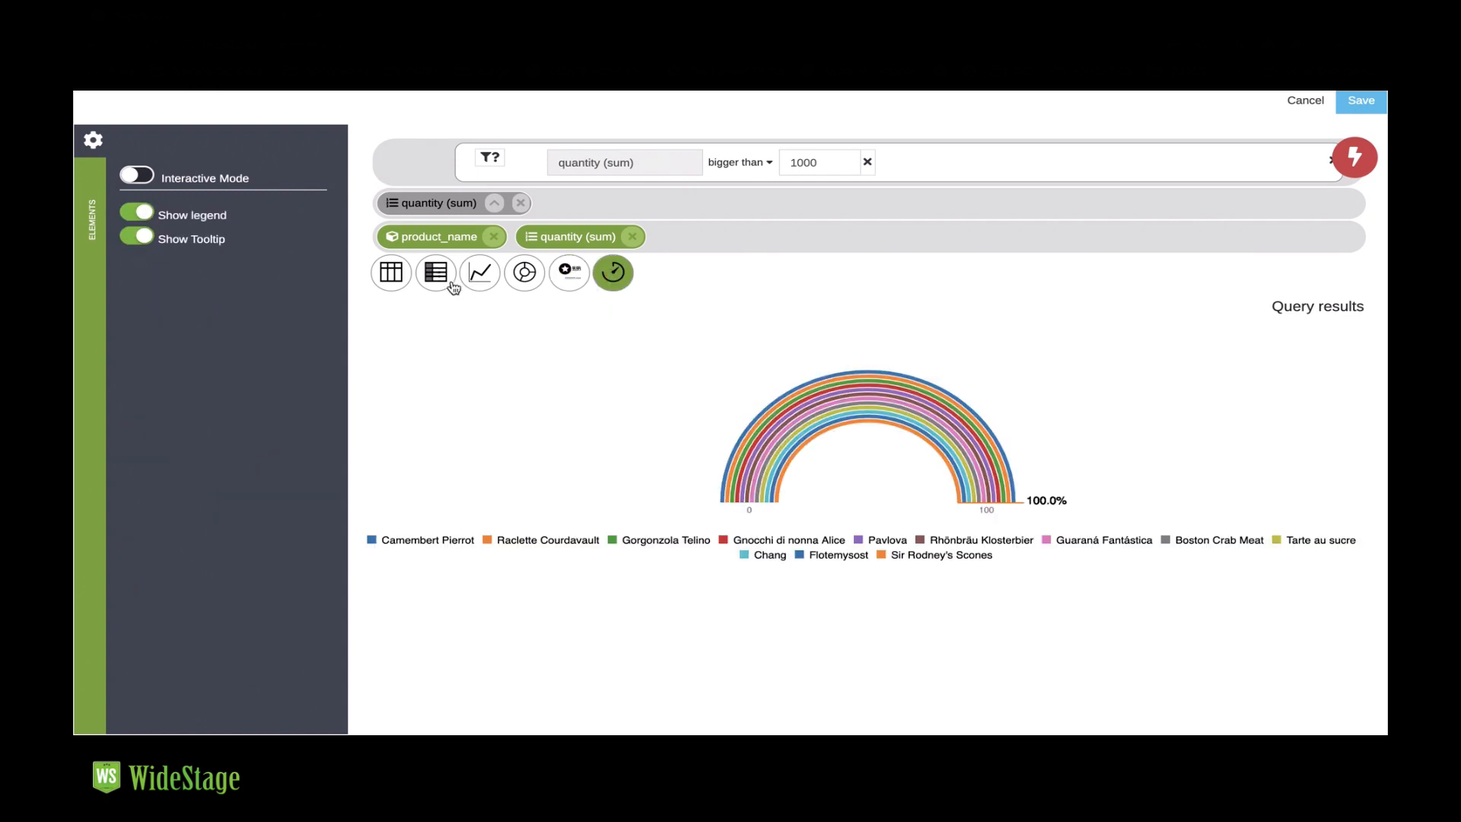
click(389, 273)
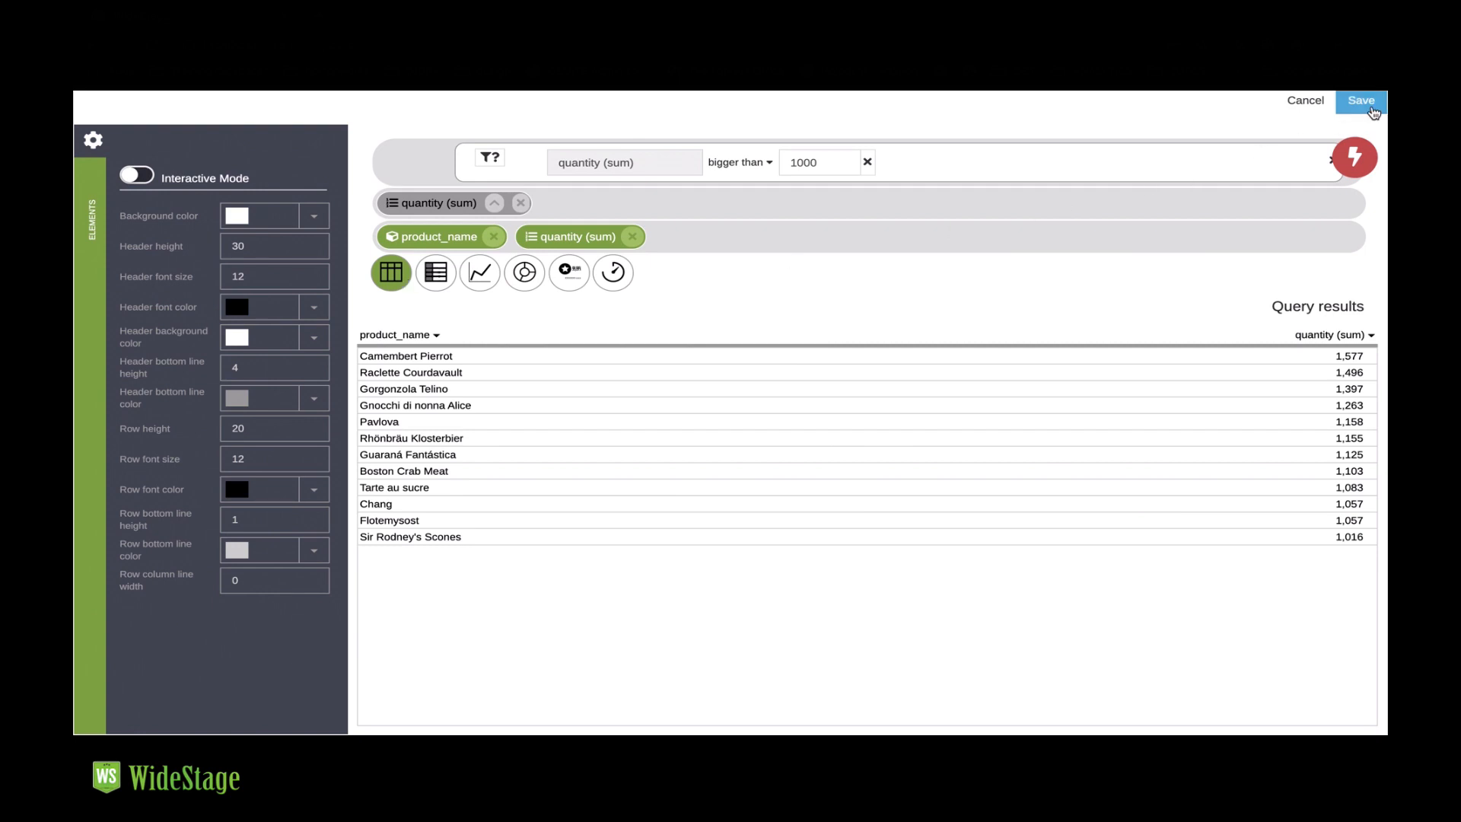
click(1360, 101)
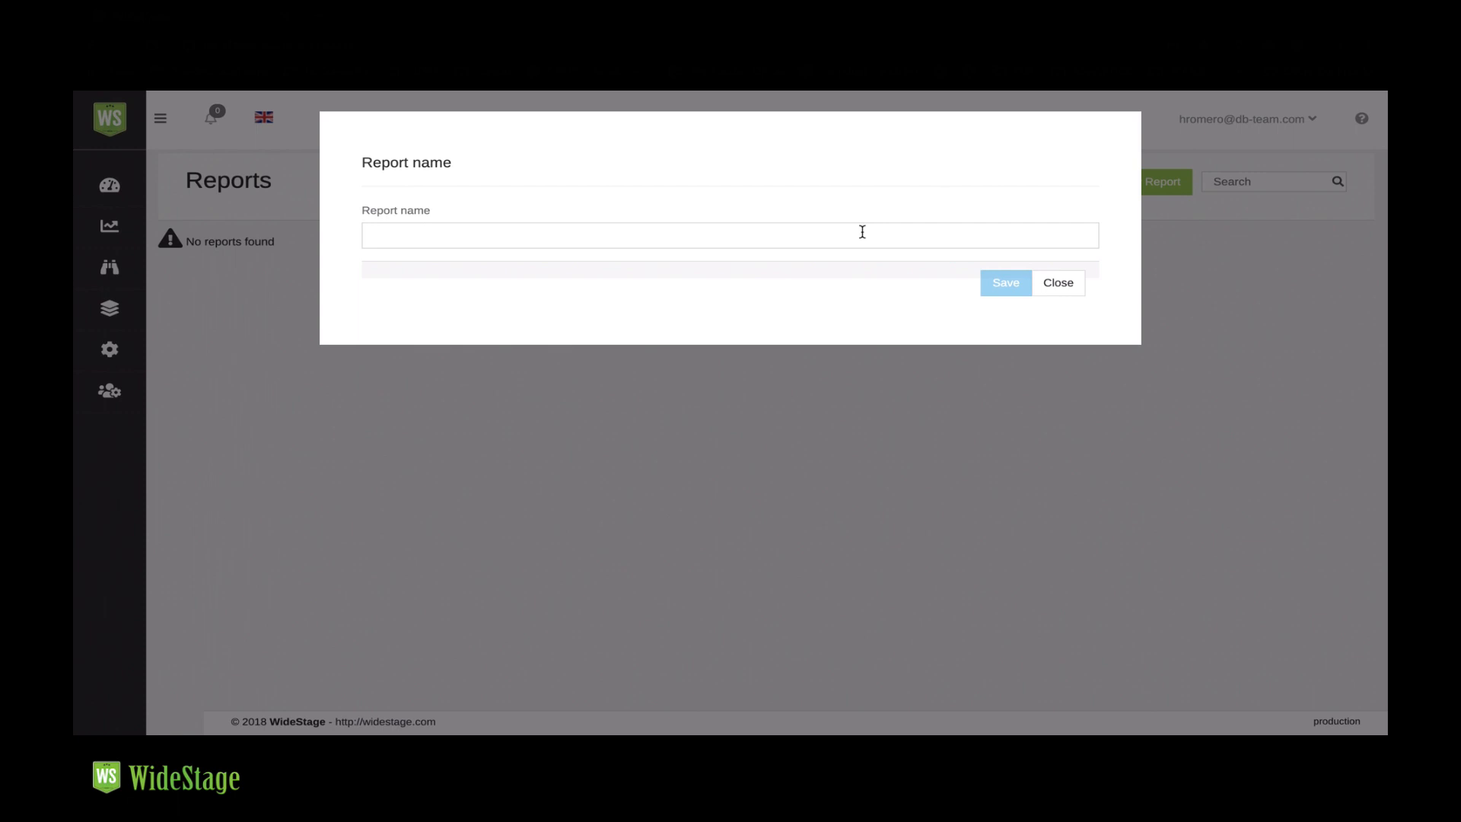
- Name the report 'Product sales bigger than 1000' and save it
text(Product sales)
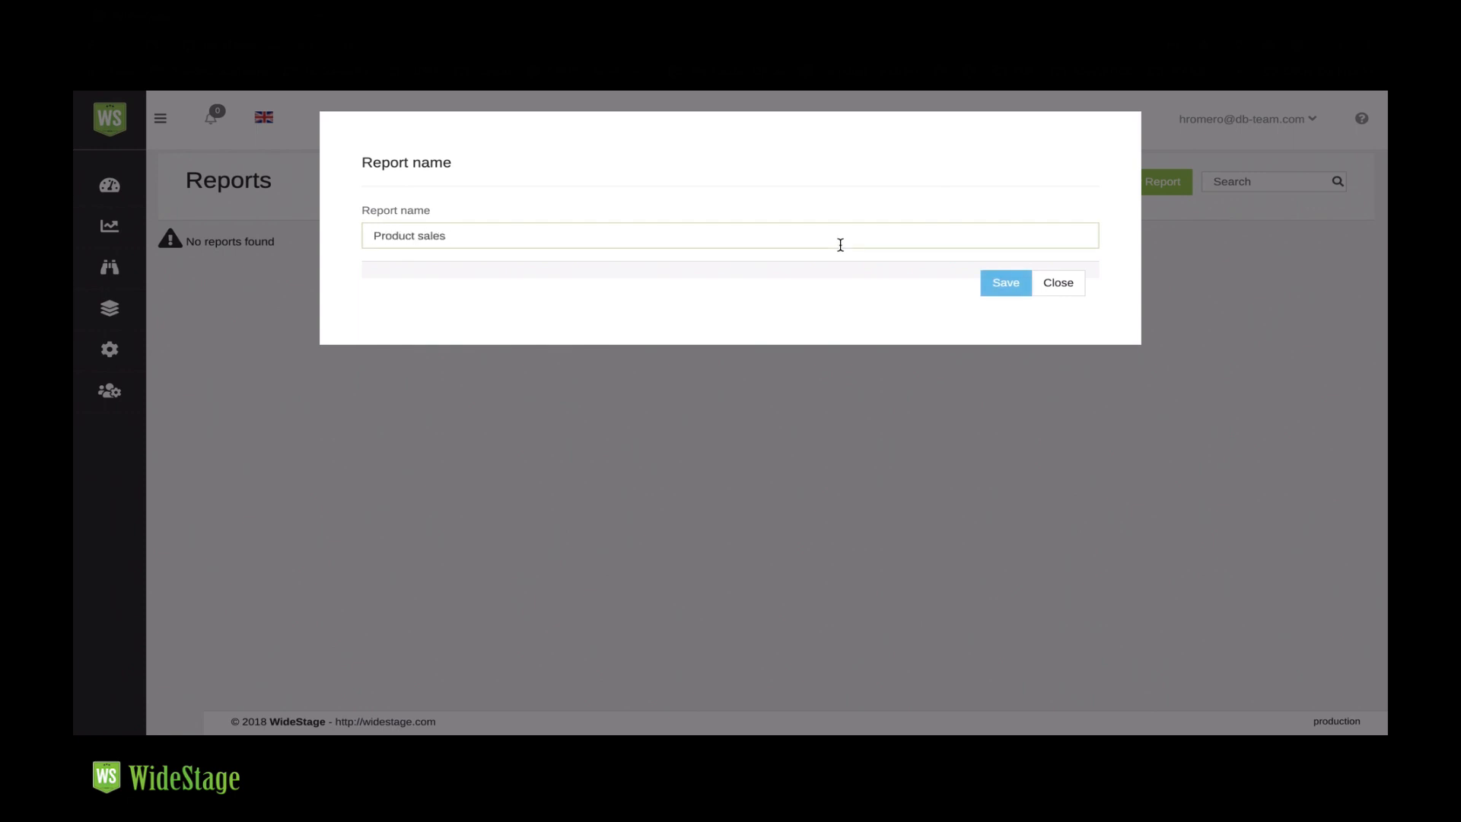
text(bigger than)
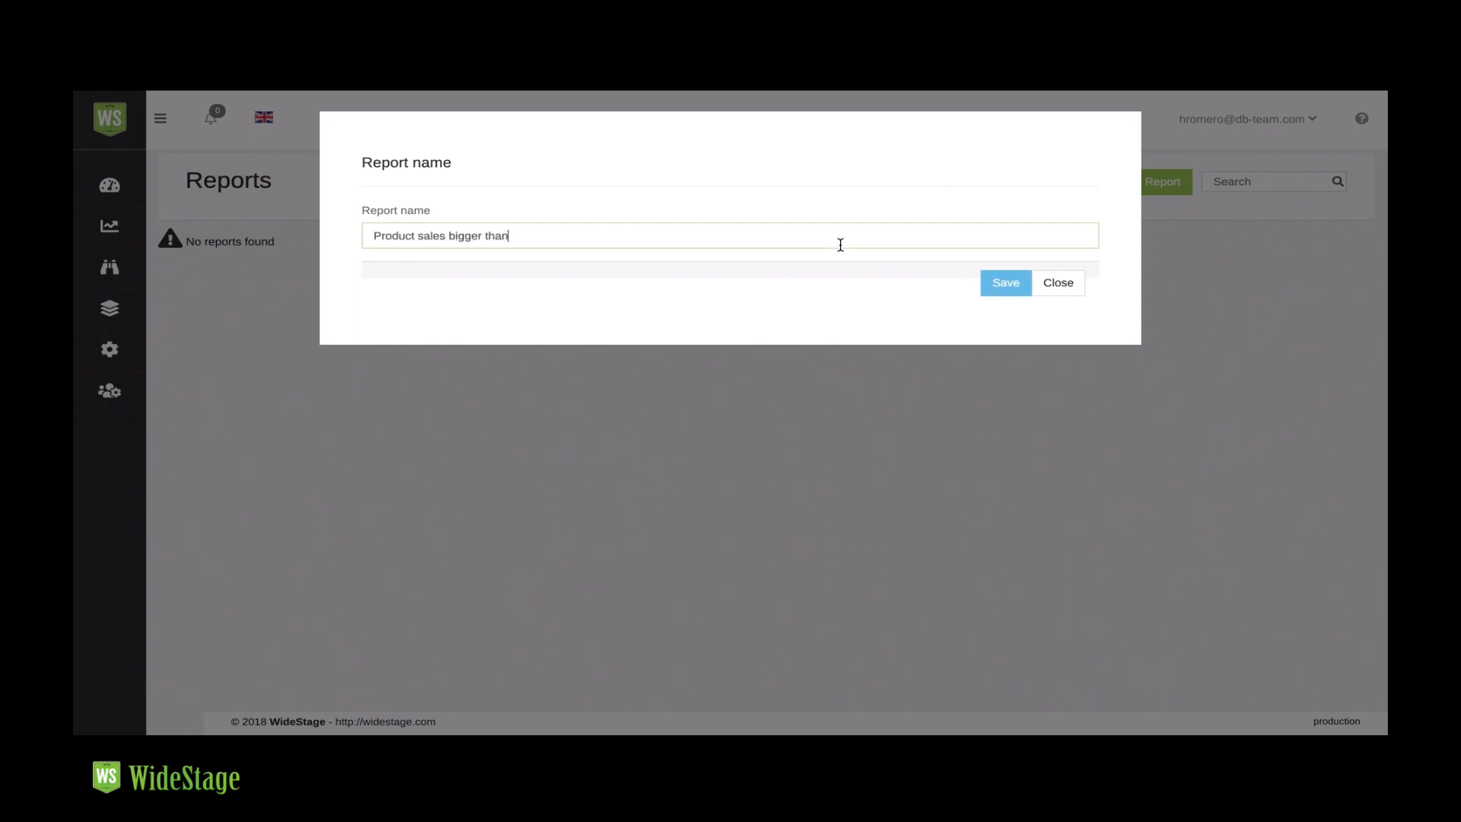
text(1000 units)
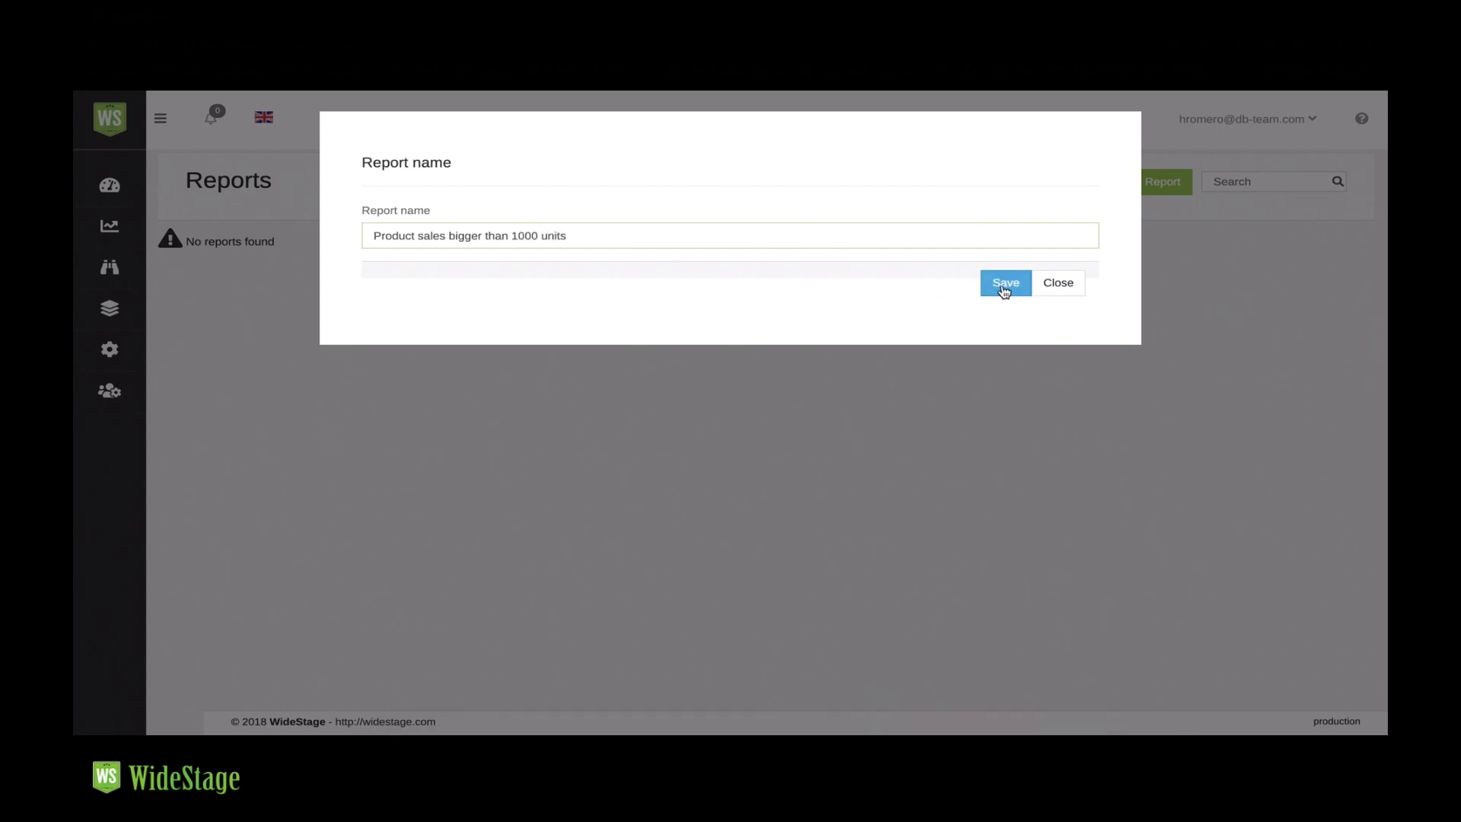
click(1004, 282)
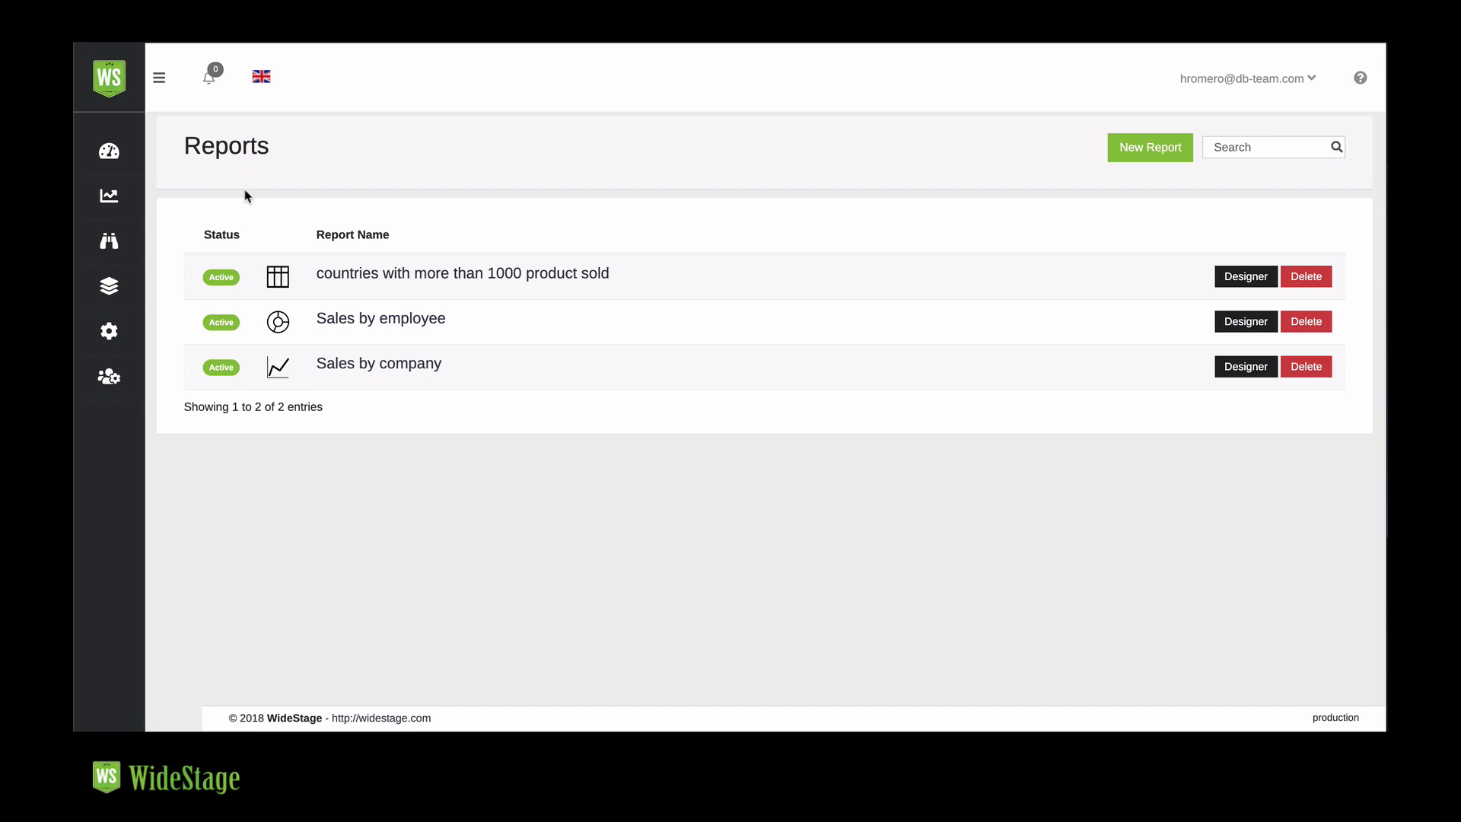
click(108, 151)
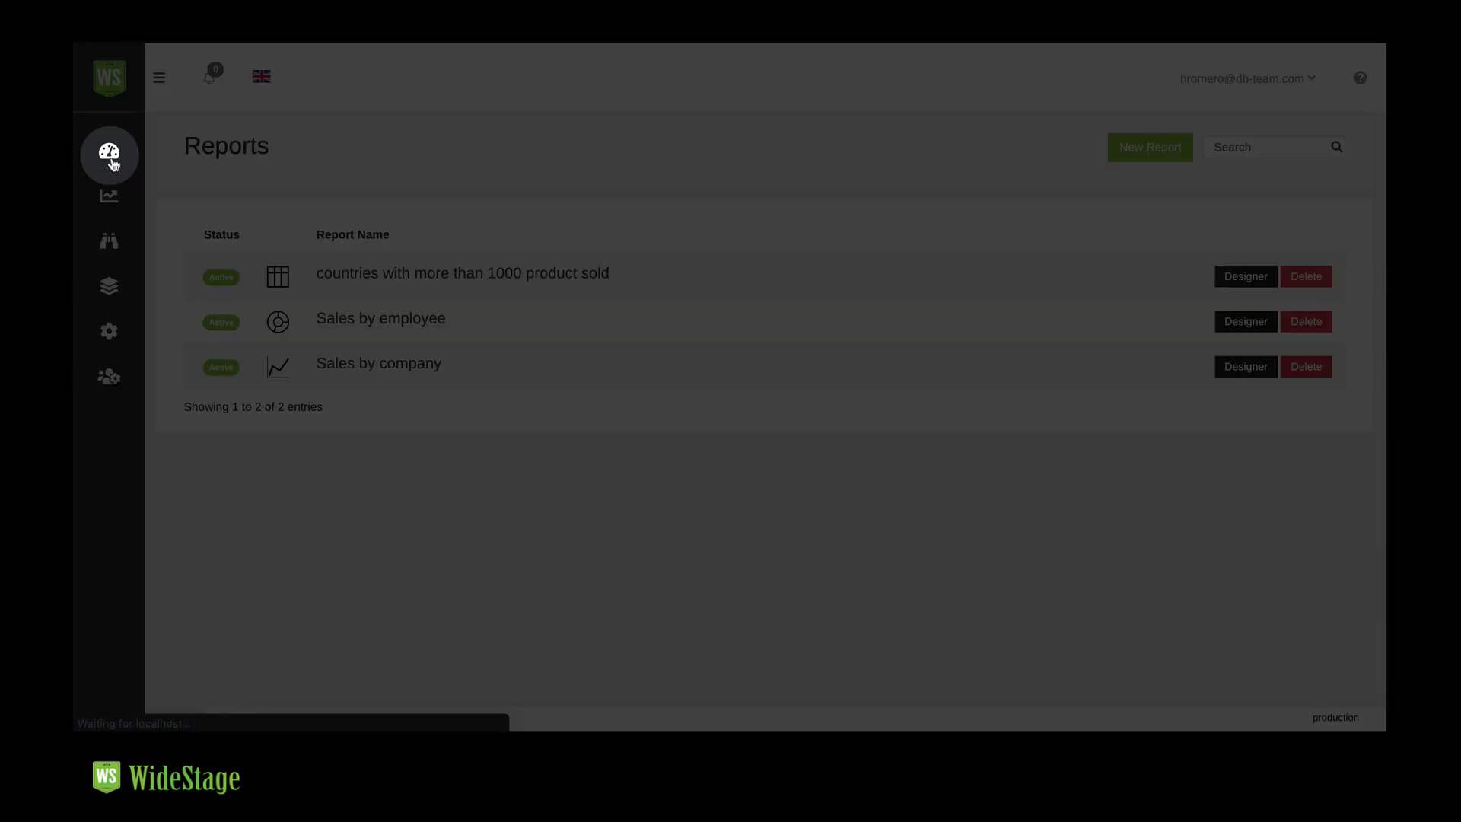
- Go to Dashboards and create a new dashboard
click(109, 154)
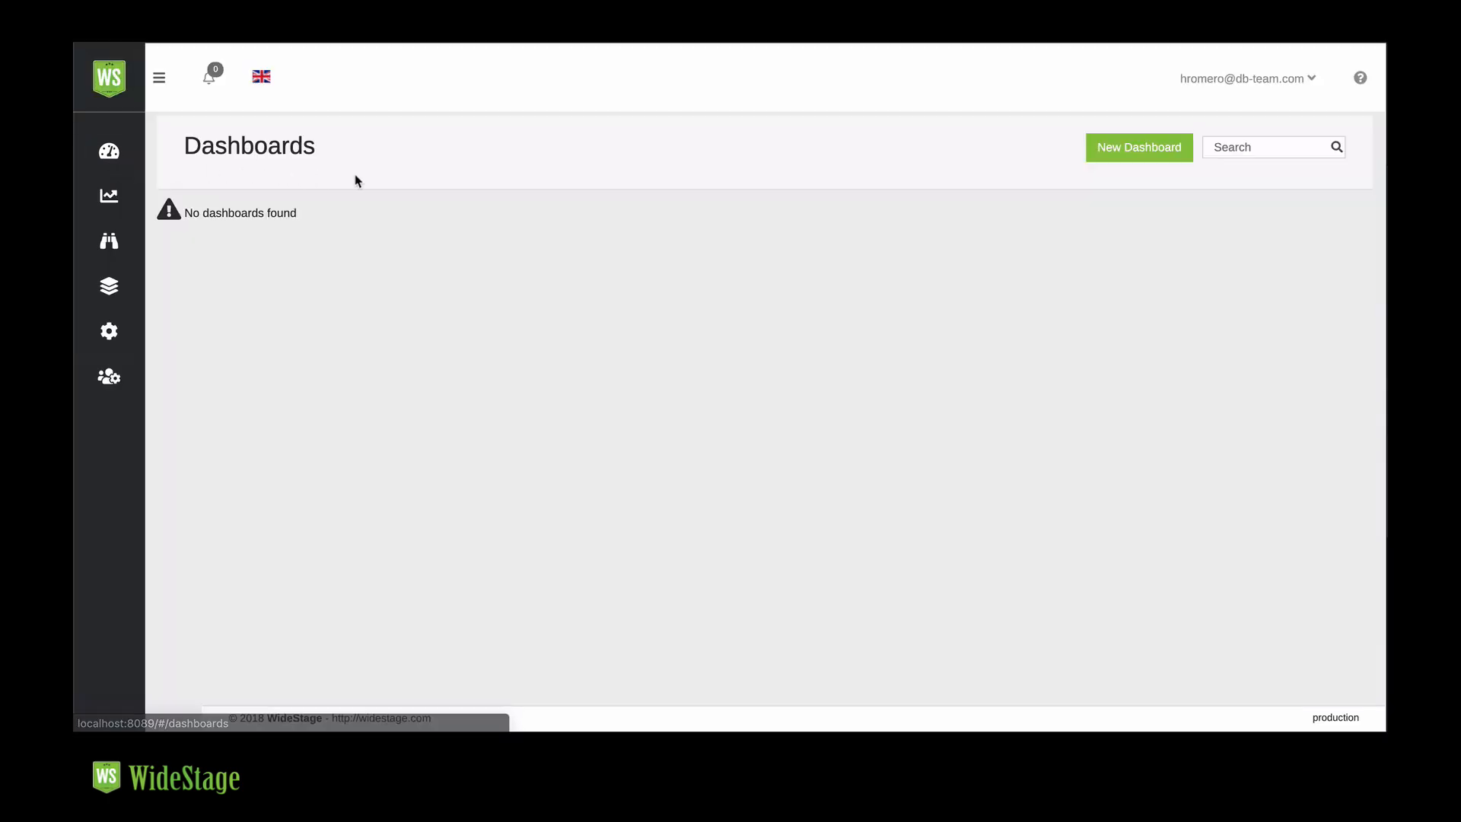
click(1137, 147)
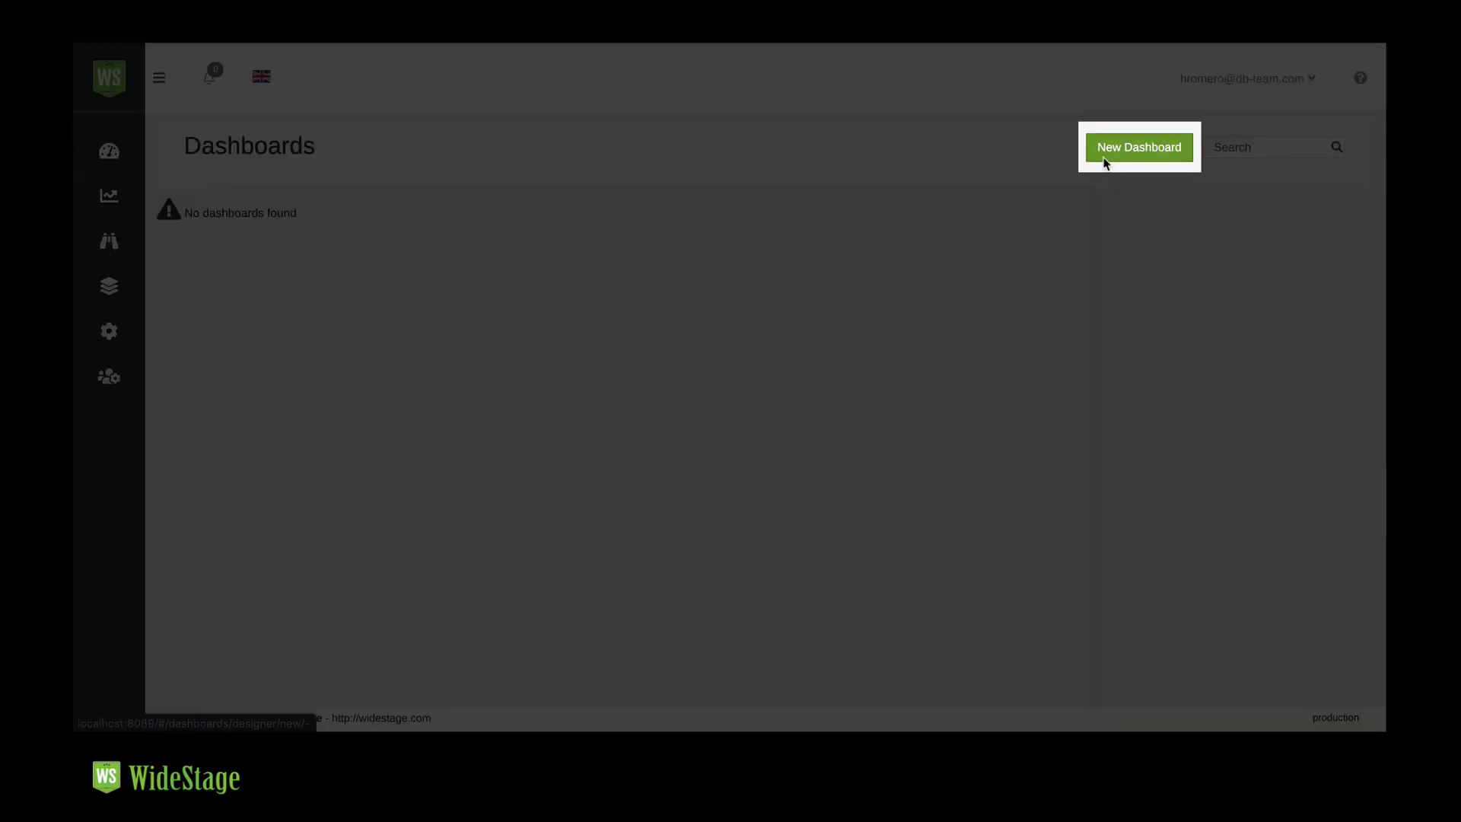
click(1137, 147)
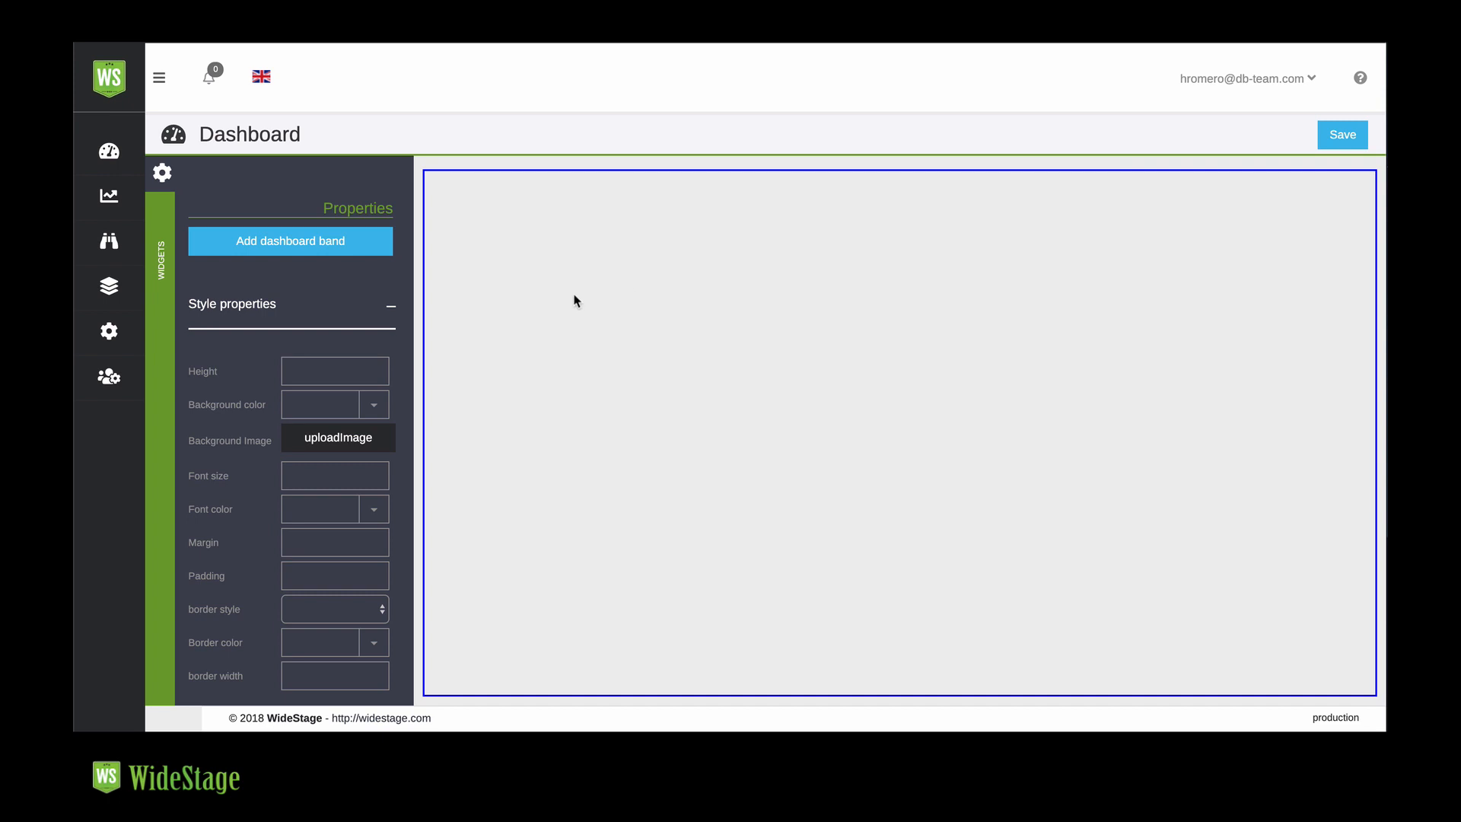
mouse_move(358, 256)
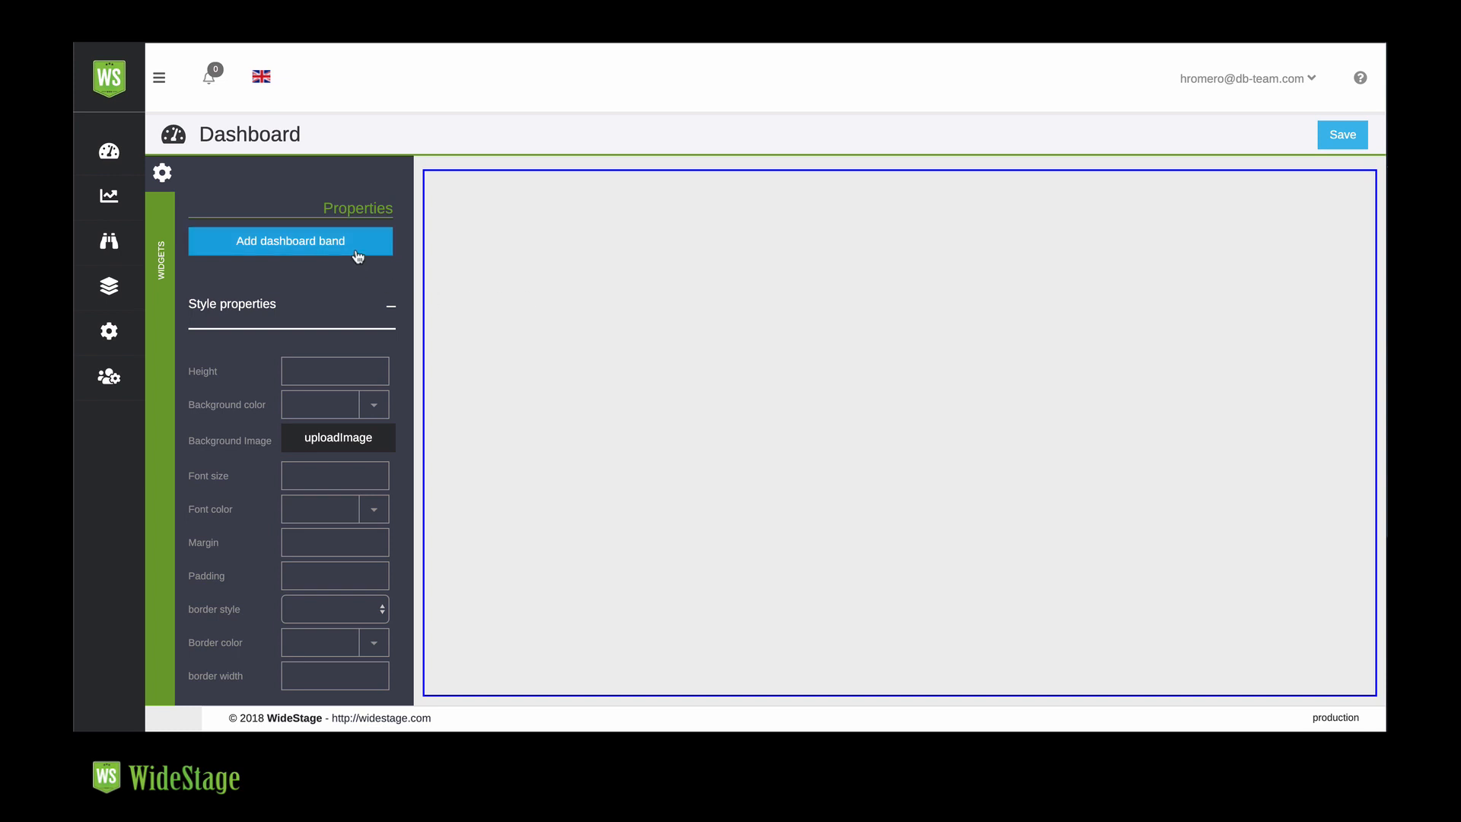
- Add a band and place the Sales by company report in it
click(290, 242)
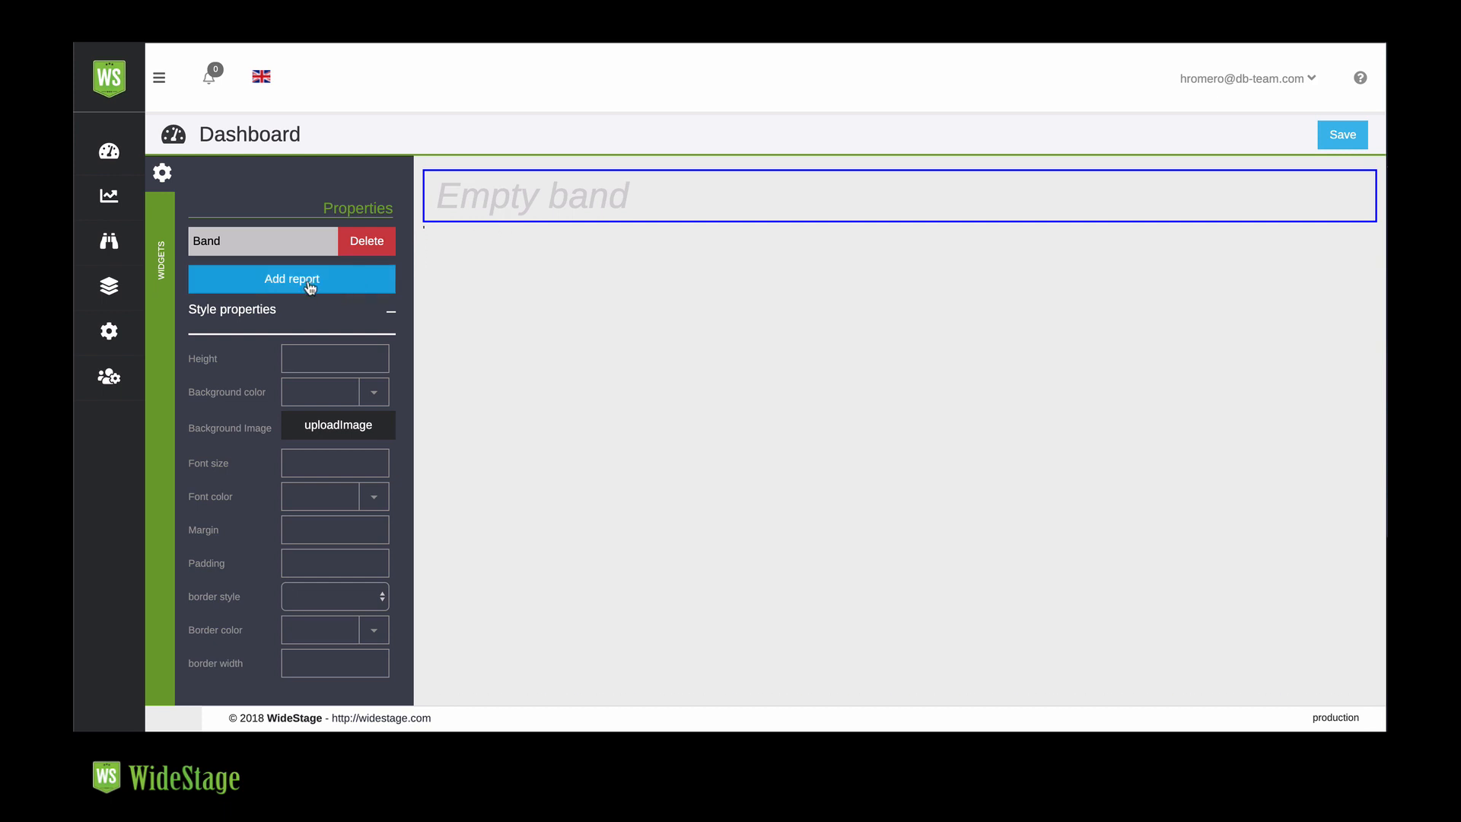
click(291, 279)
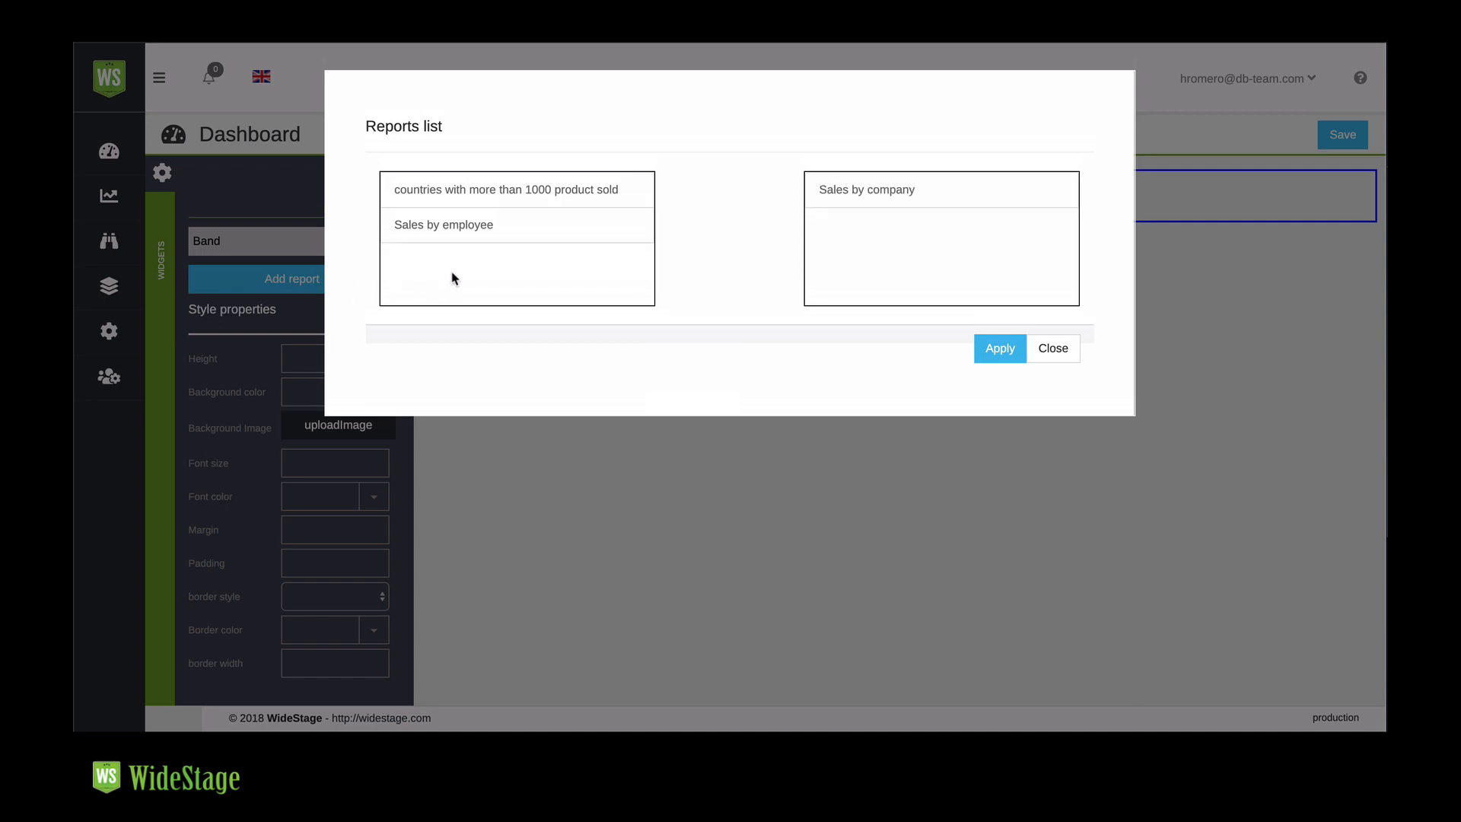
click(999, 348)
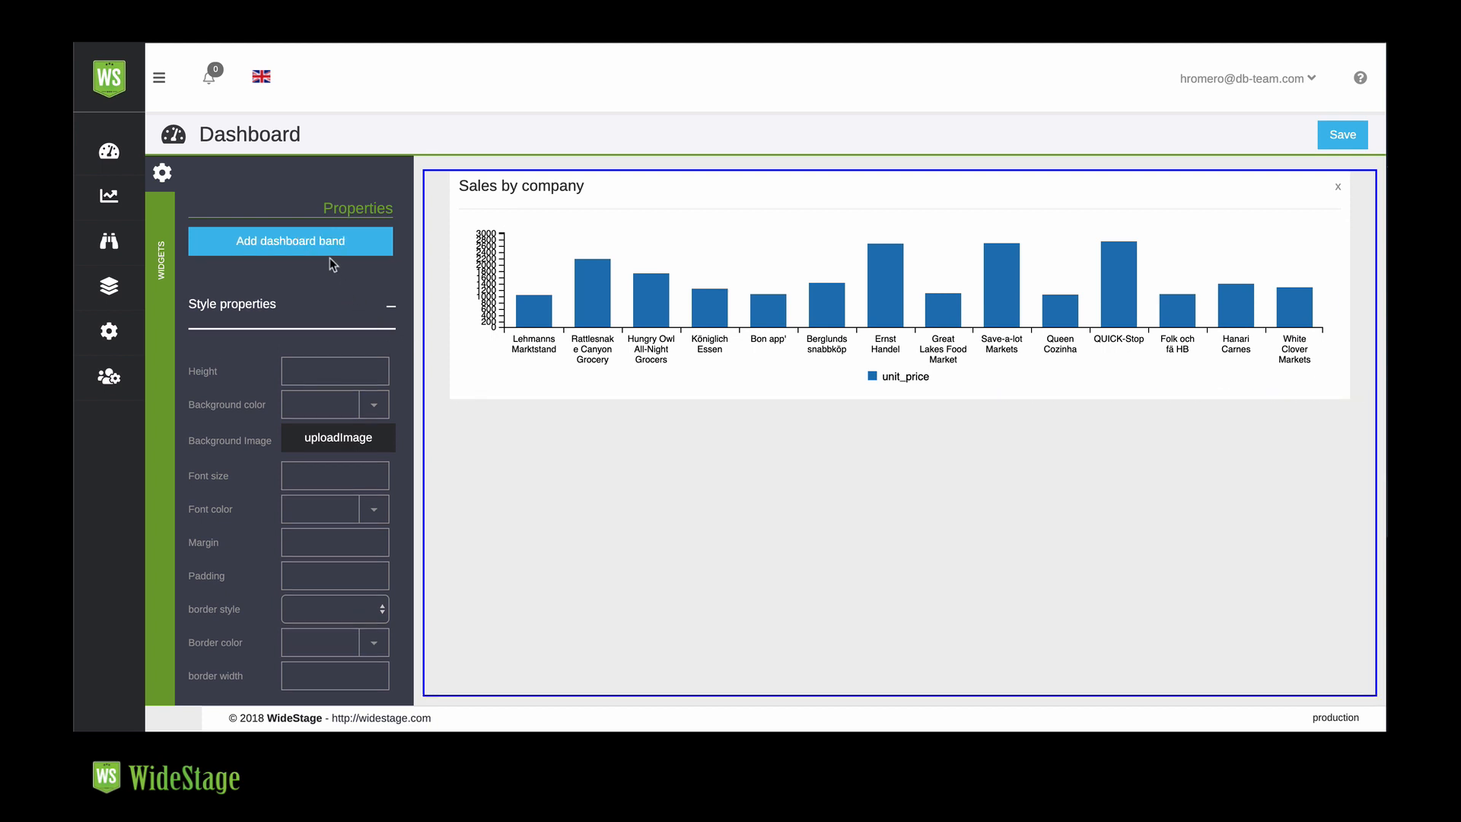
- Add a second band holding the 'countries with more than 1000 product sold' report
click(290, 241)
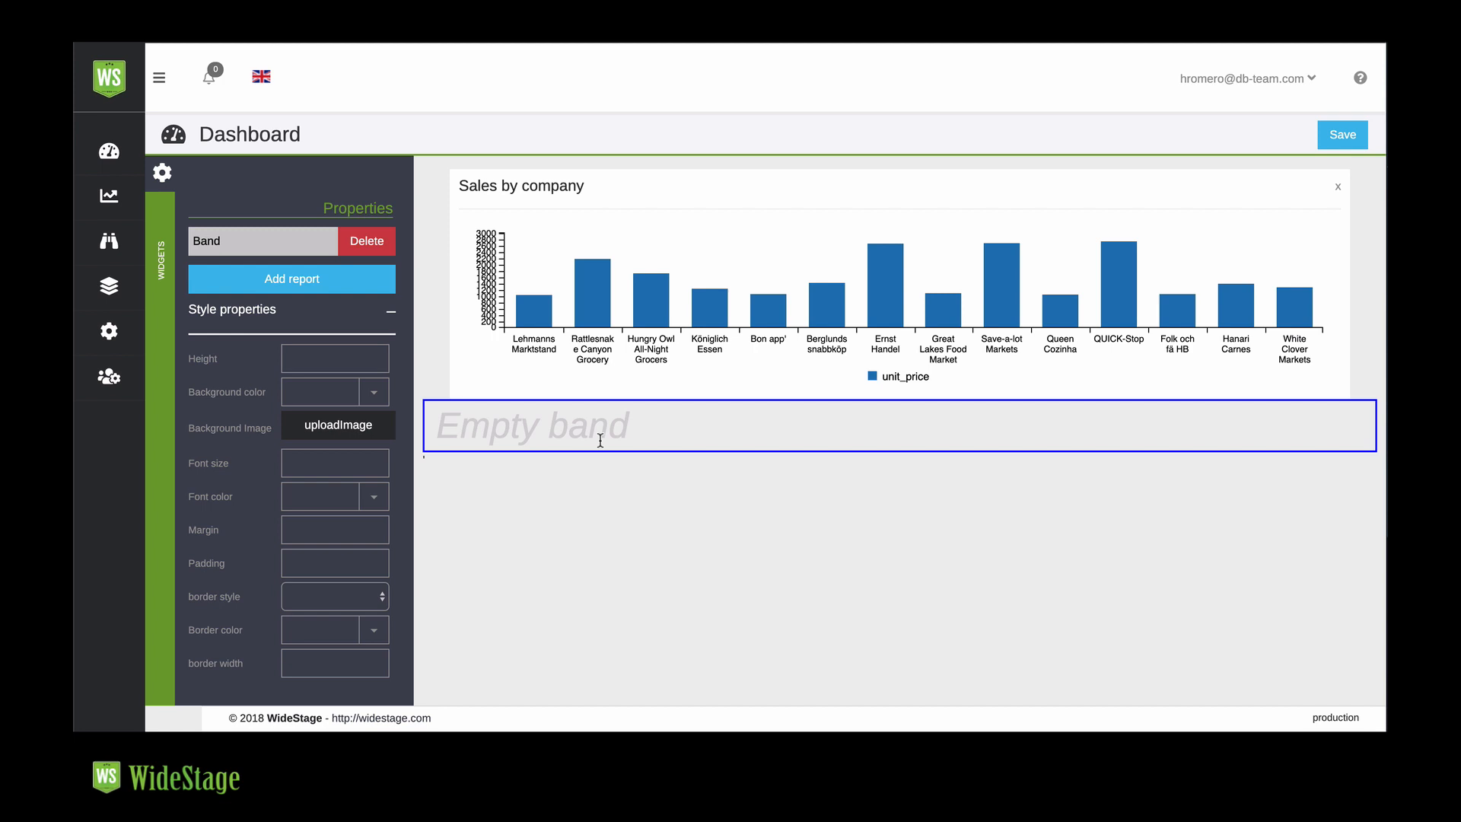
click(292, 279)
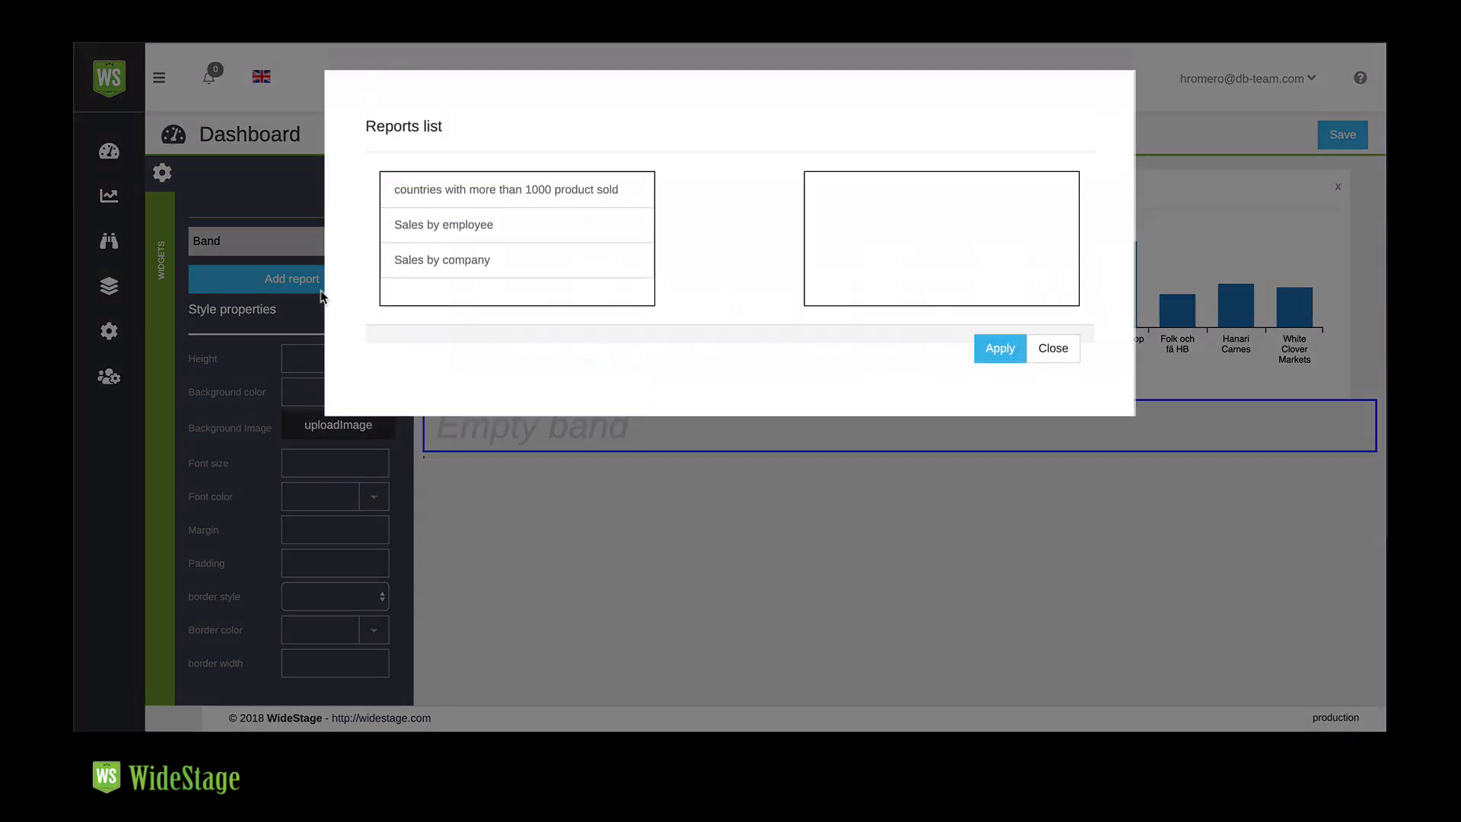
click(506, 190)
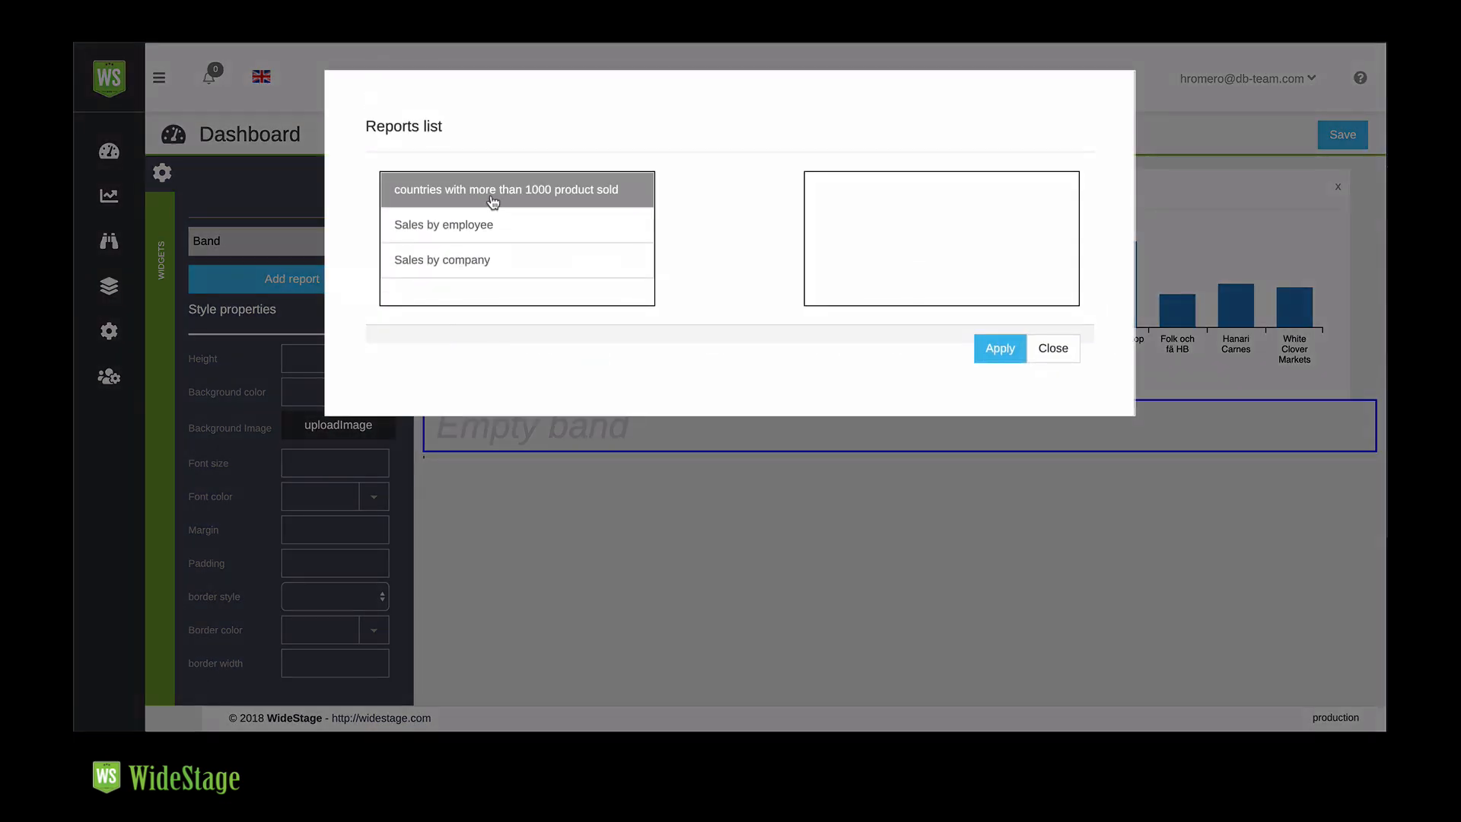
double_click(505, 189)
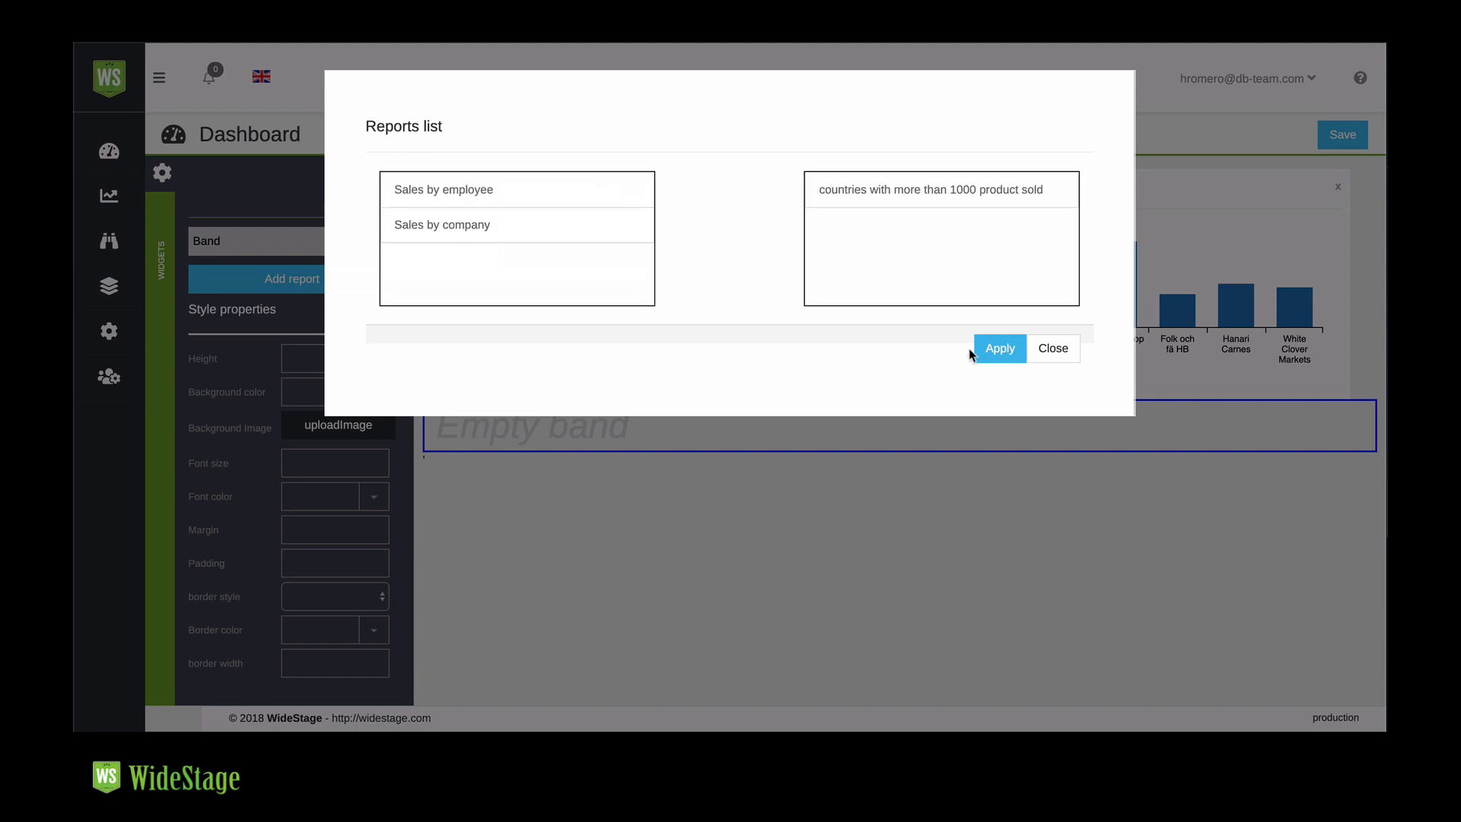
click(999, 348)
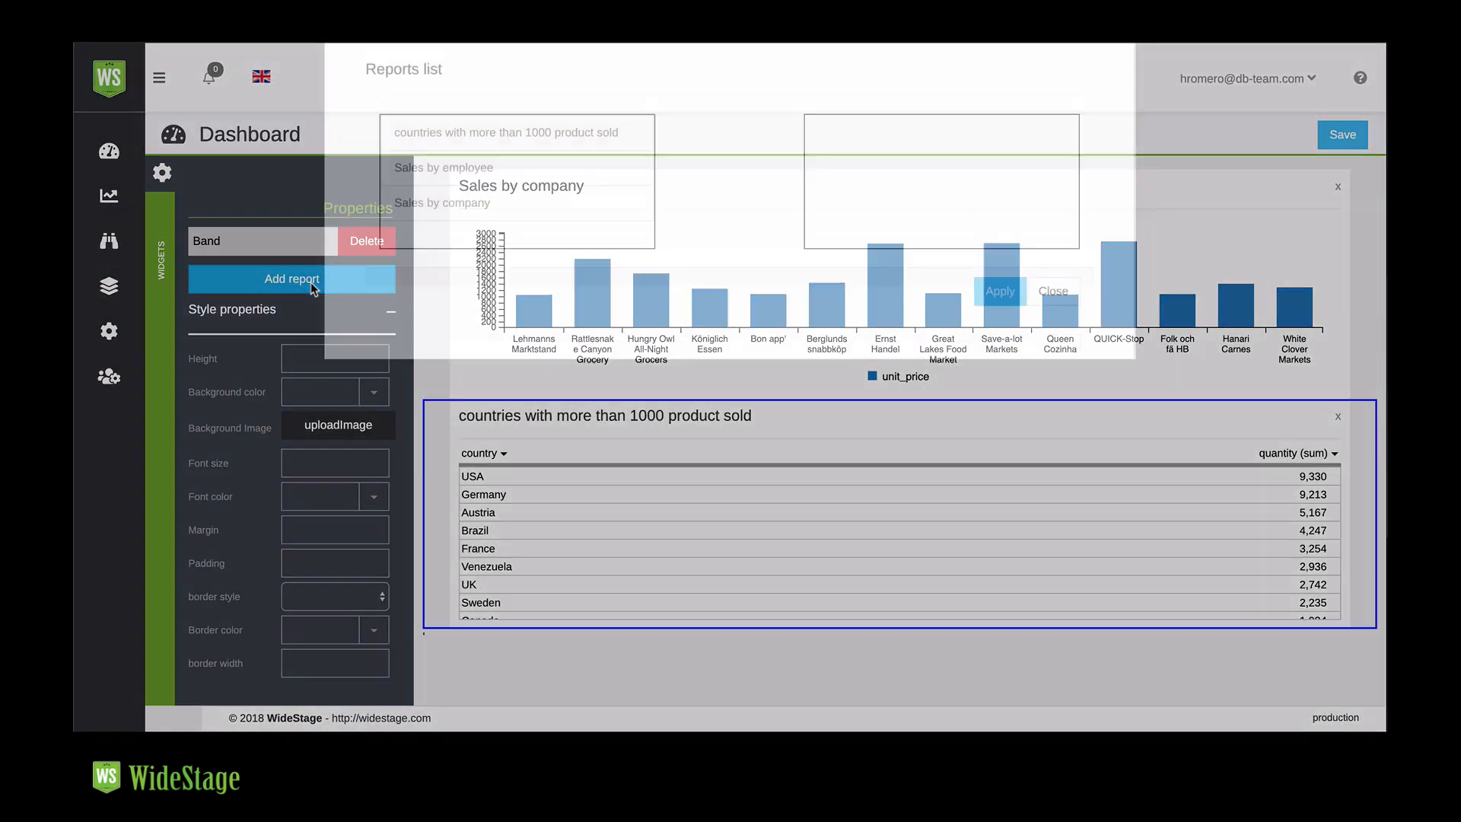
click(442, 224)
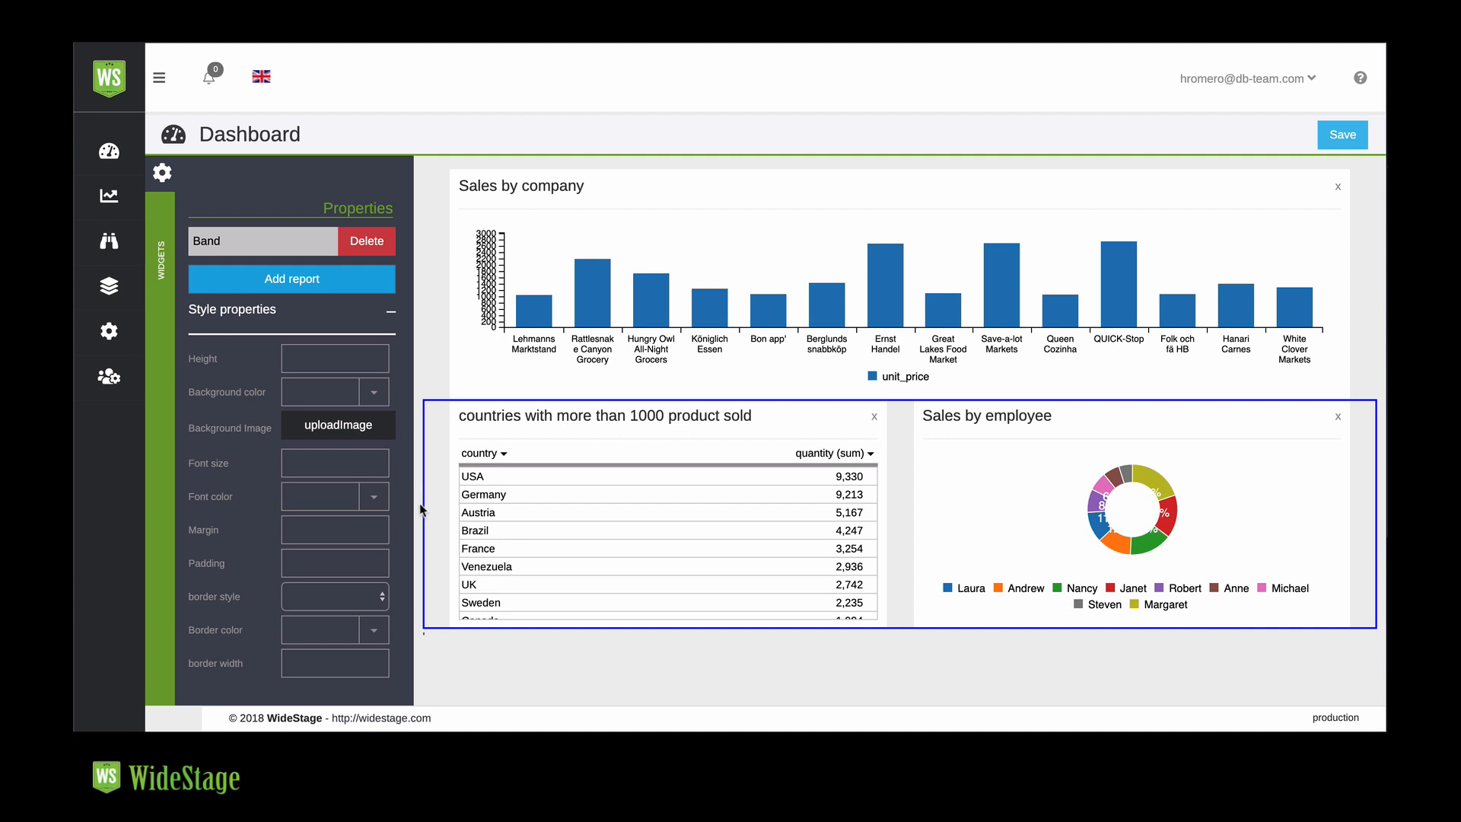
mouse_move(429, 500)
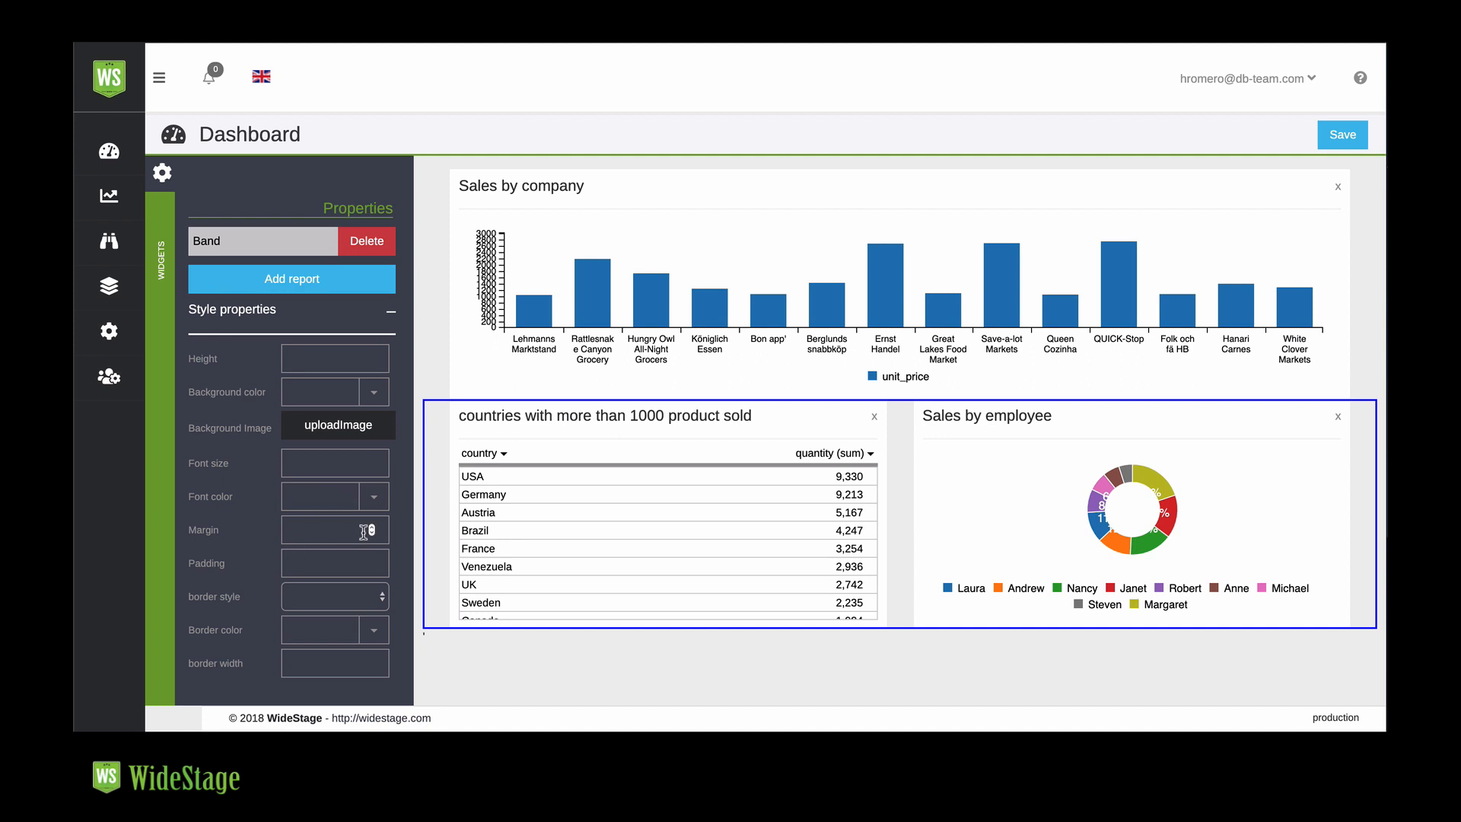
- Set the top band to height 300, fern background, padding 25; hide the bar chart's header
text(1)
click(335, 358)
text(300)
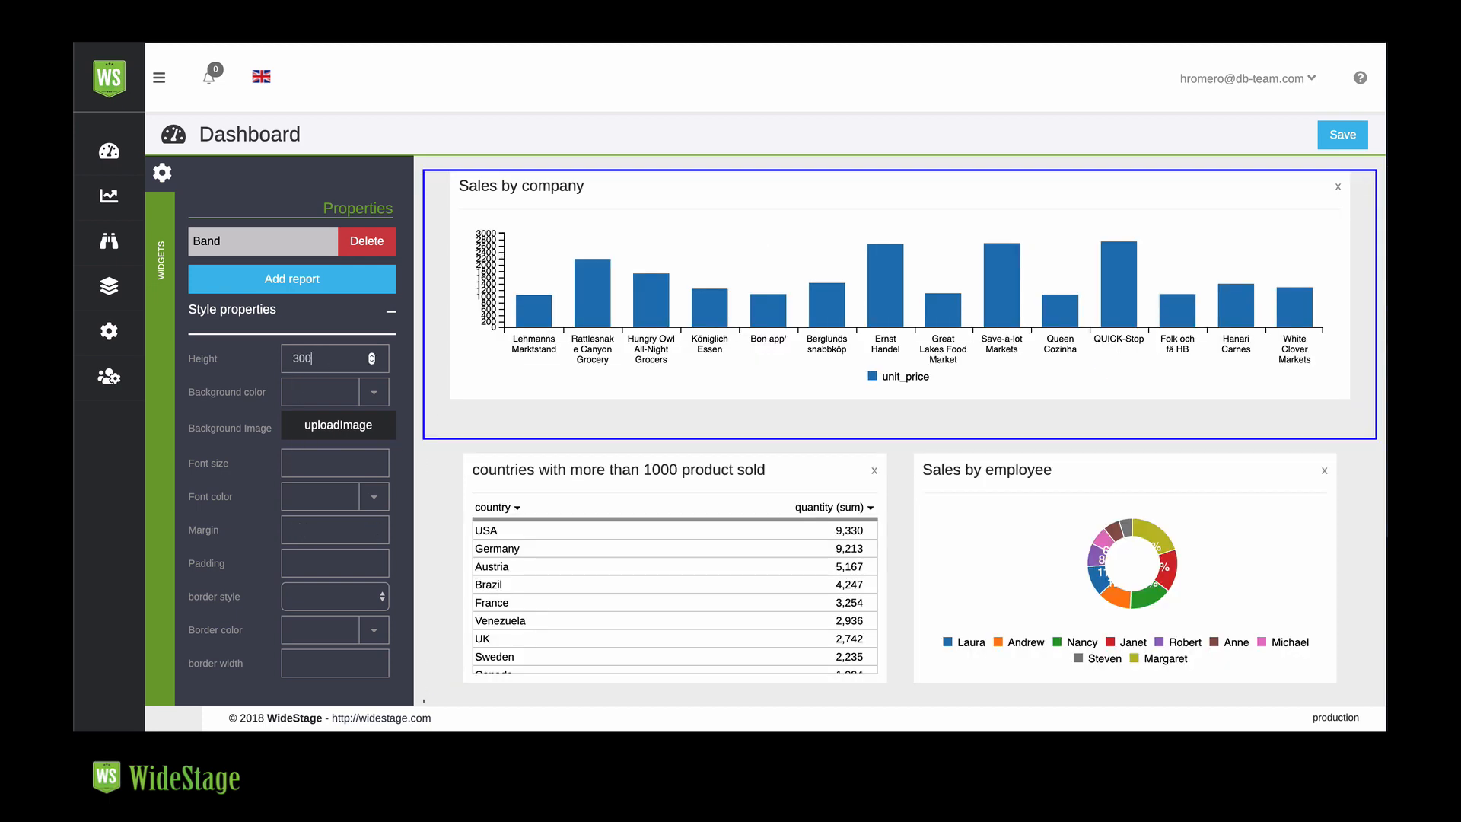
click(338, 425)
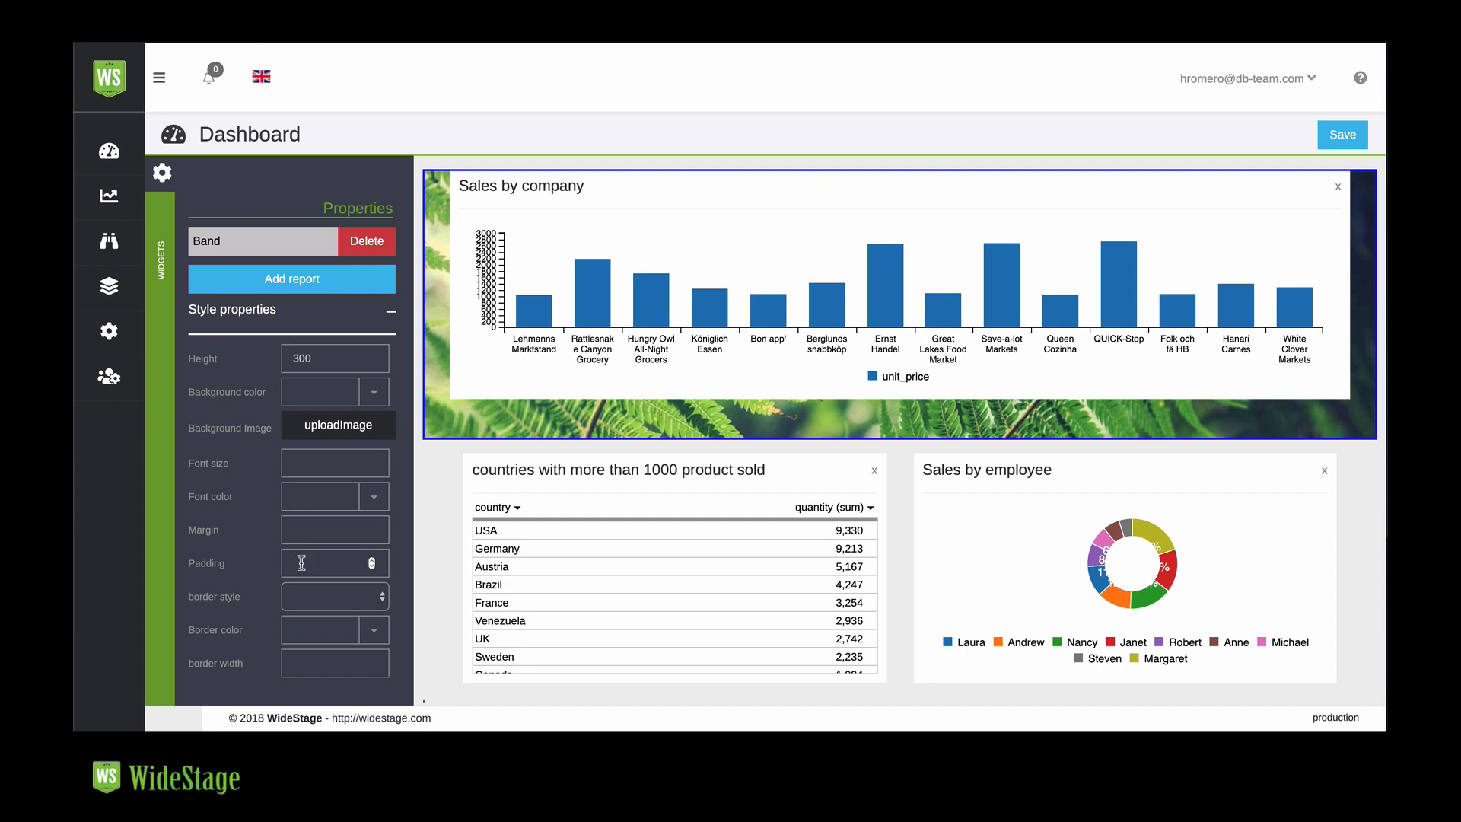
text(25)
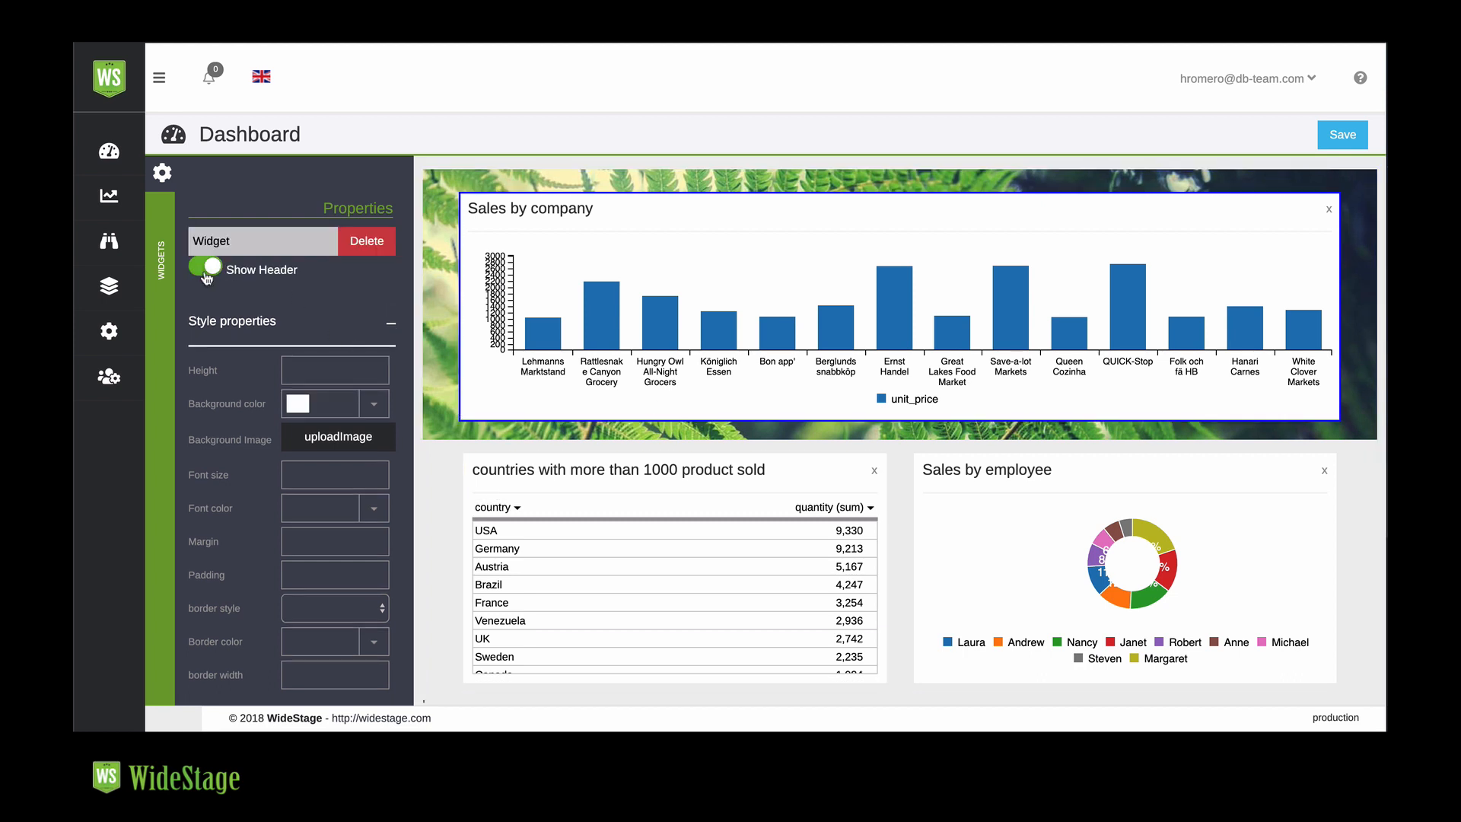
click(205, 268)
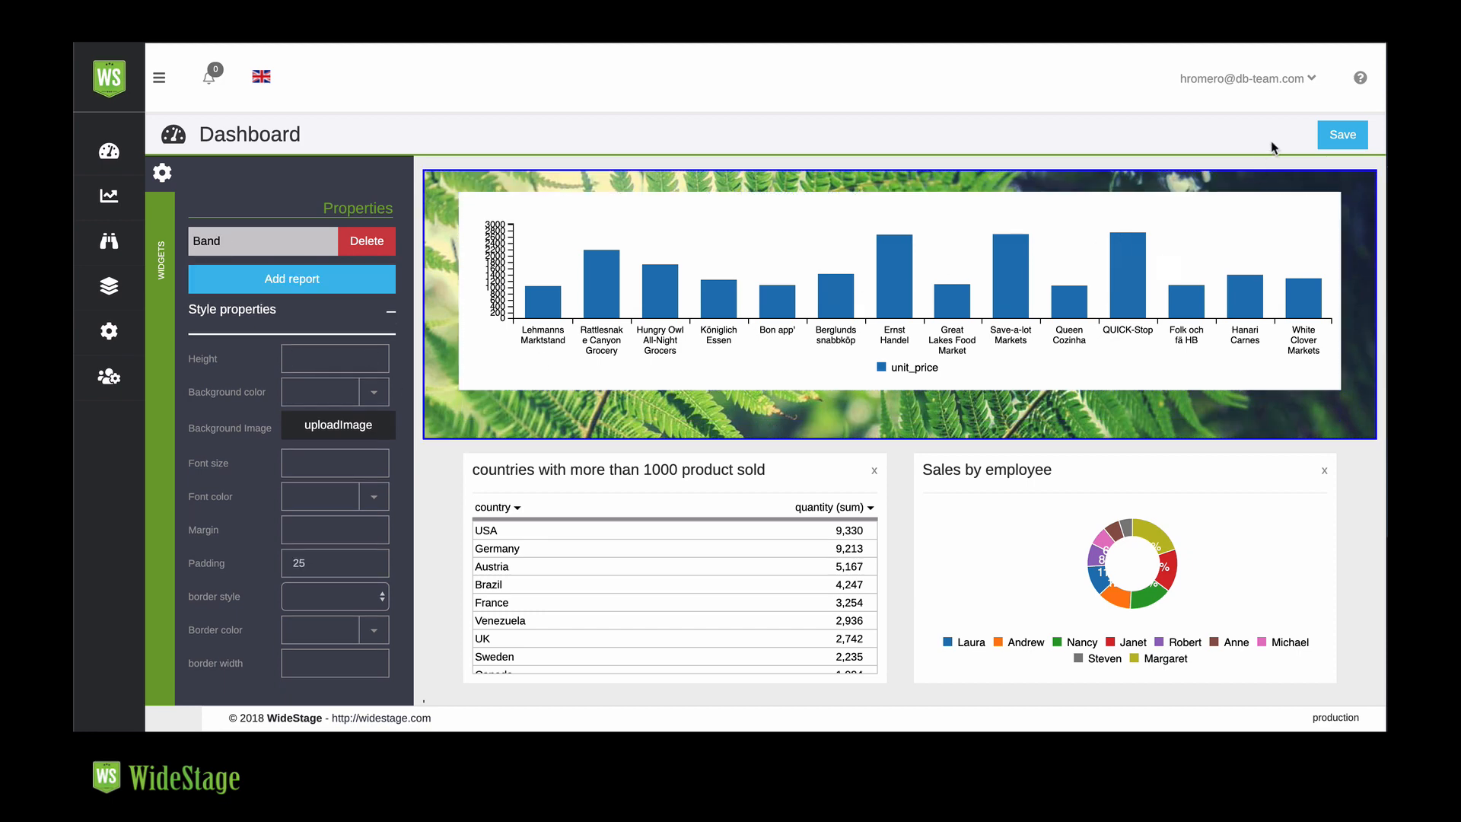
- Save the dashboard as 'Sales dashboard' and open it from the Dashboards list
click(1340, 134)
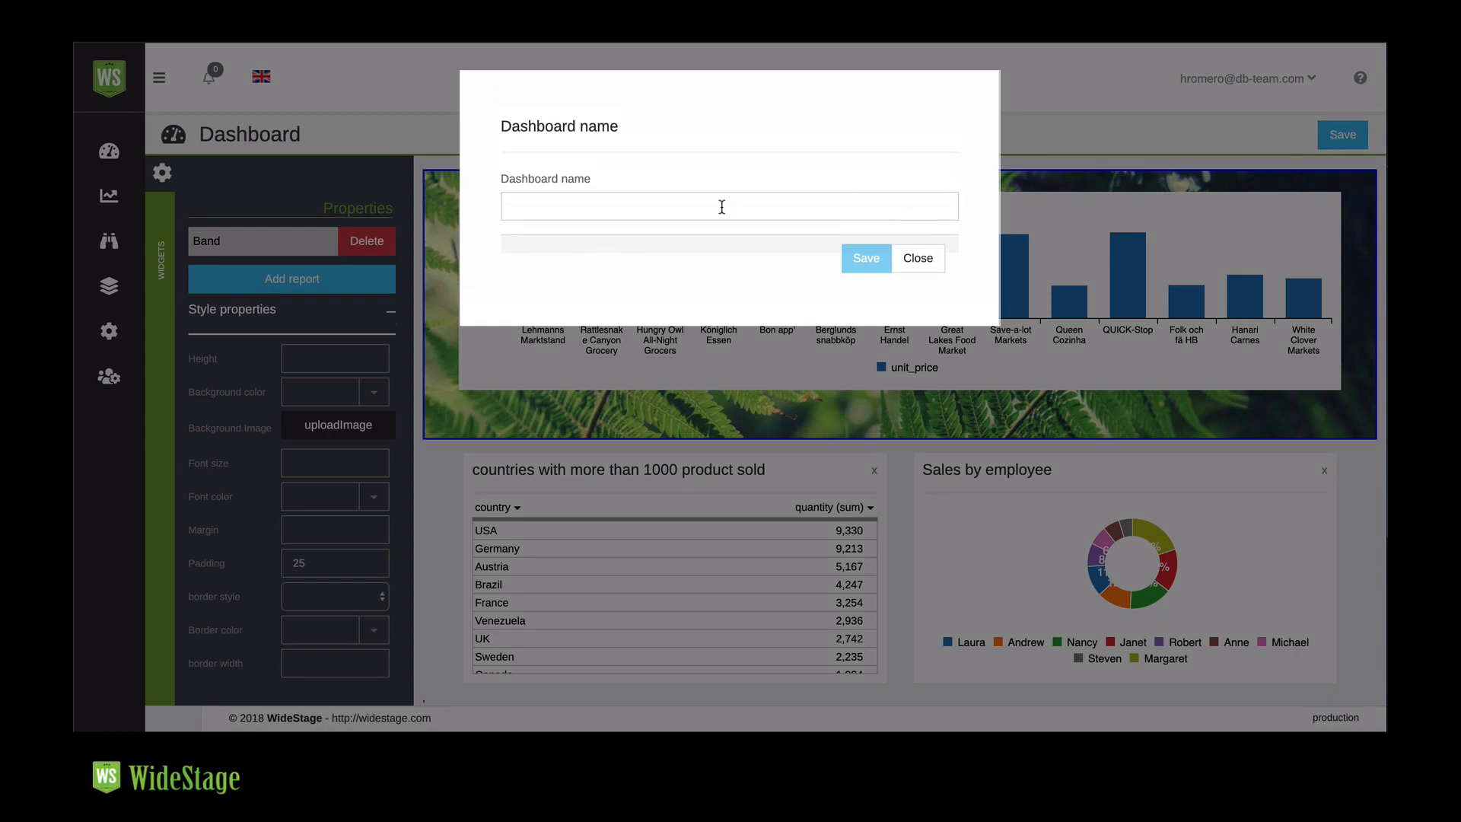
text(Sales dashboard)
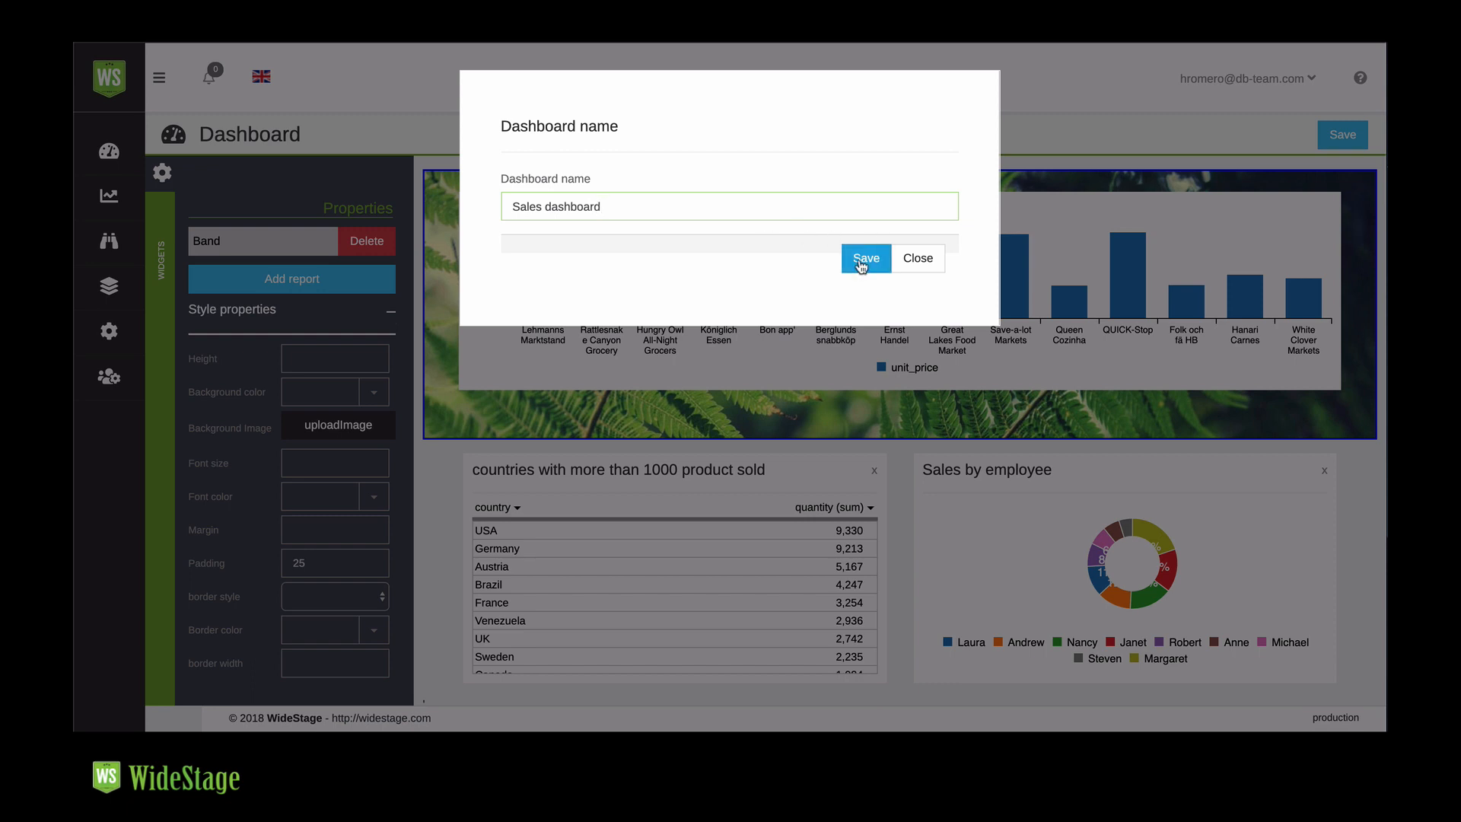
click(864, 258)
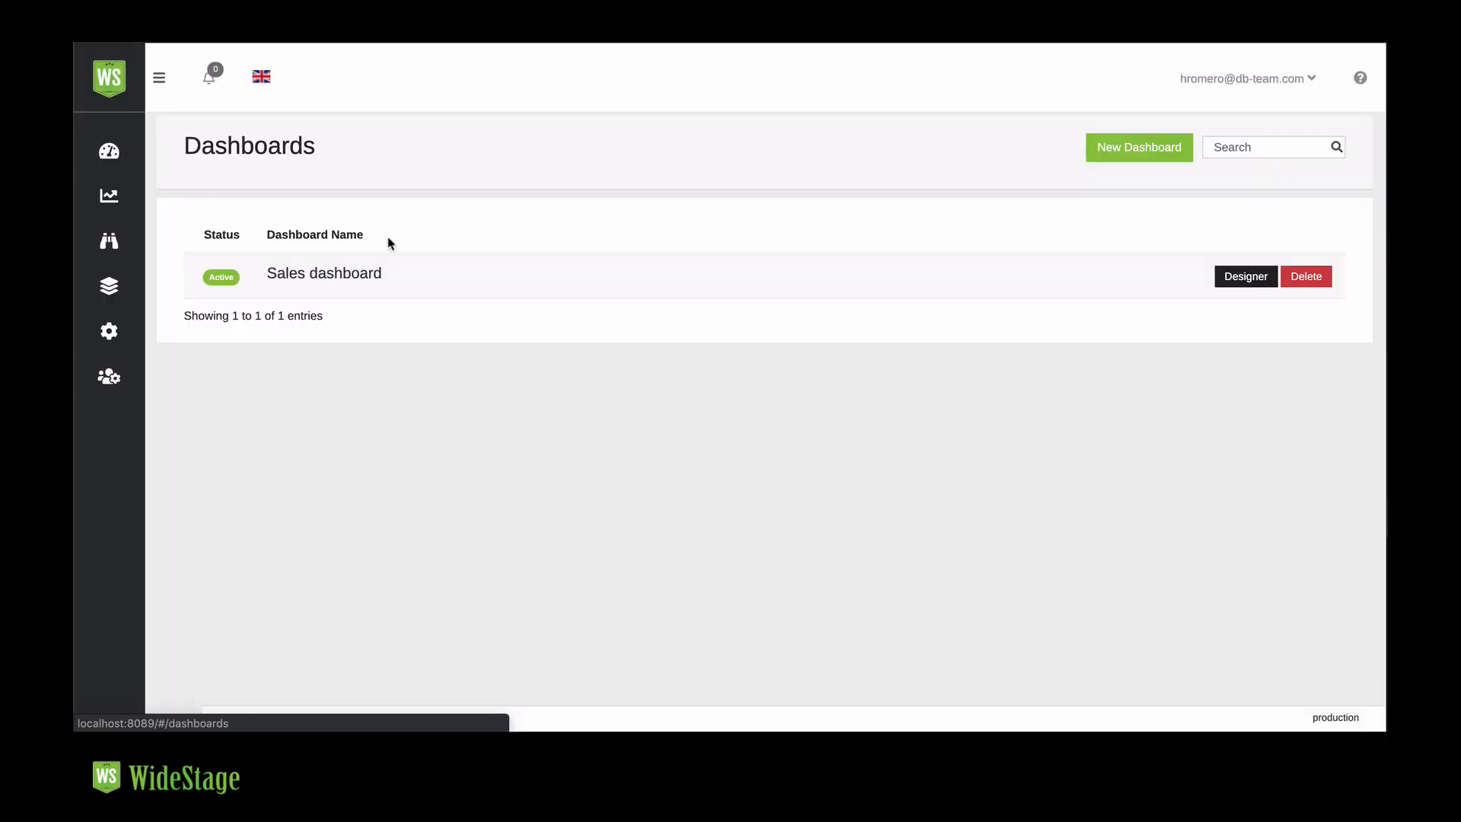
click(323, 273)
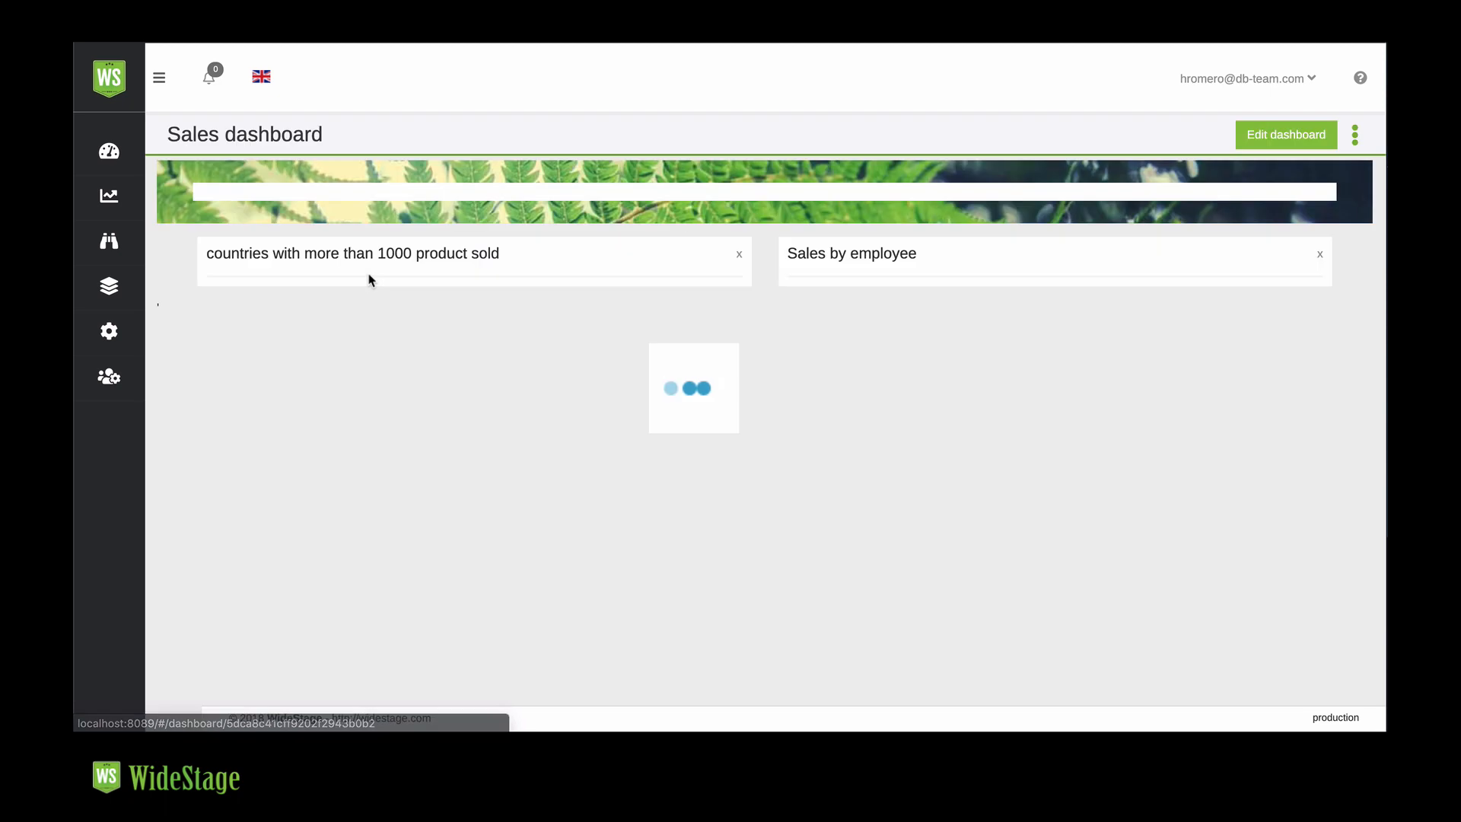